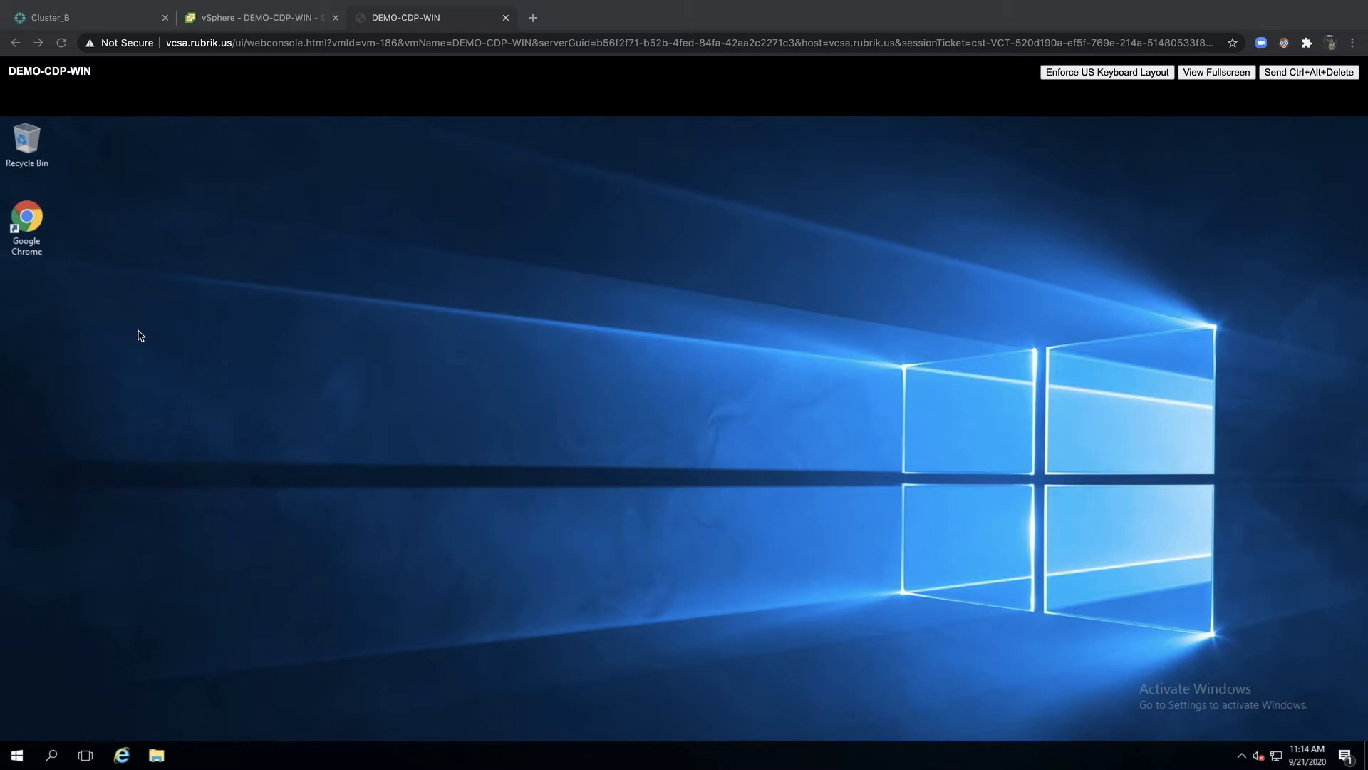
- Create a new text document named 1114am from the desktop context menu
{"action": "right_click", "coordinate": [138, 333]}
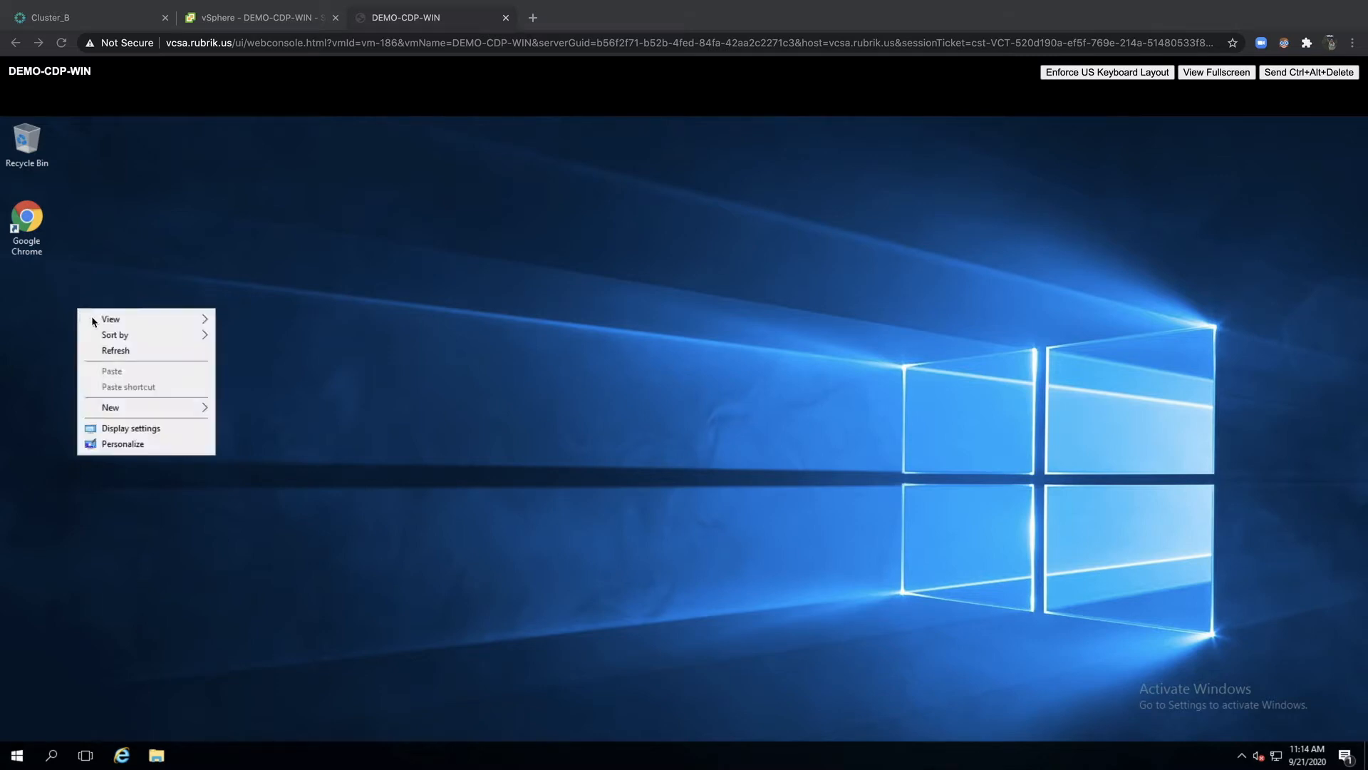
{"action": "mouse_move", "coordinate": [145, 412]}
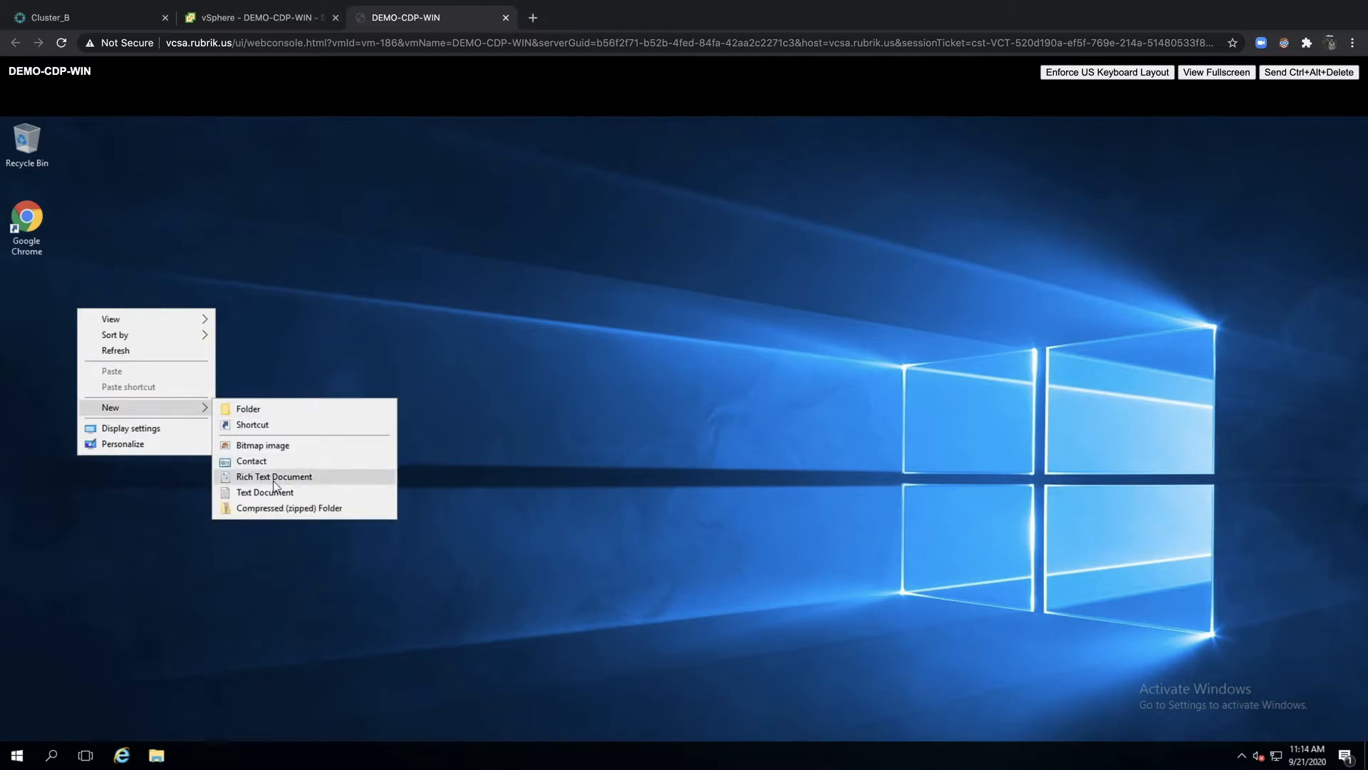
{"action": "left_click", "coordinate": [274, 476]}
{"action": "type", "text": "1114am"}
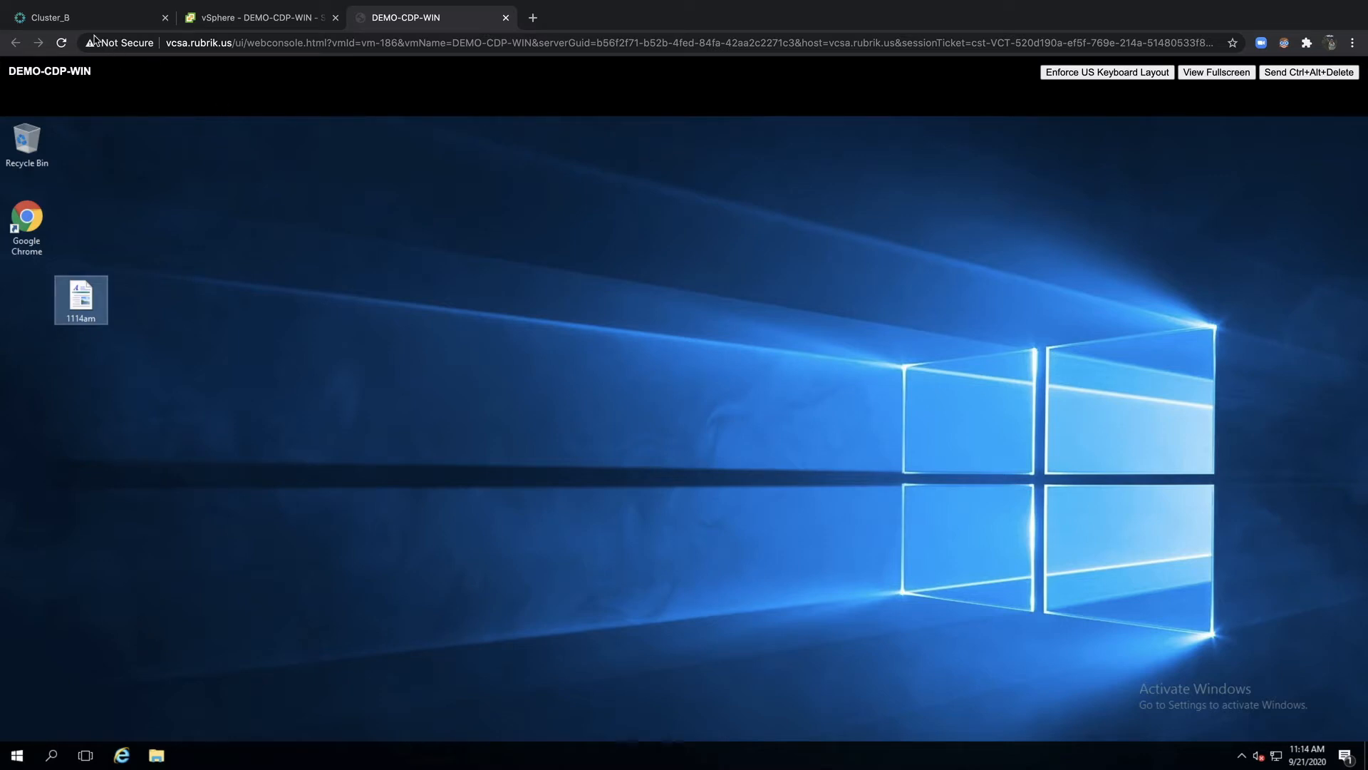
{"action": "mouse_move", "coordinate": [87, 24]}
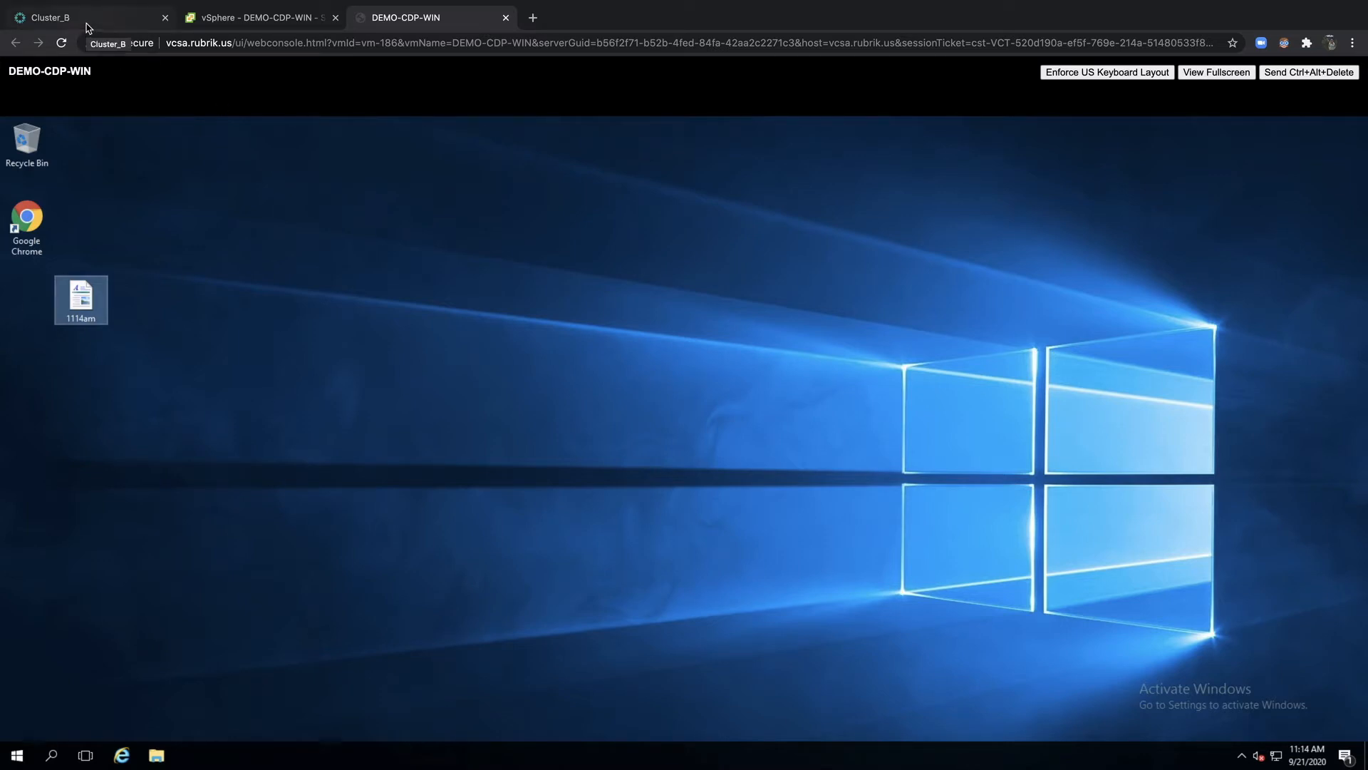
- Find DEMO-CDP-WIN via a 'cdp' search on Cluster_B and start a recovery-point file search
{"action": "left_click", "coordinate": [83, 17]}
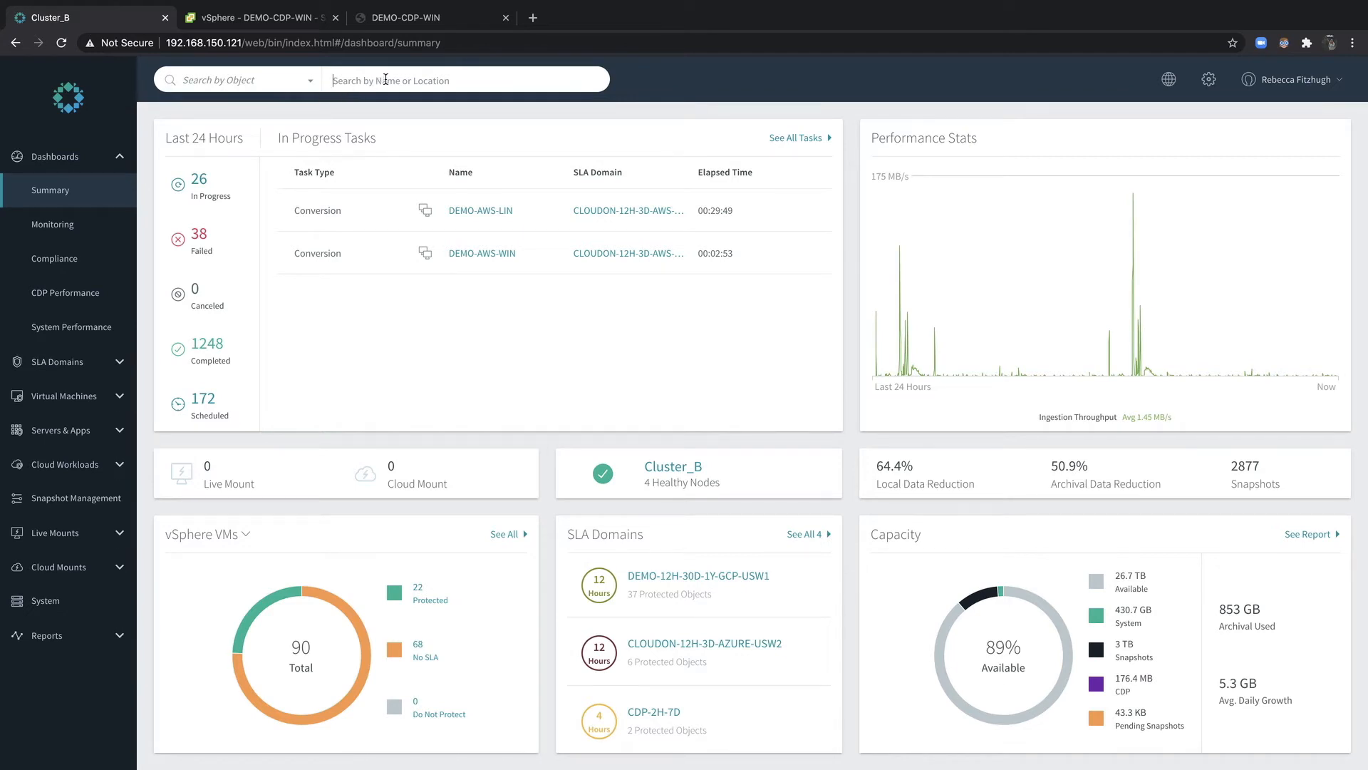
{"action": "type", "text": "cdp"}
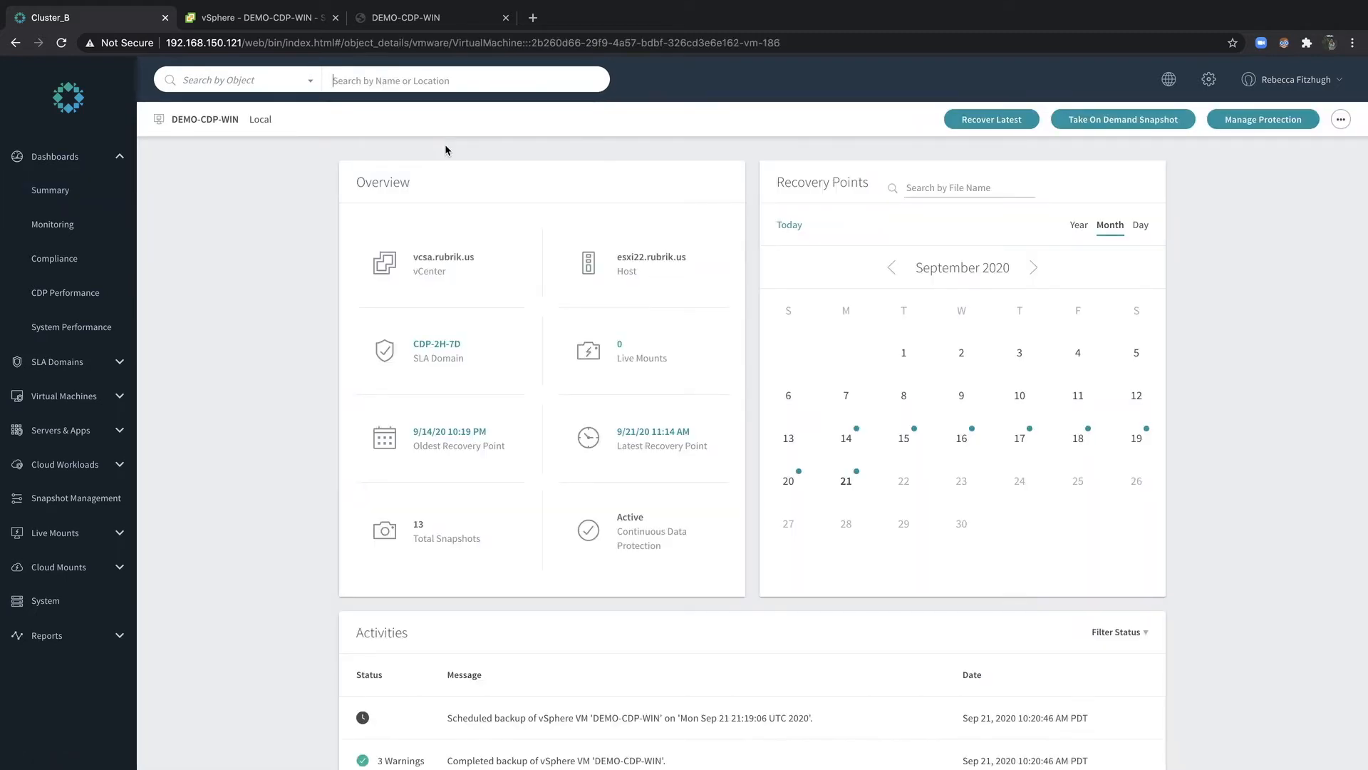
{"action": "mouse_move", "coordinate": [510, 619]}
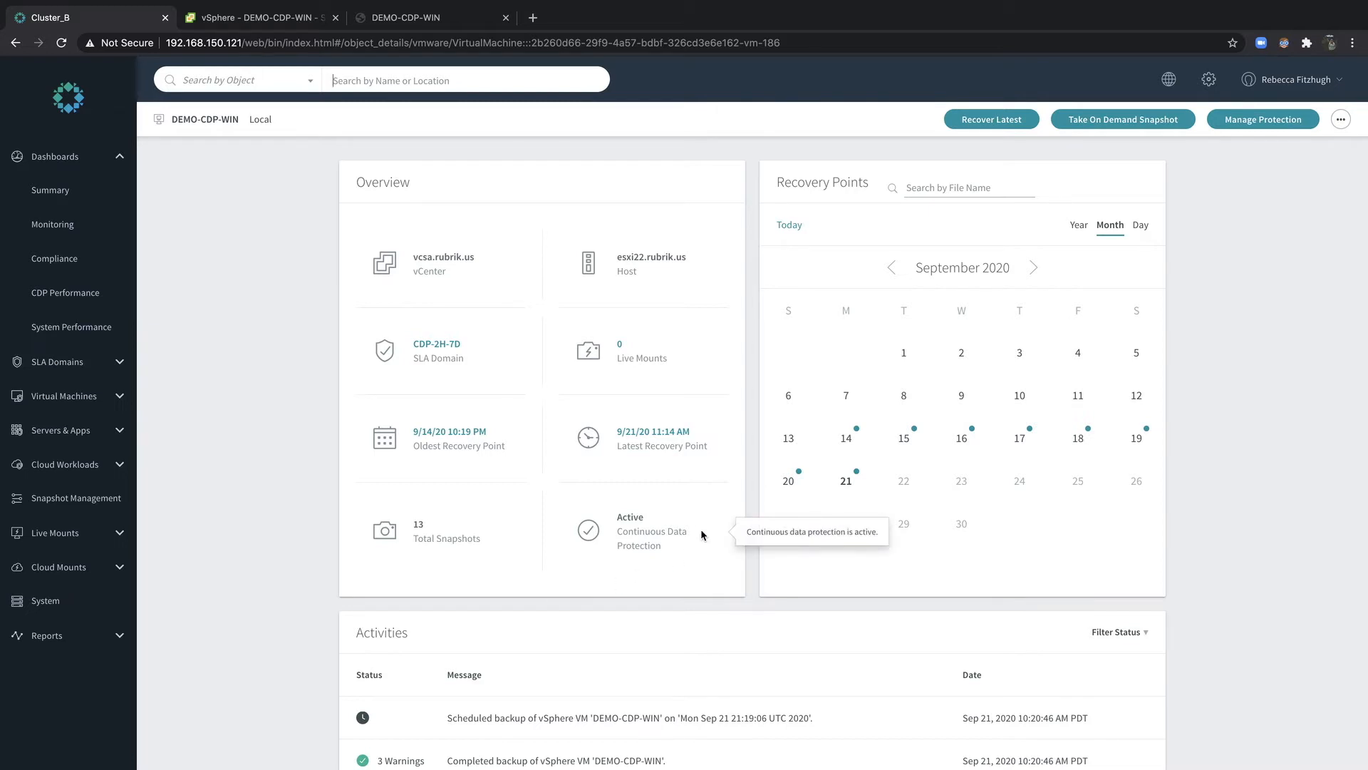
{"action": "mouse_move", "coordinate": [636, 565]}
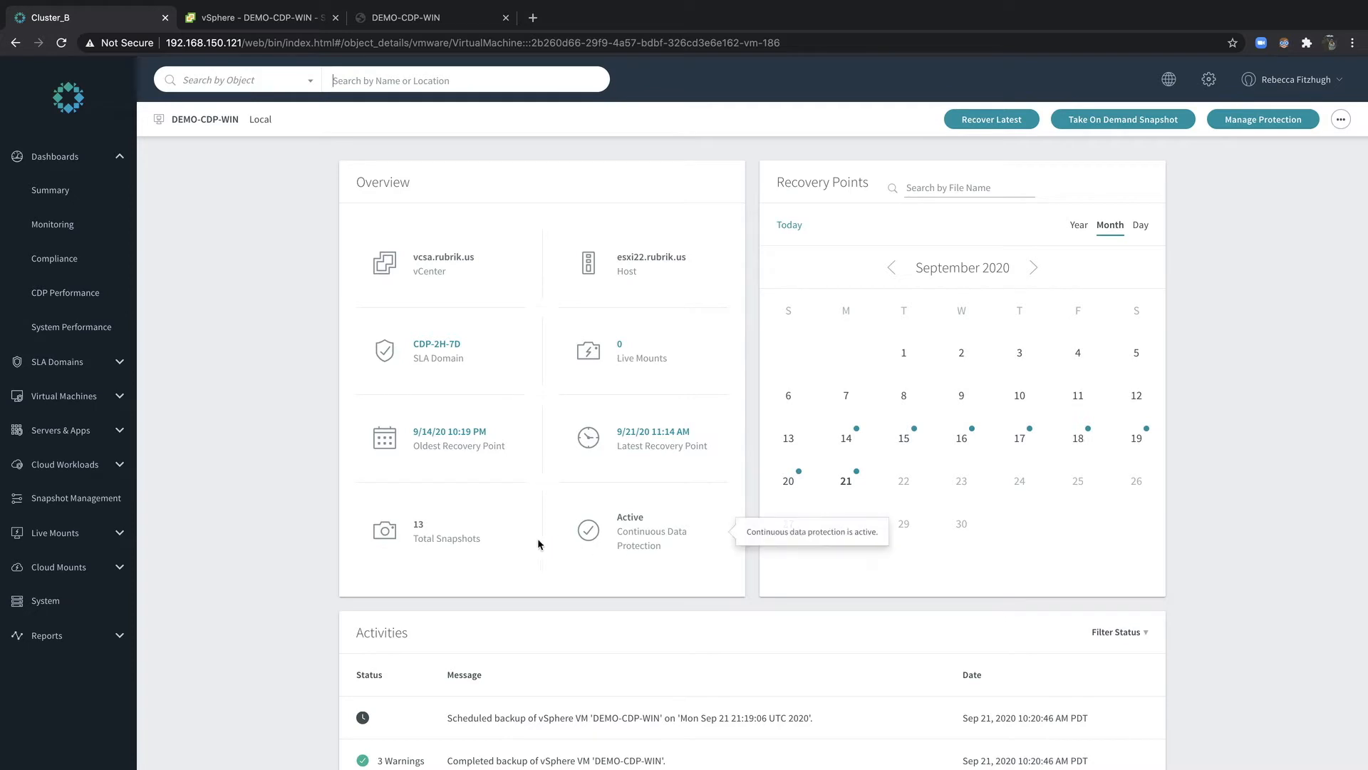
{"action": "mouse_move", "coordinate": [352, 397]}
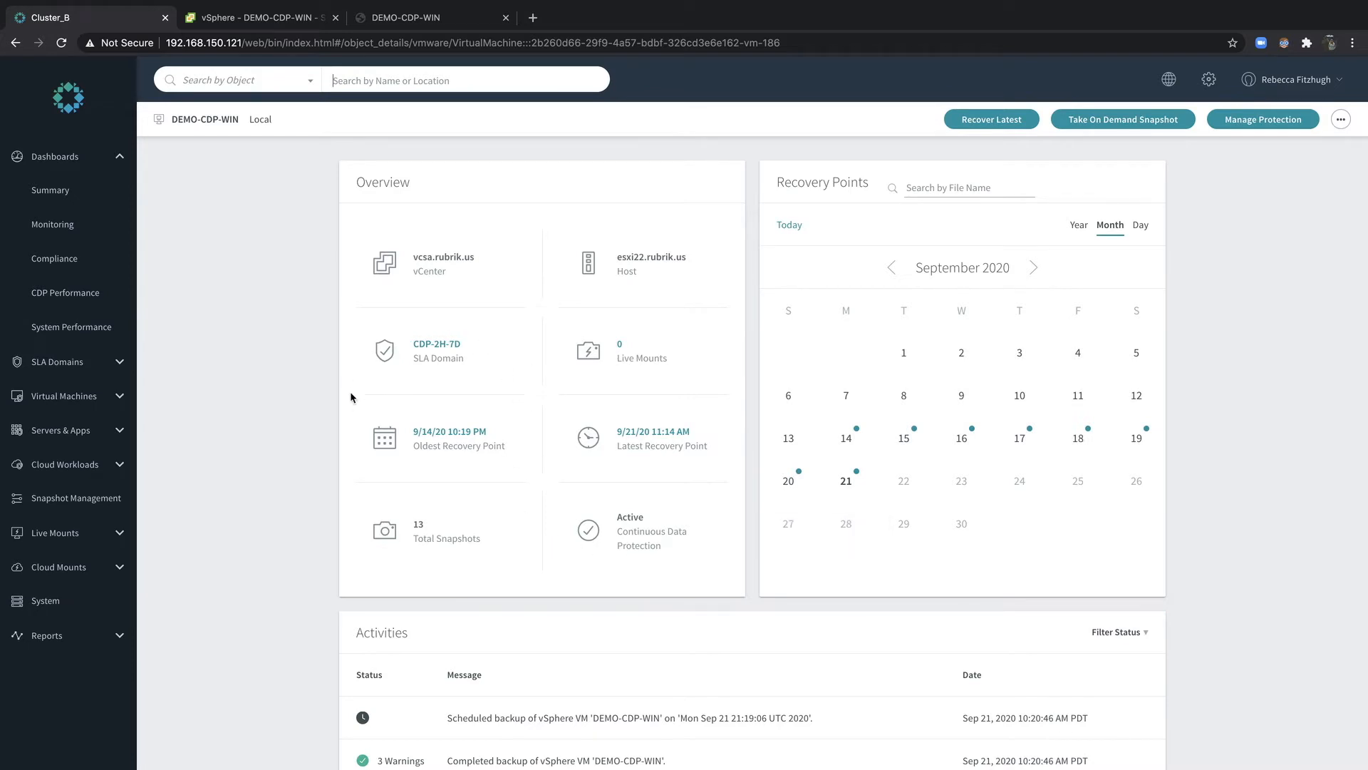
{"action": "mouse_move", "coordinate": [419, 402]}
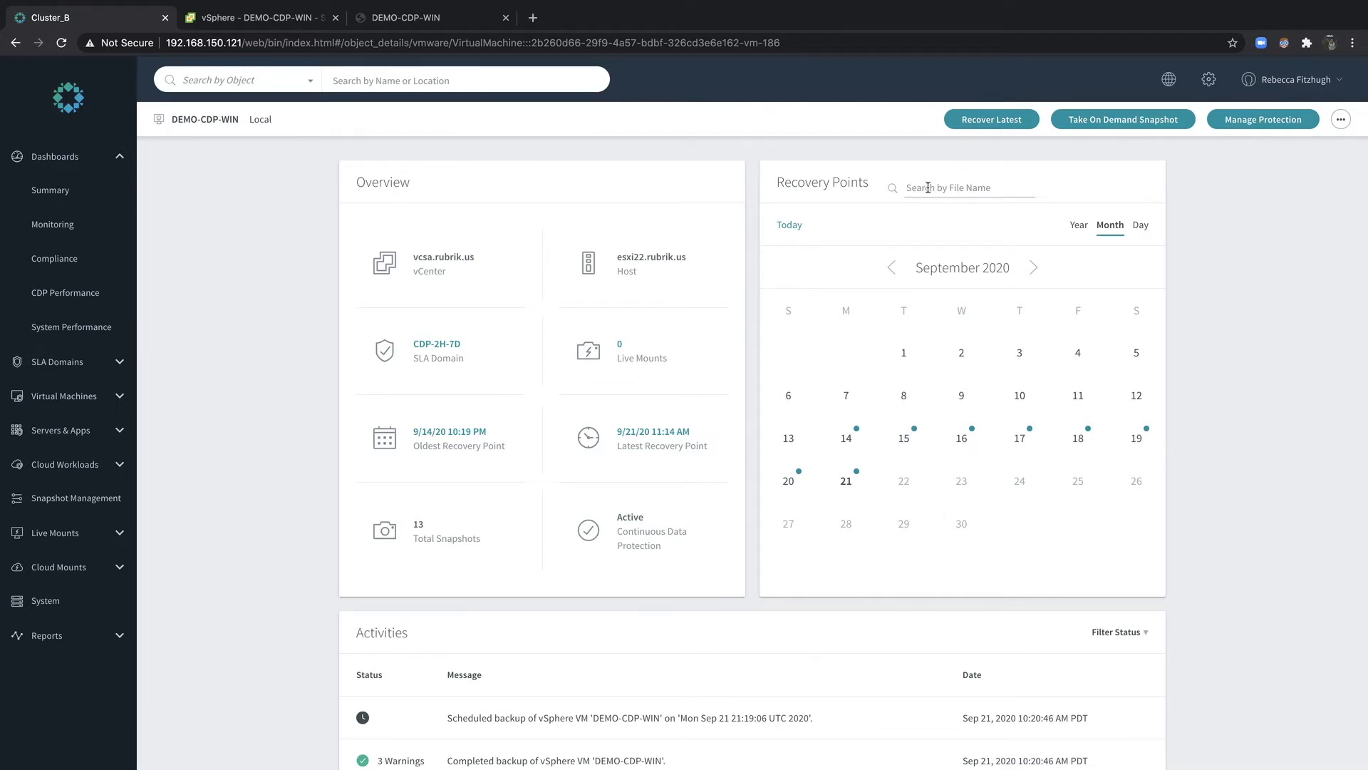
{"action": "mouse_move", "coordinate": [1040, 230]}
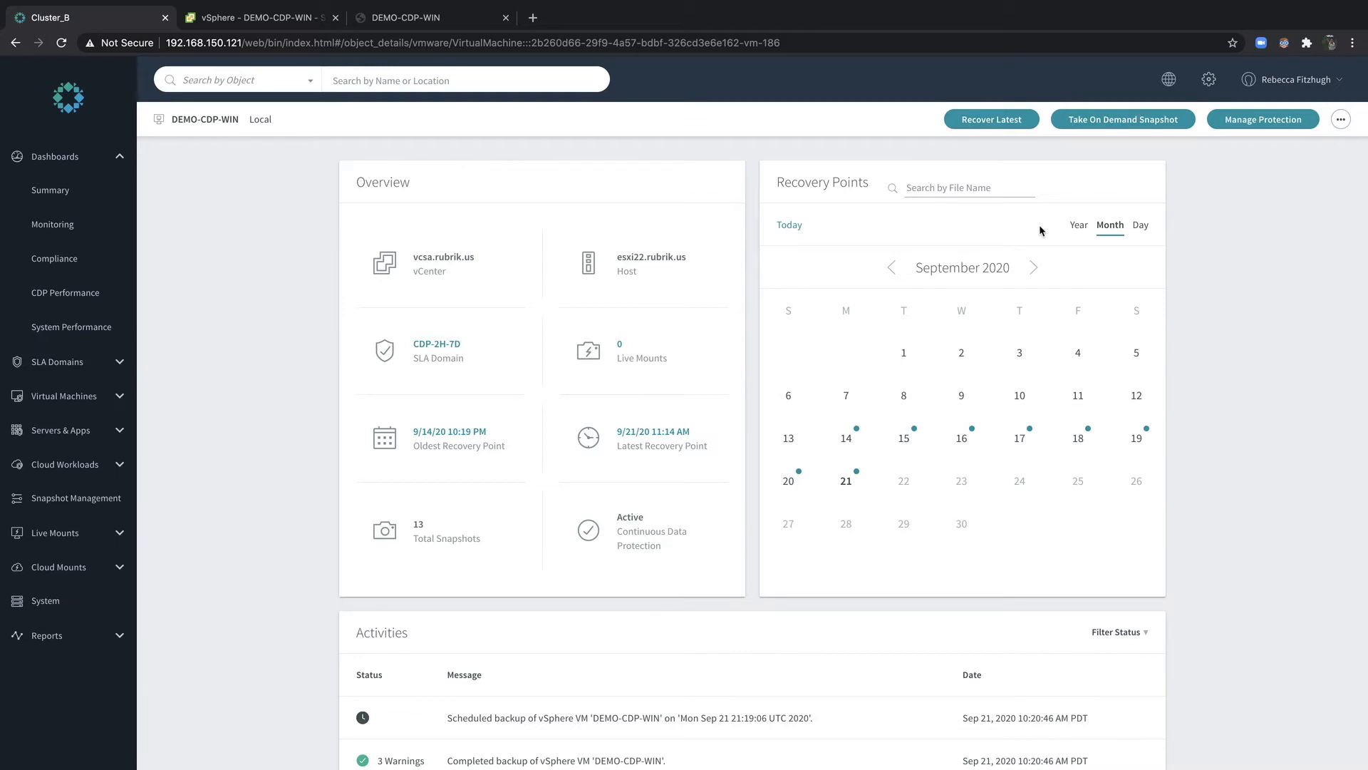
{"action": "left_click", "coordinate": [960, 187]}
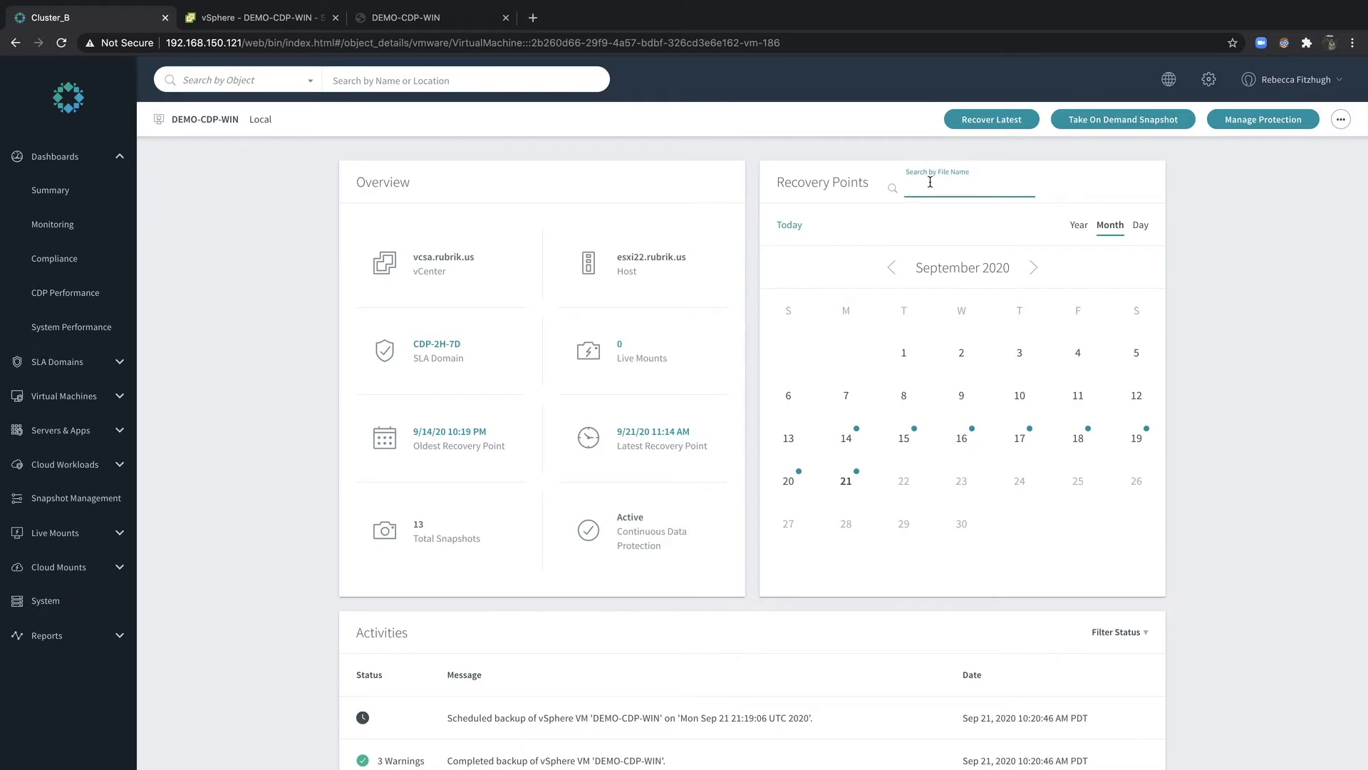
{"action": "mouse_move", "coordinate": [866, 486]}
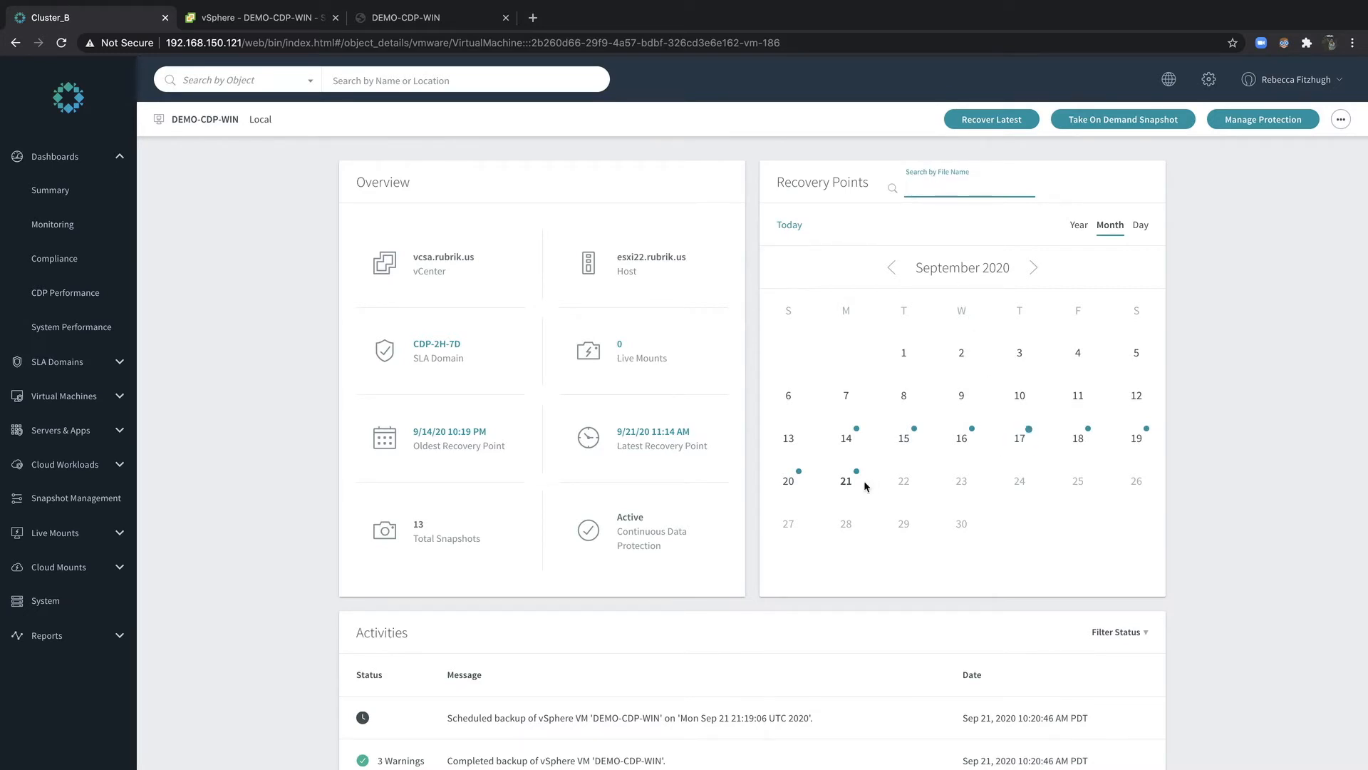
- Show September 21, 2020 and select the continuous recovery point at 11:04:57 AM
{"action": "left_click", "coordinate": [1141, 224]}
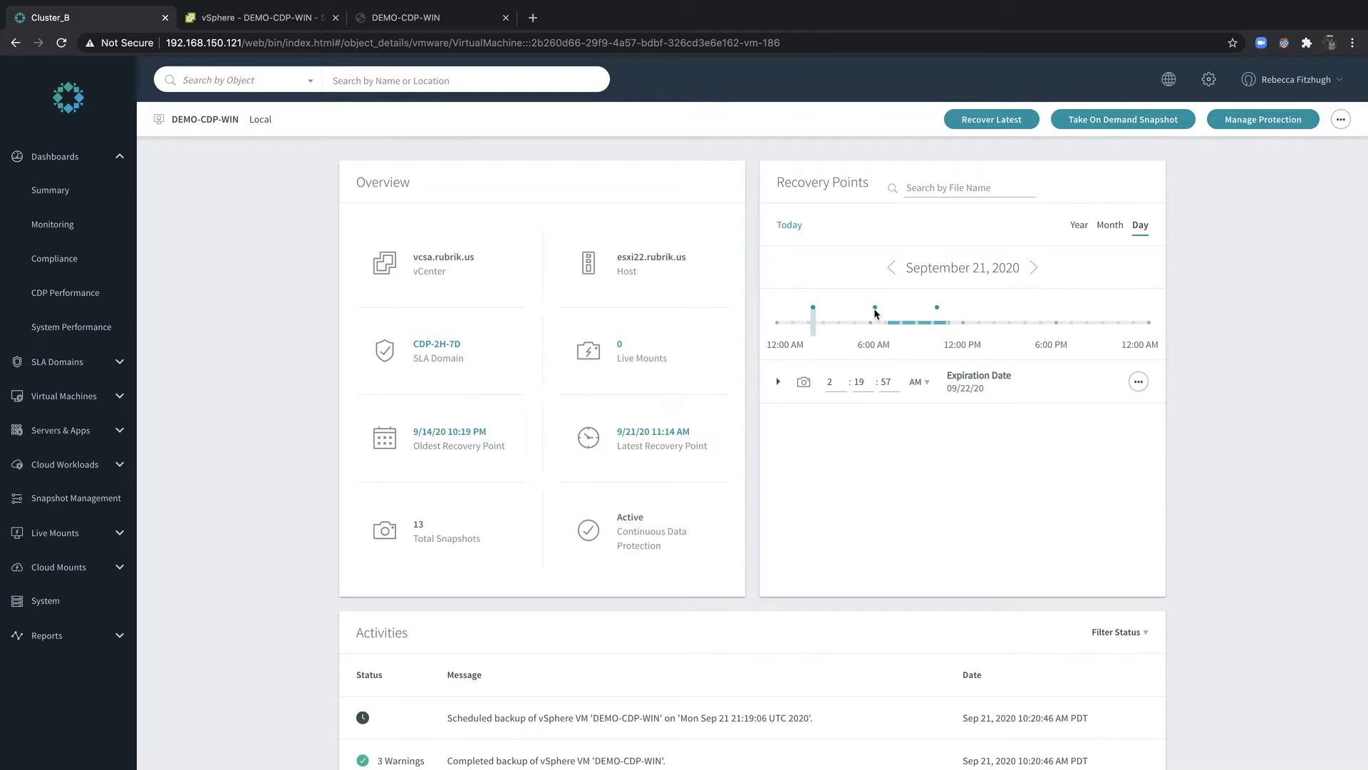
{"action": "mouse_move", "coordinate": [947, 329]}
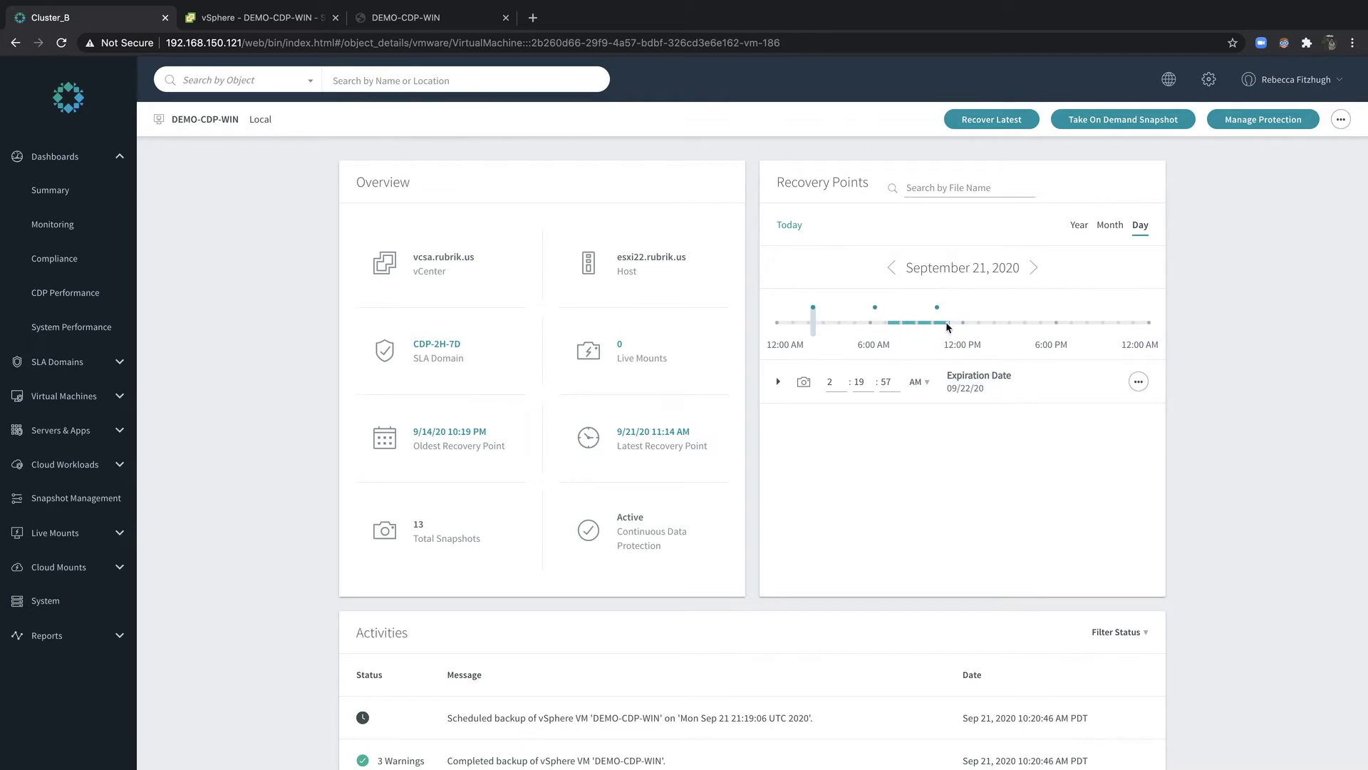
{"action": "mouse_move", "coordinate": [927, 337]}
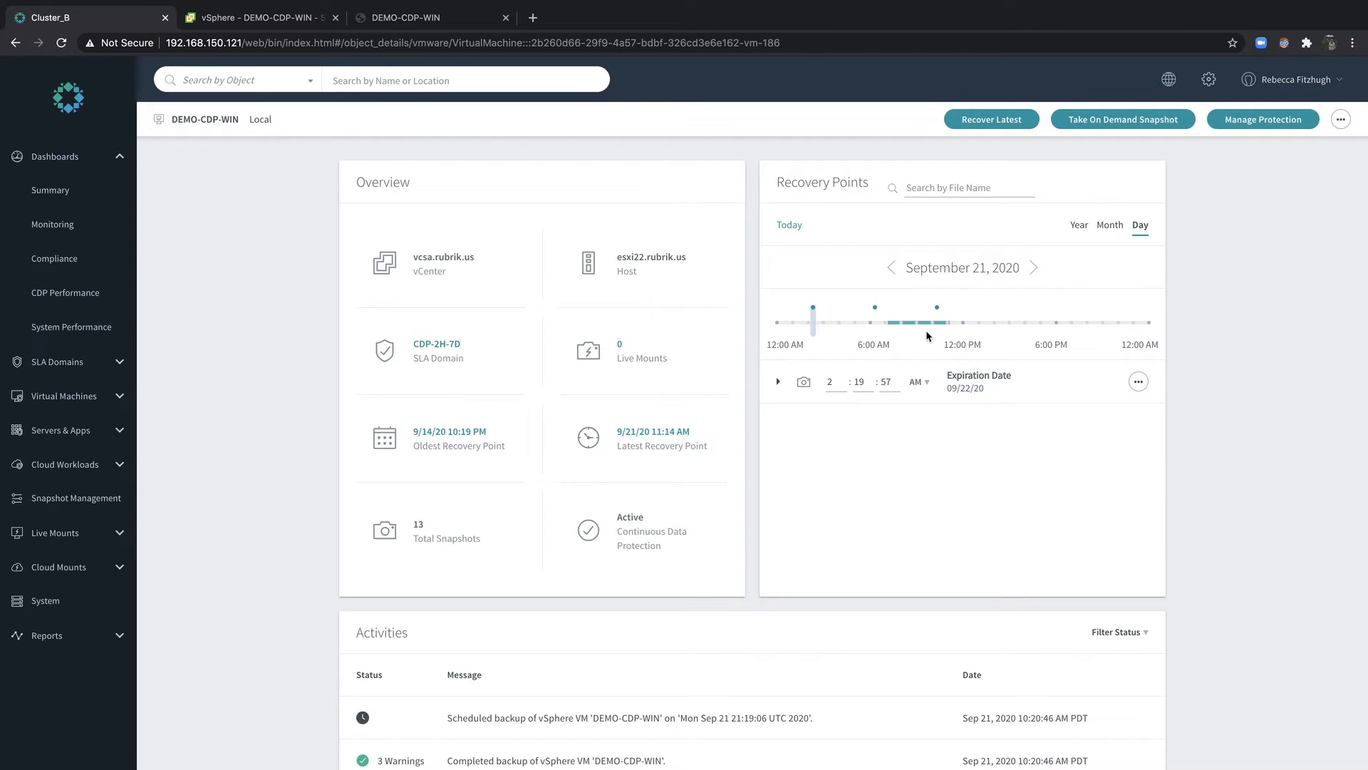
{"action": "mouse_move", "coordinate": [943, 408]}
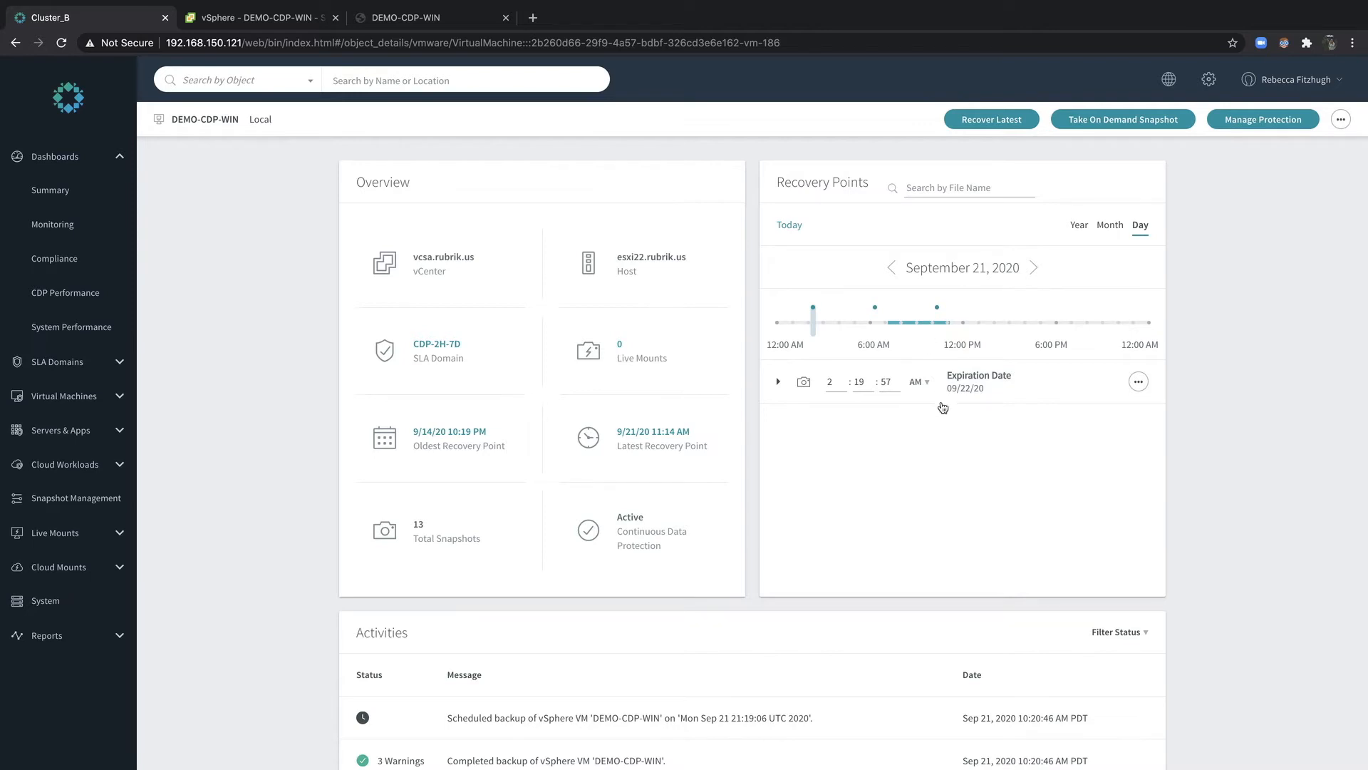
{"action": "left_click", "coordinate": [779, 382]}
{"action": "type", "text": "04"}
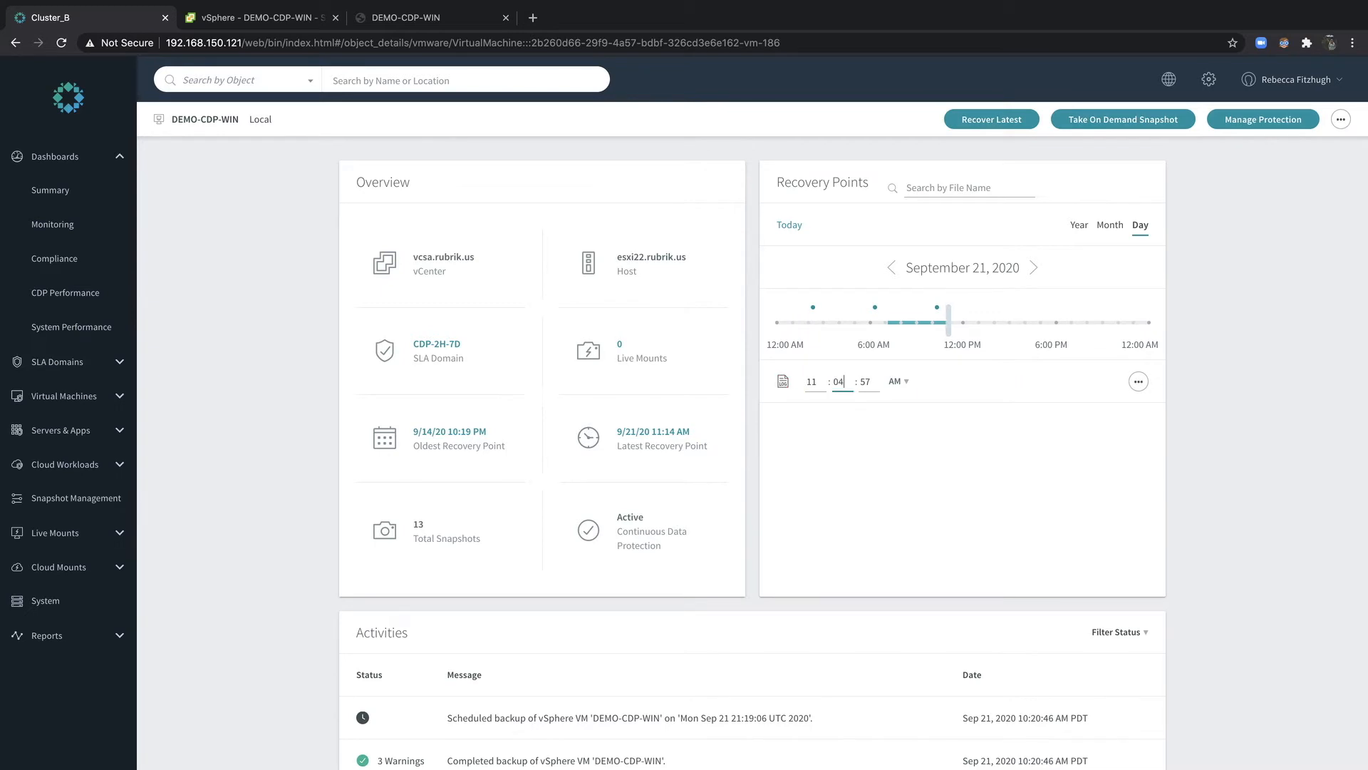
- Mount the 11:04:57 AM point of DEMO-CDP-WIN on esxi21.rubrik.us and dismiss the notice
{"action": "left_click", "coordinate": [1137, 381]}
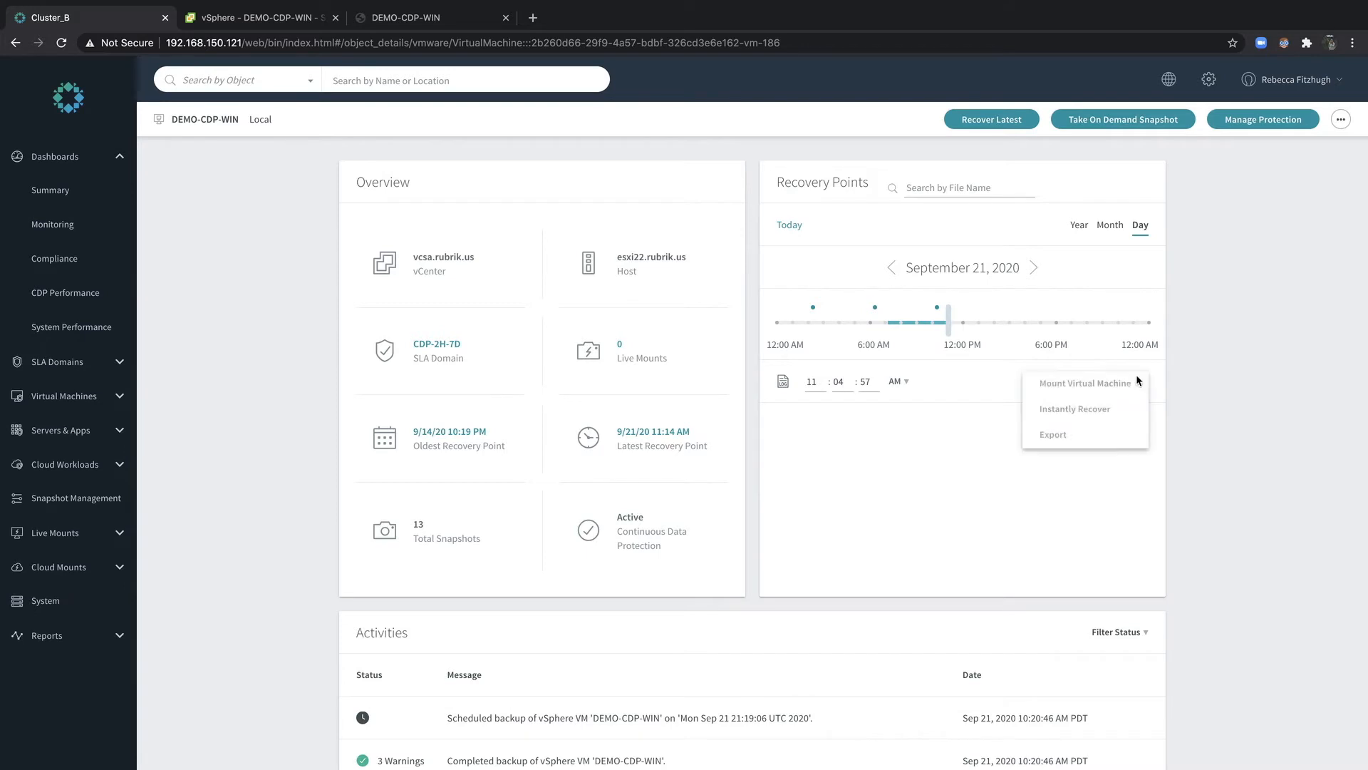
{"action": "mouse_move", "coordinate": [1085, 384]}
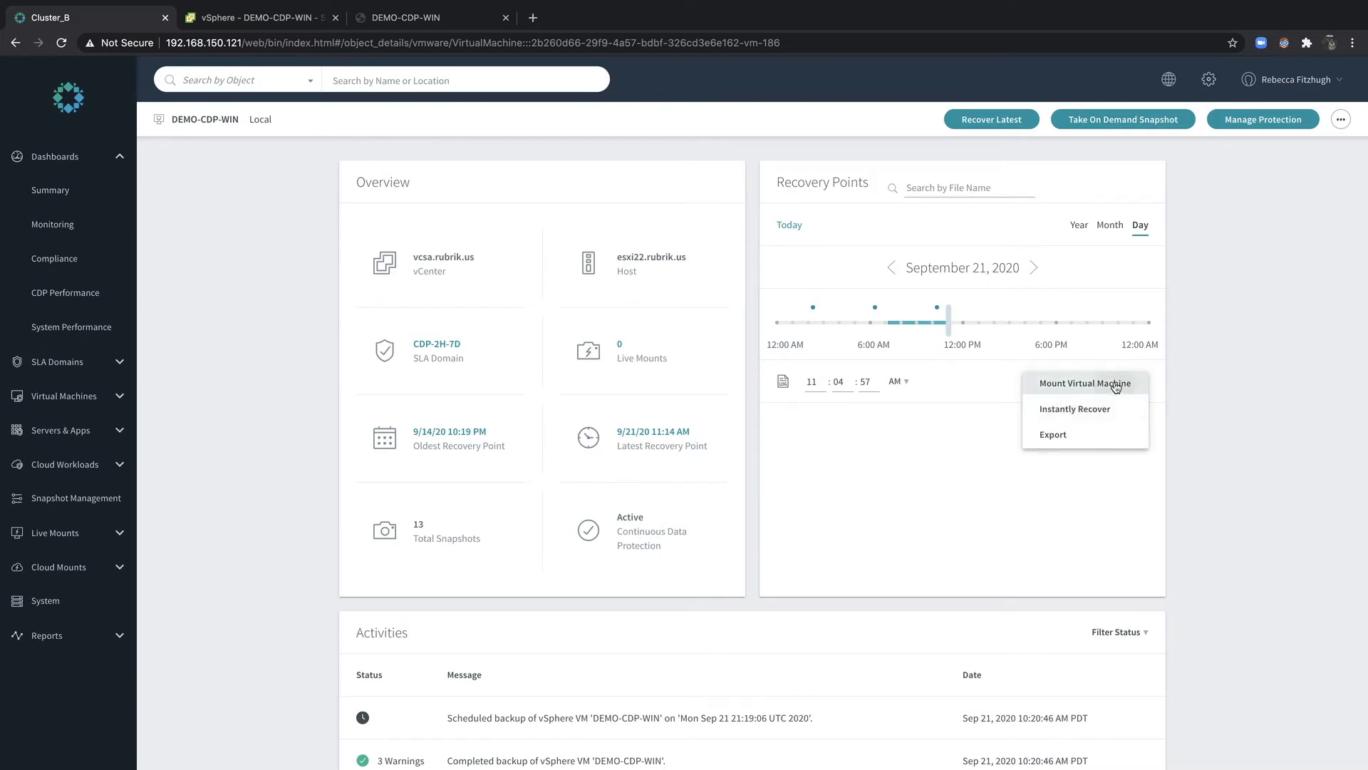
{"action": "mouse_move", "coordinate": [1085, 382]}
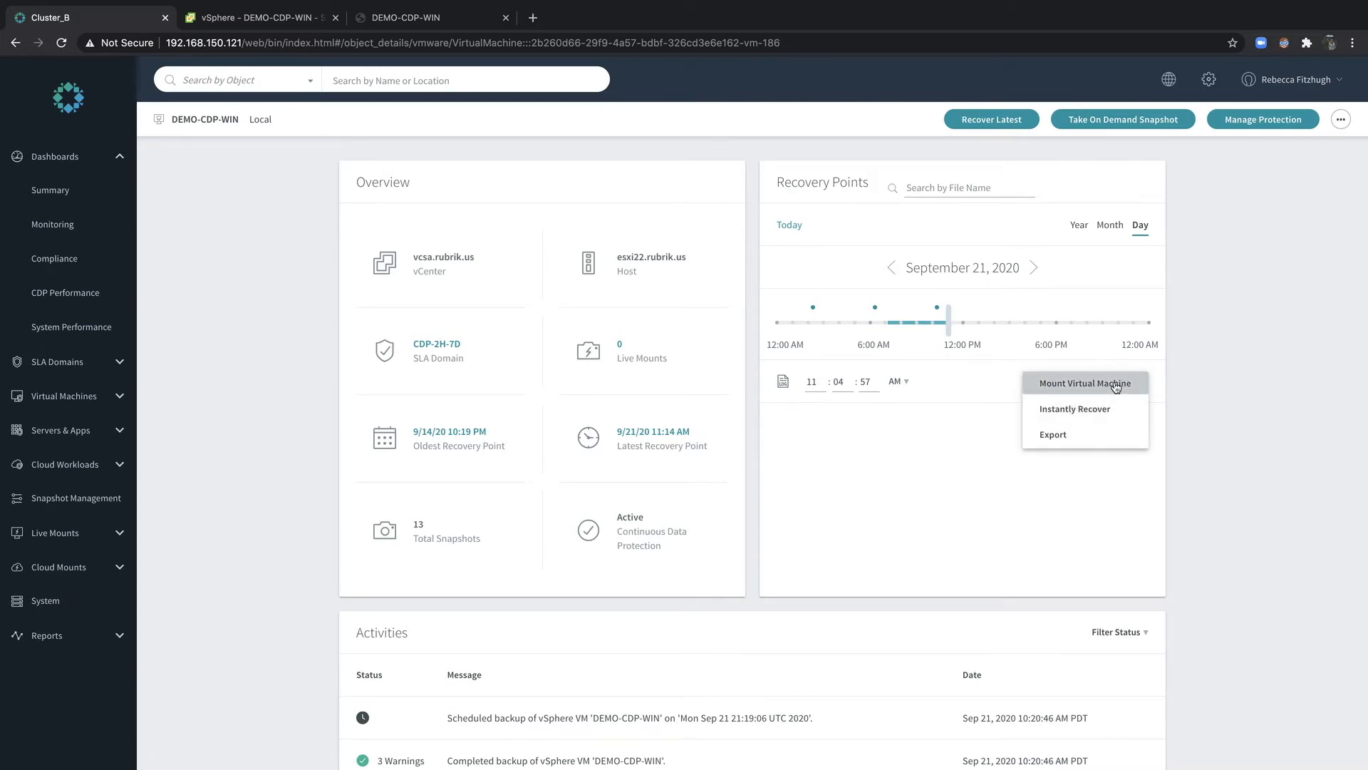
{"action": "left_click", "coordinate": [1085, 384]}
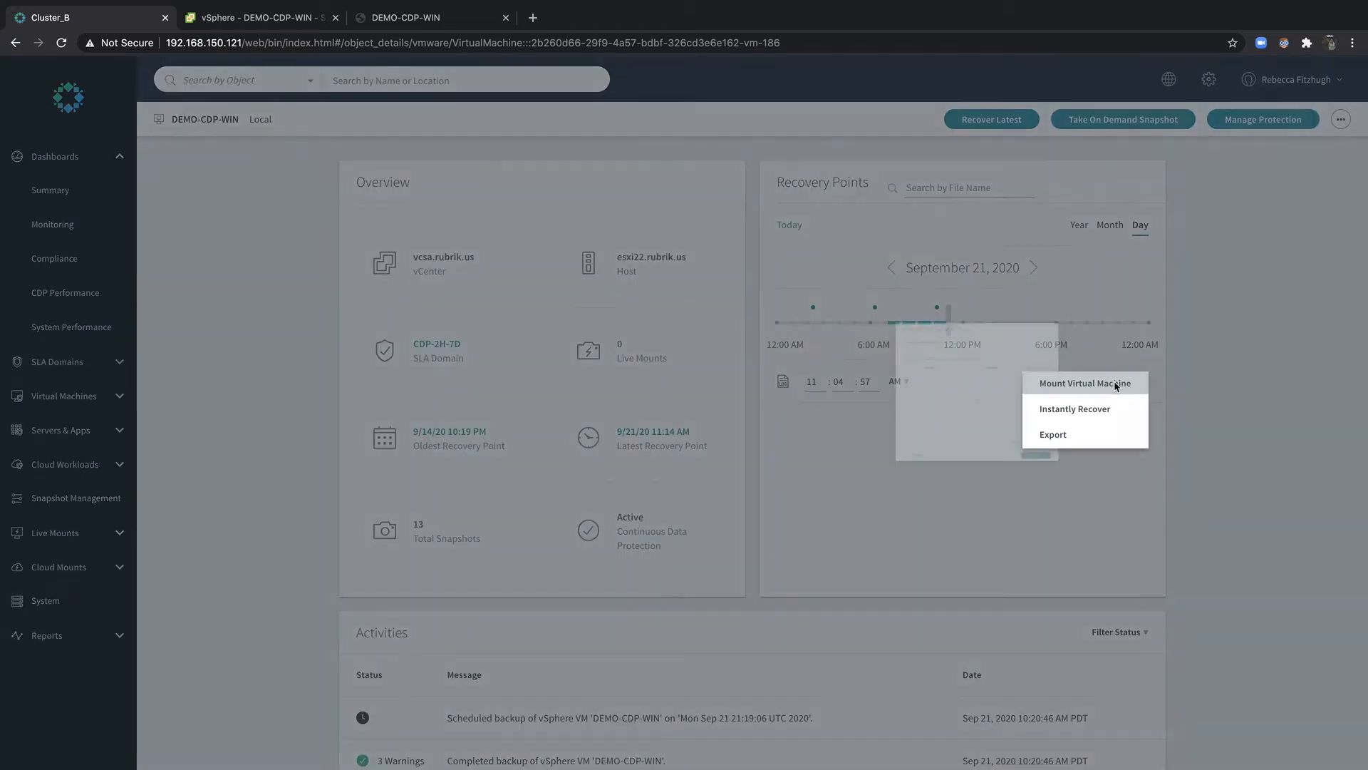
{"action": "left_click", "coordinate": [1085, 383]}
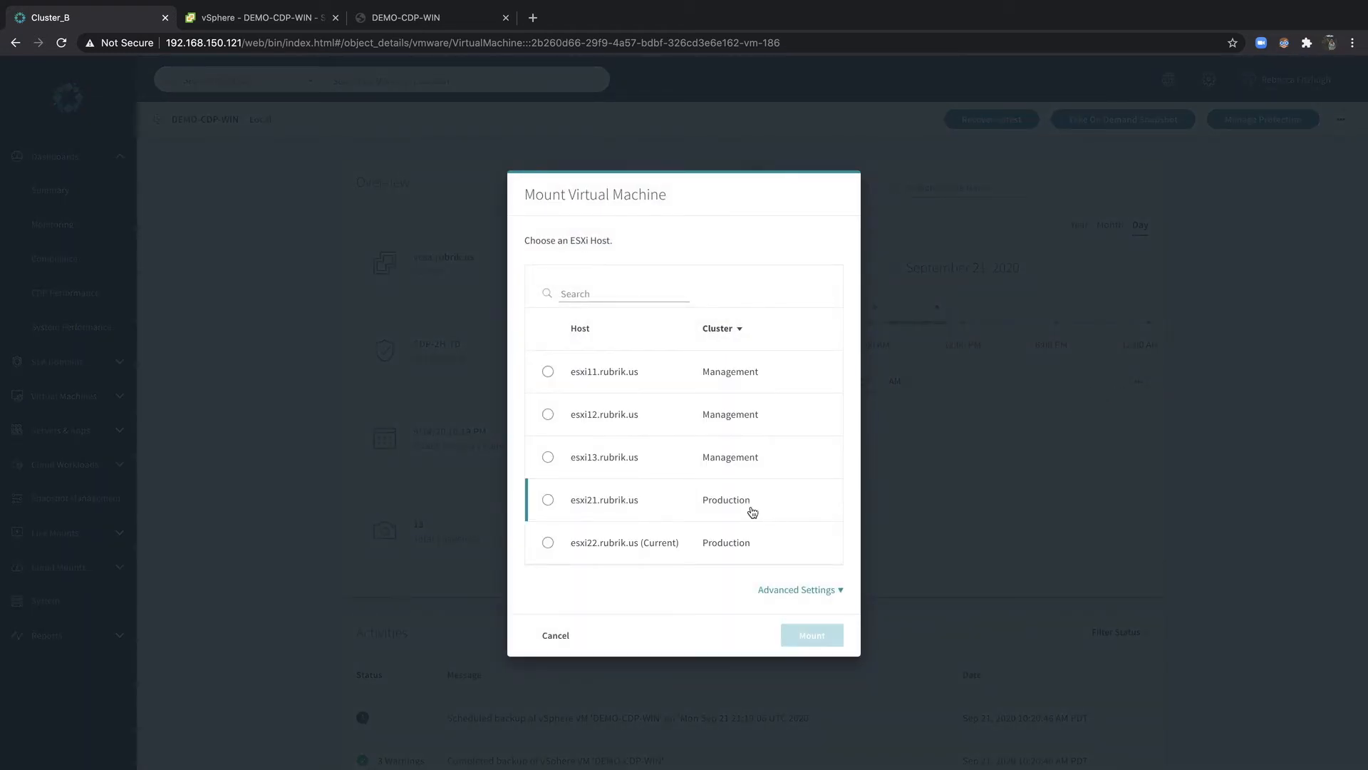
{"action": "left_click", "coordinate": [548, 499]}
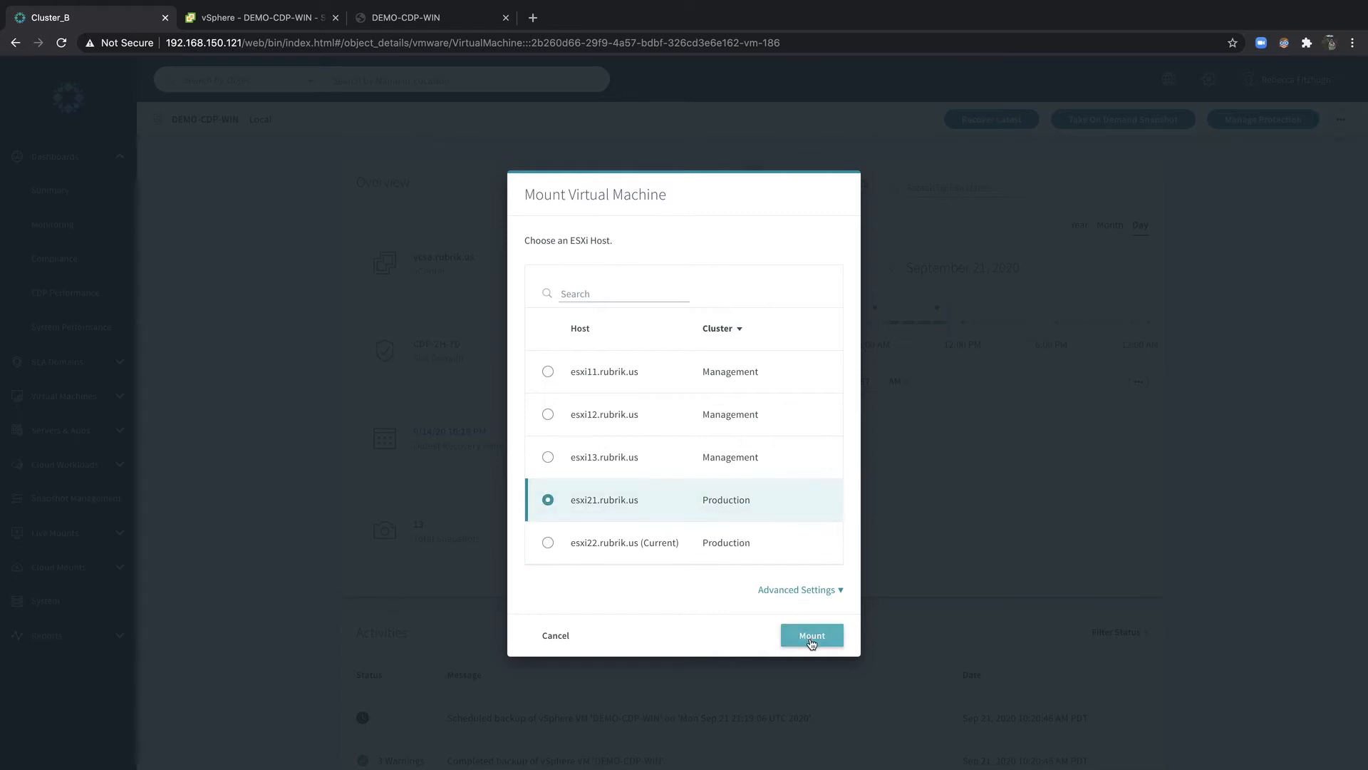
{"action": "left_click", "coordinate": [809, 635]}
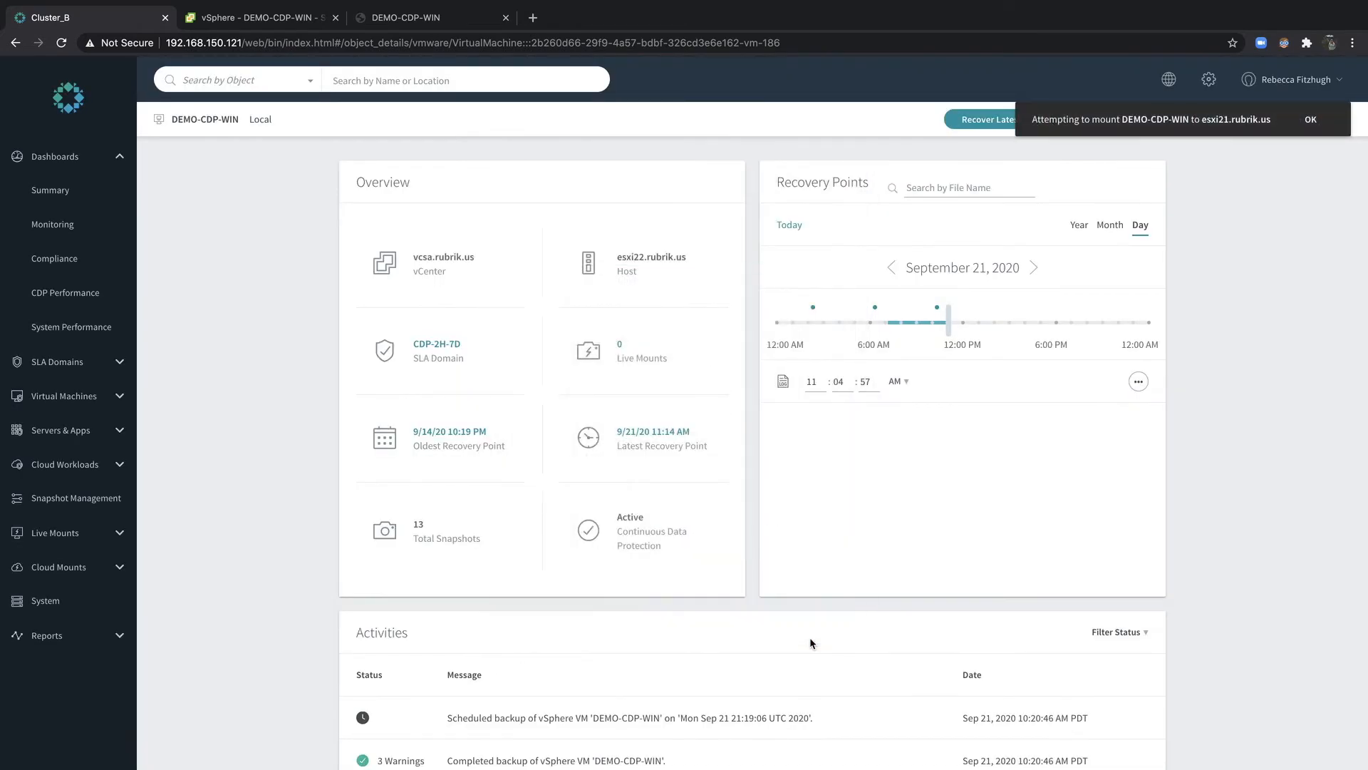
{"action": "mouse_move", "coordinate": [878, 583]}
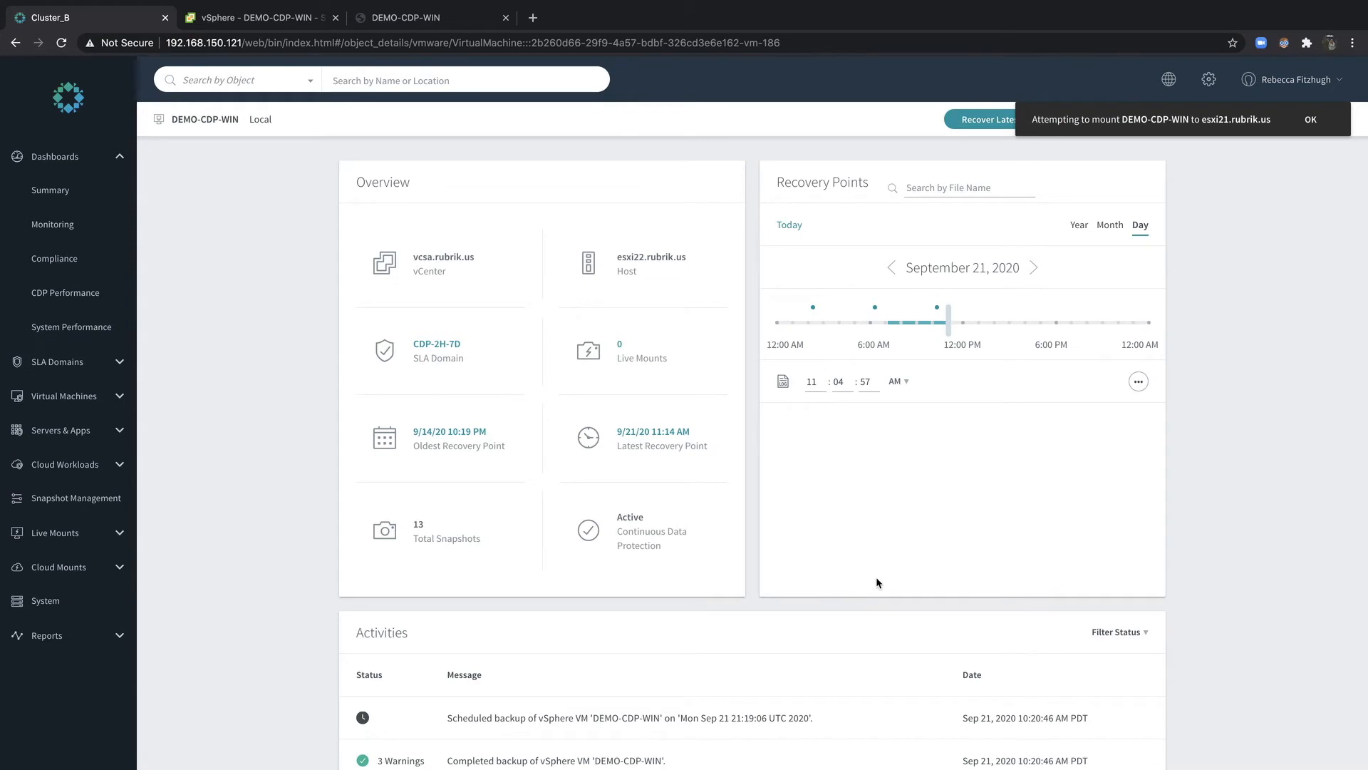
{"action": "left_click", "coordinate": [1310, 120]}
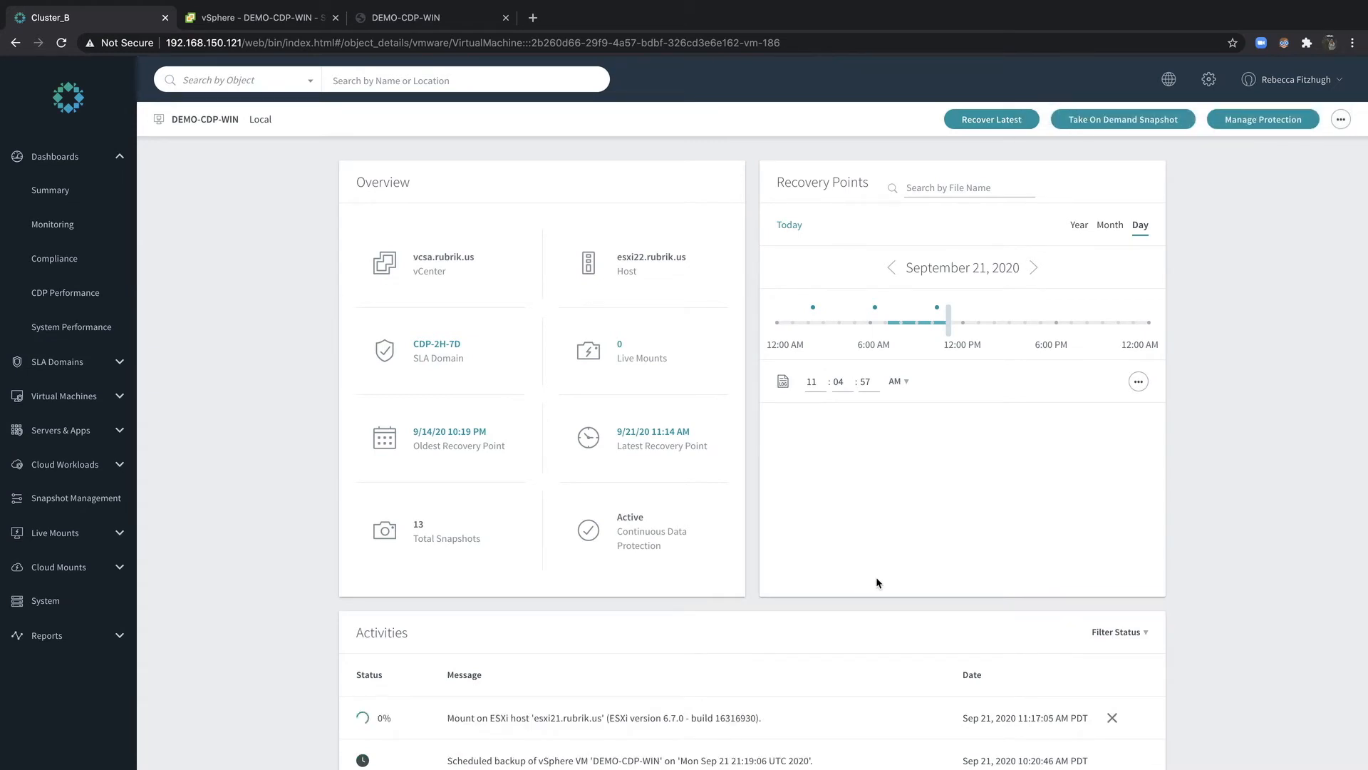
{"action": "mouse_move", "coordinate": [1055, 403]}
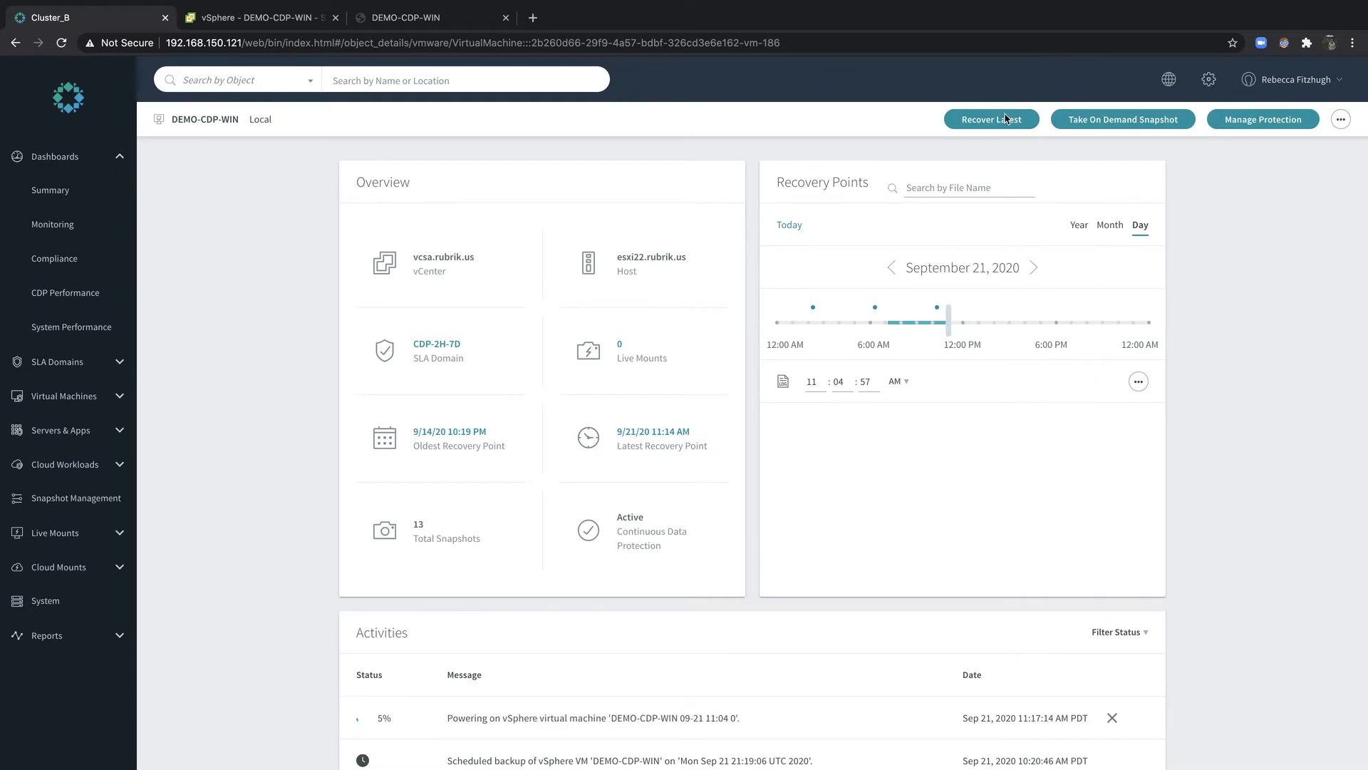
- Recover the latest point of DEMO-CDP-WIN as a second mount on esxi21.rubrik.us
{"action": "left_click", "coordinate": [991, 119]}
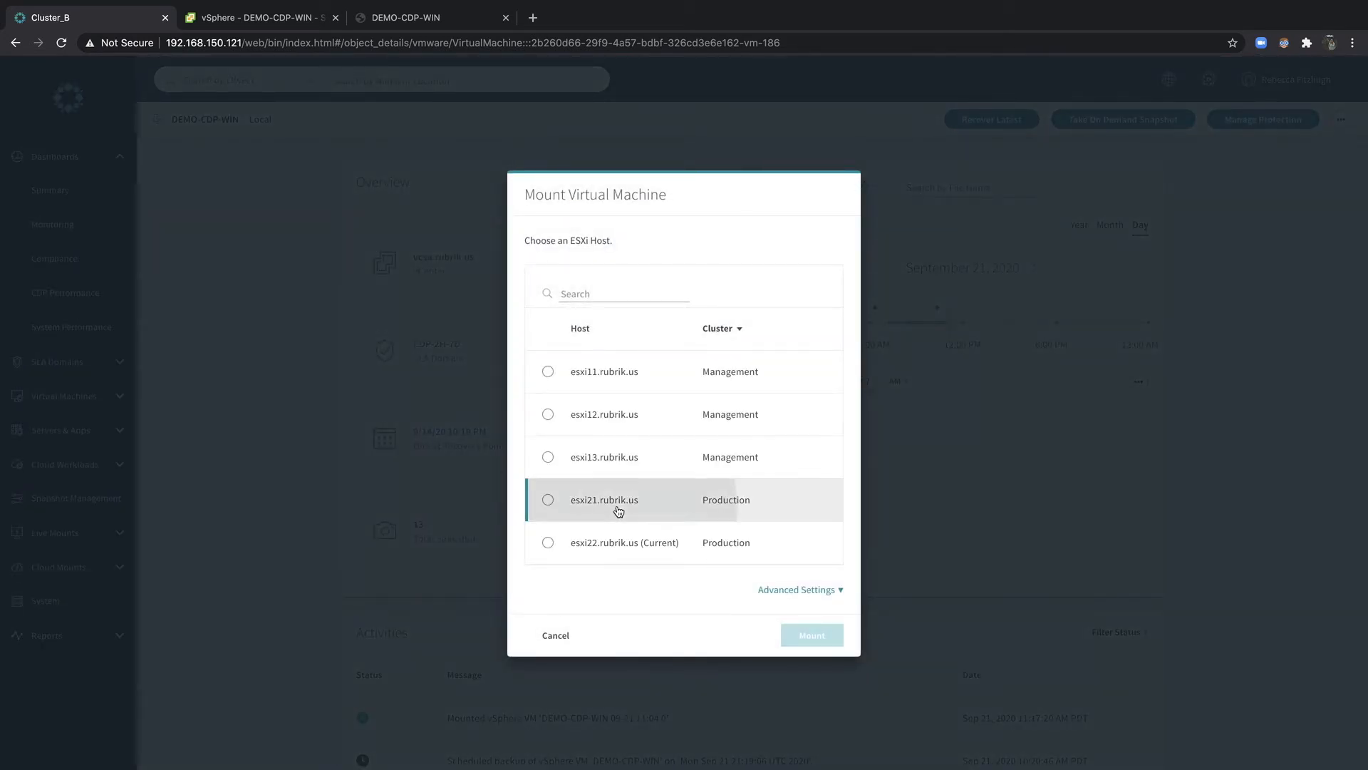
{"action": "left_click", "coordinate": [809, 635]}
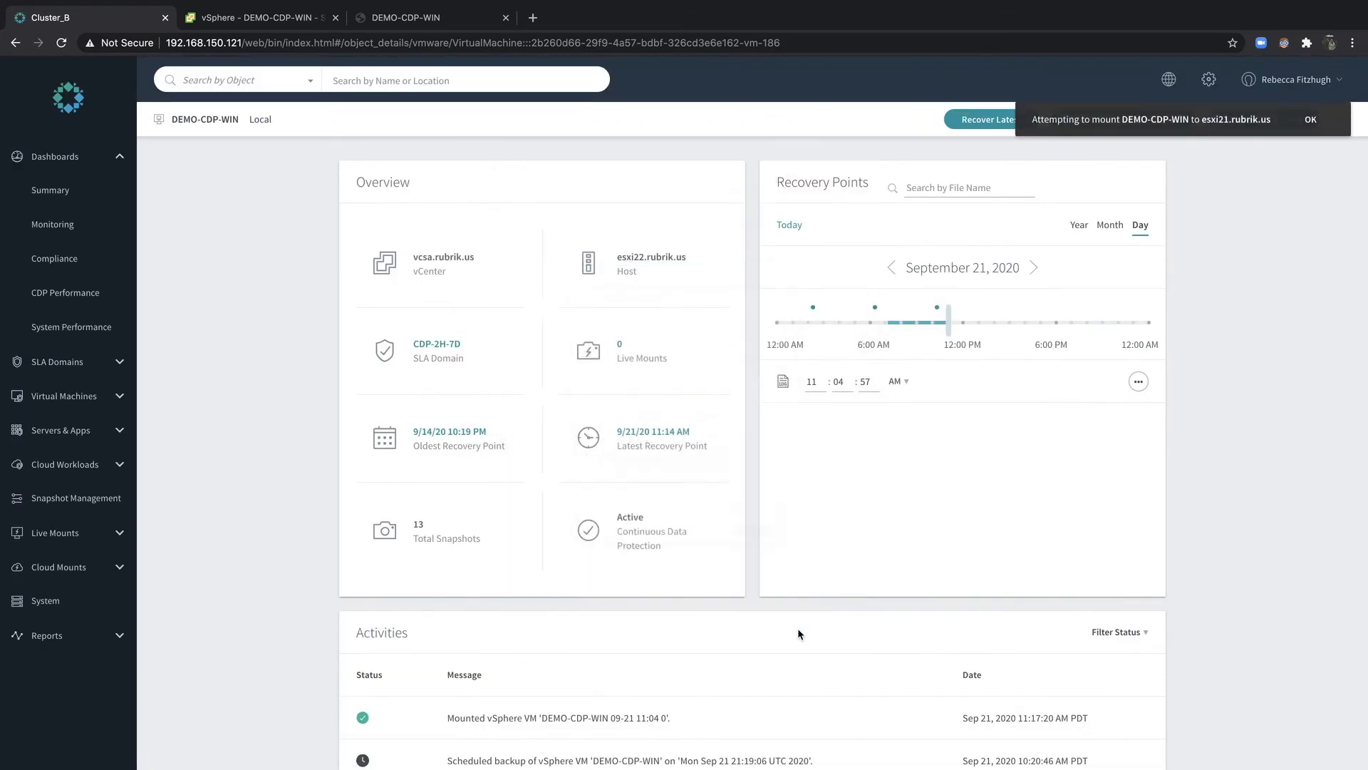
{"action": "mouse_move", "coordinate": [793, 615]}
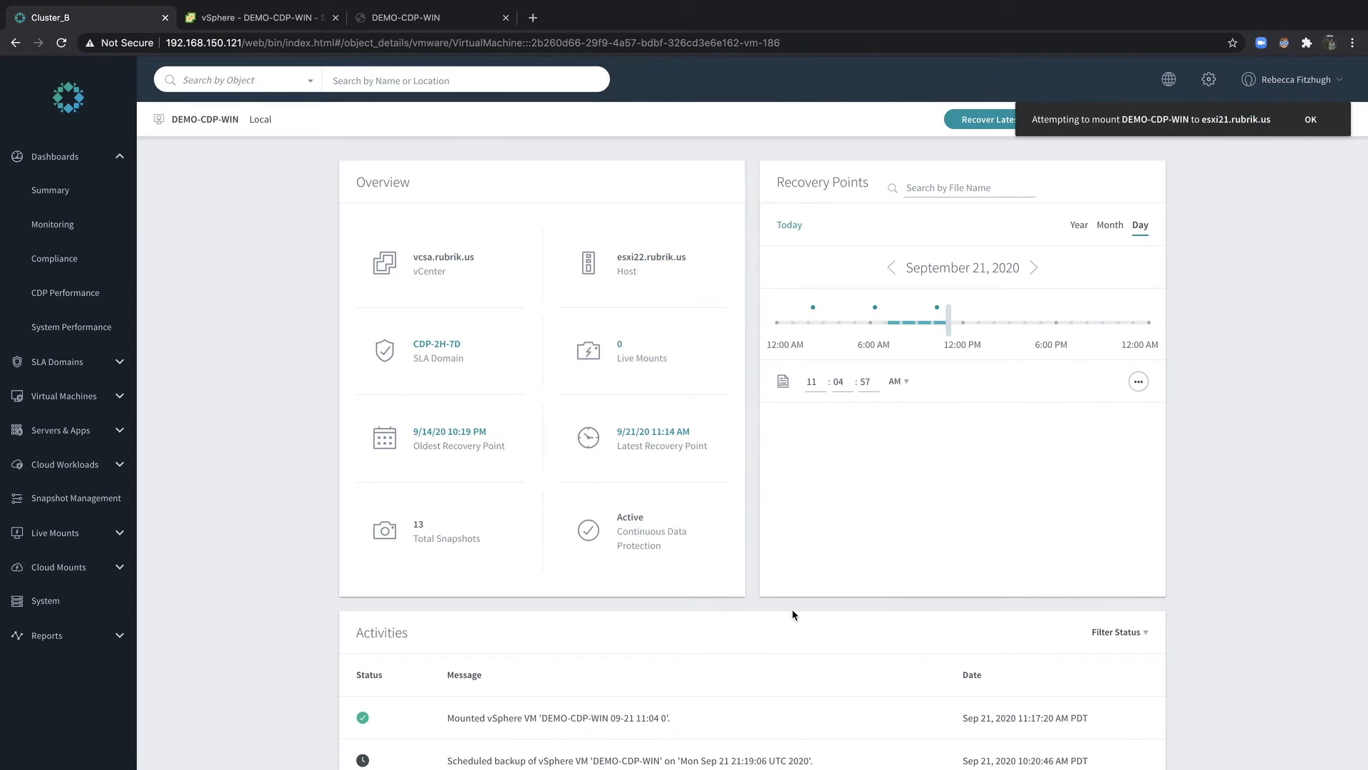
{"action": "left_click", "coordinate": [1309, 119]}
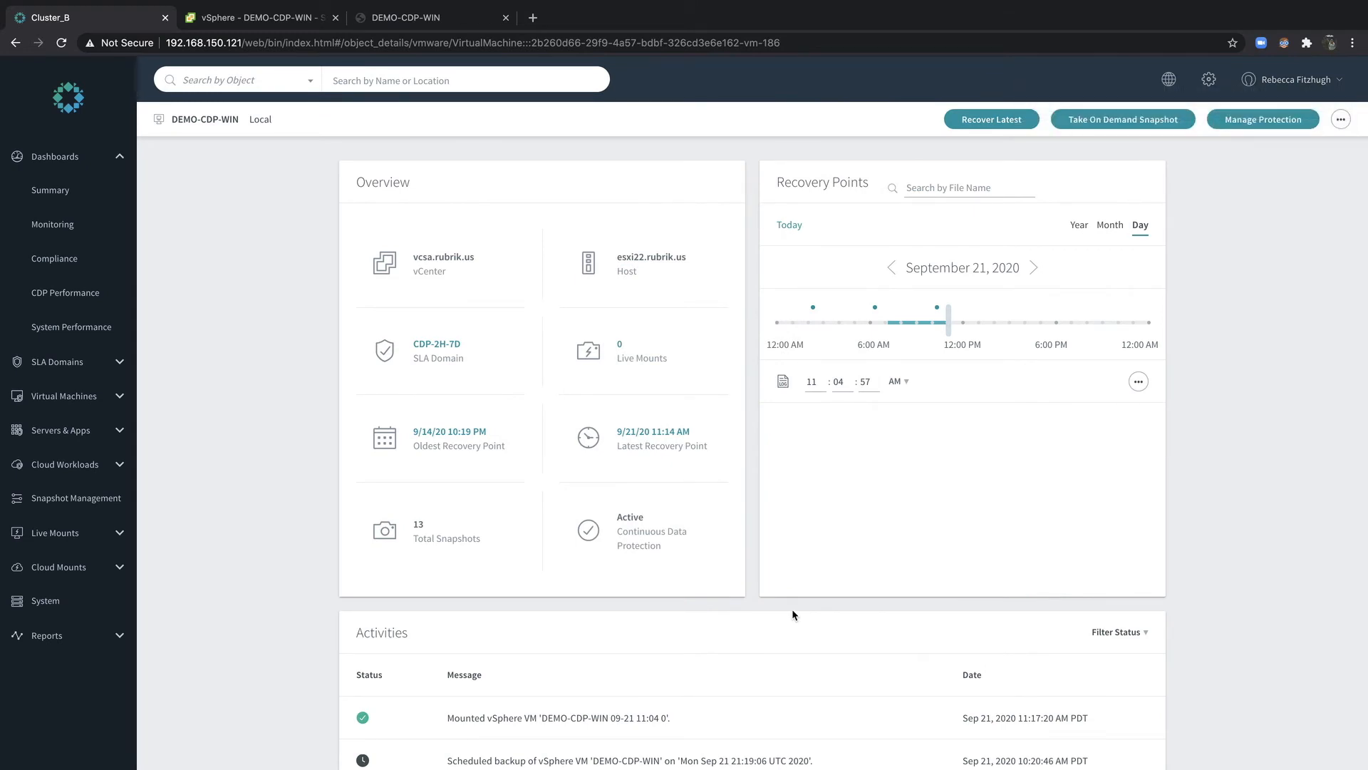
- Expand the Live Mounts section in the left navigation
{"action": "scroll", "scroll_direction": "down", "scroll_amount": 3}
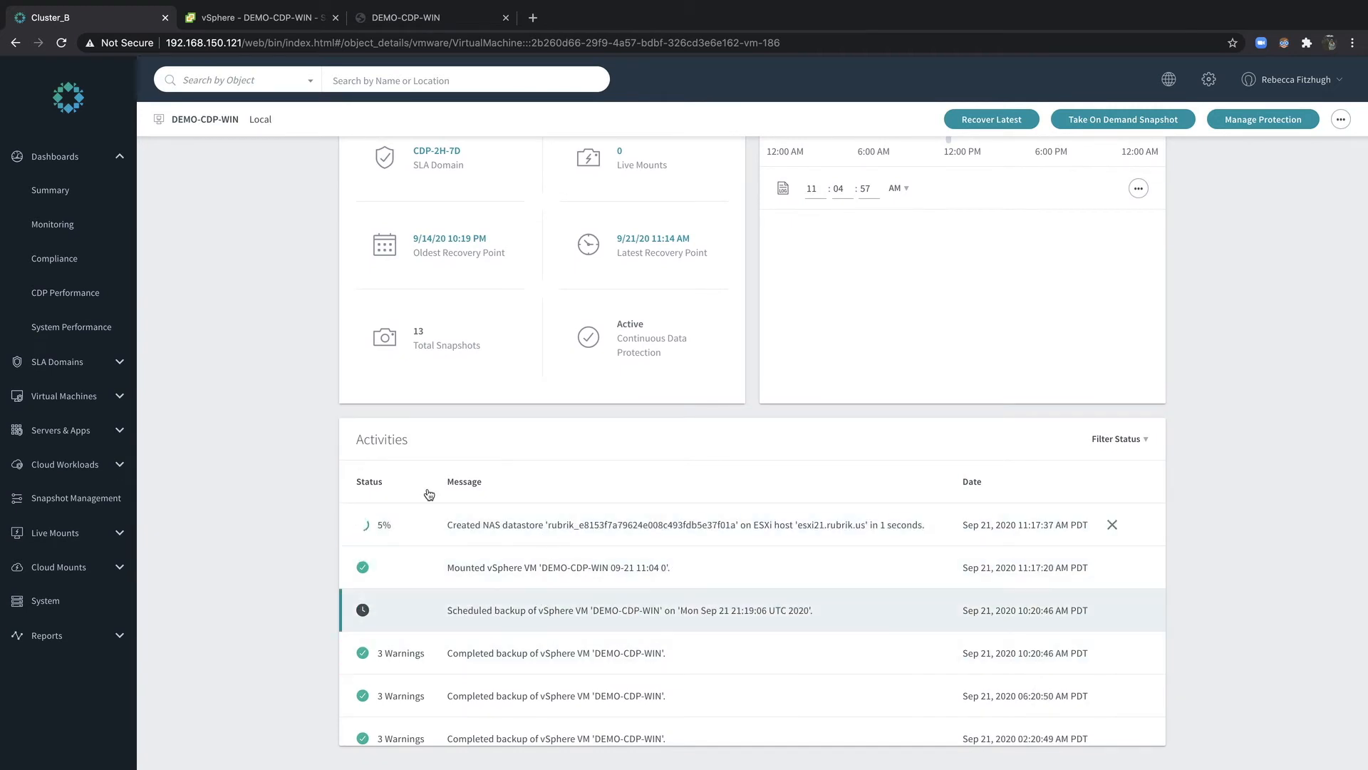
{"action": "mouse_move", "coordinate": [150, 436]}
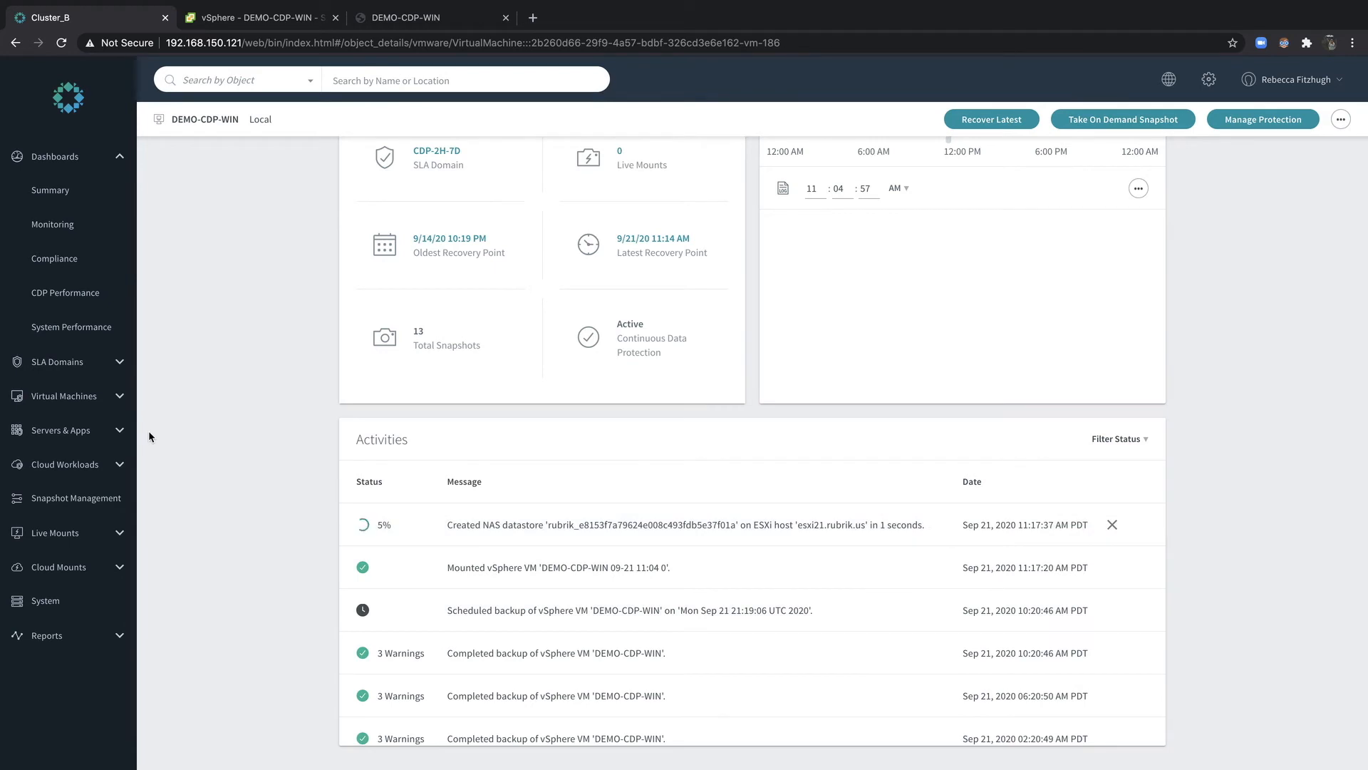
{"action": "left_click", "coordinate": [52, 532]}
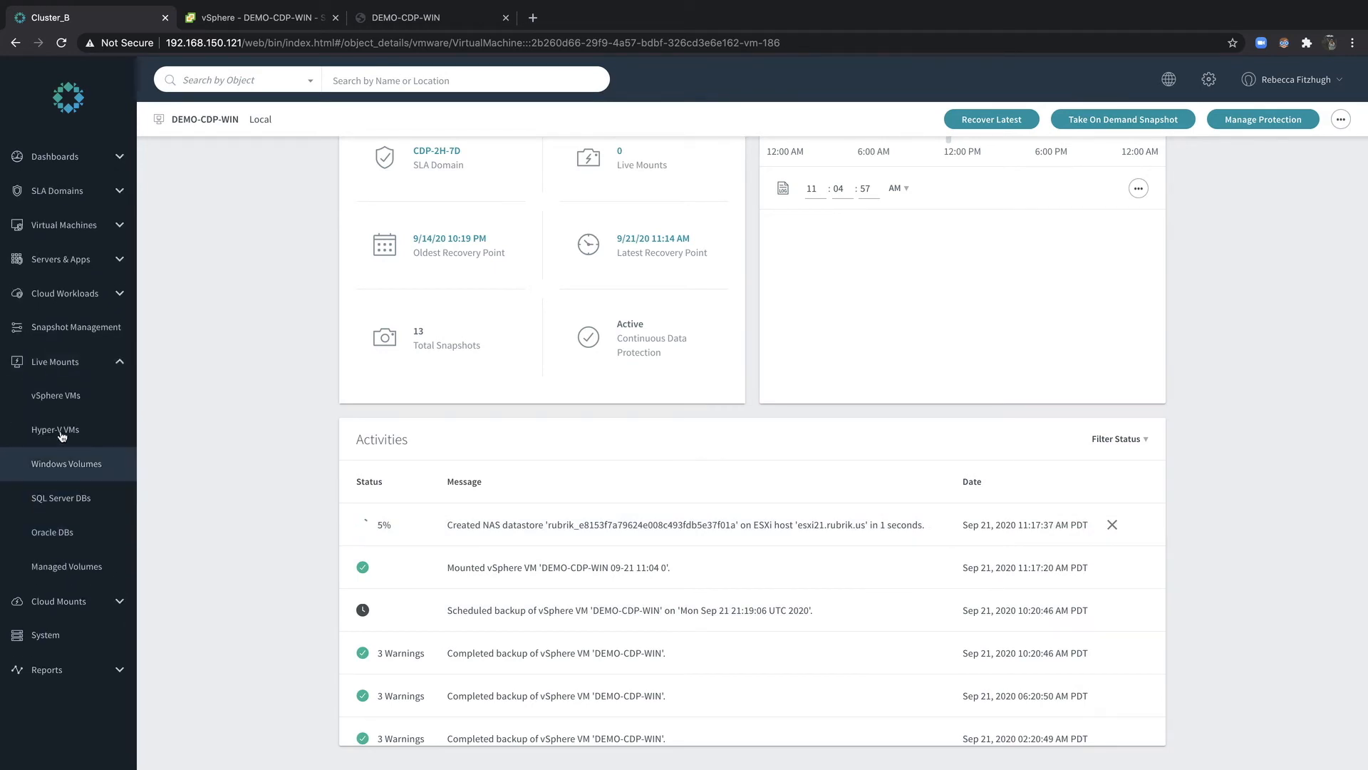
- Show the vSphere VM live mounts listing both DEMO-CDP-WIN mounts
{"action": "left_click", "coordinate": [56, 395]}
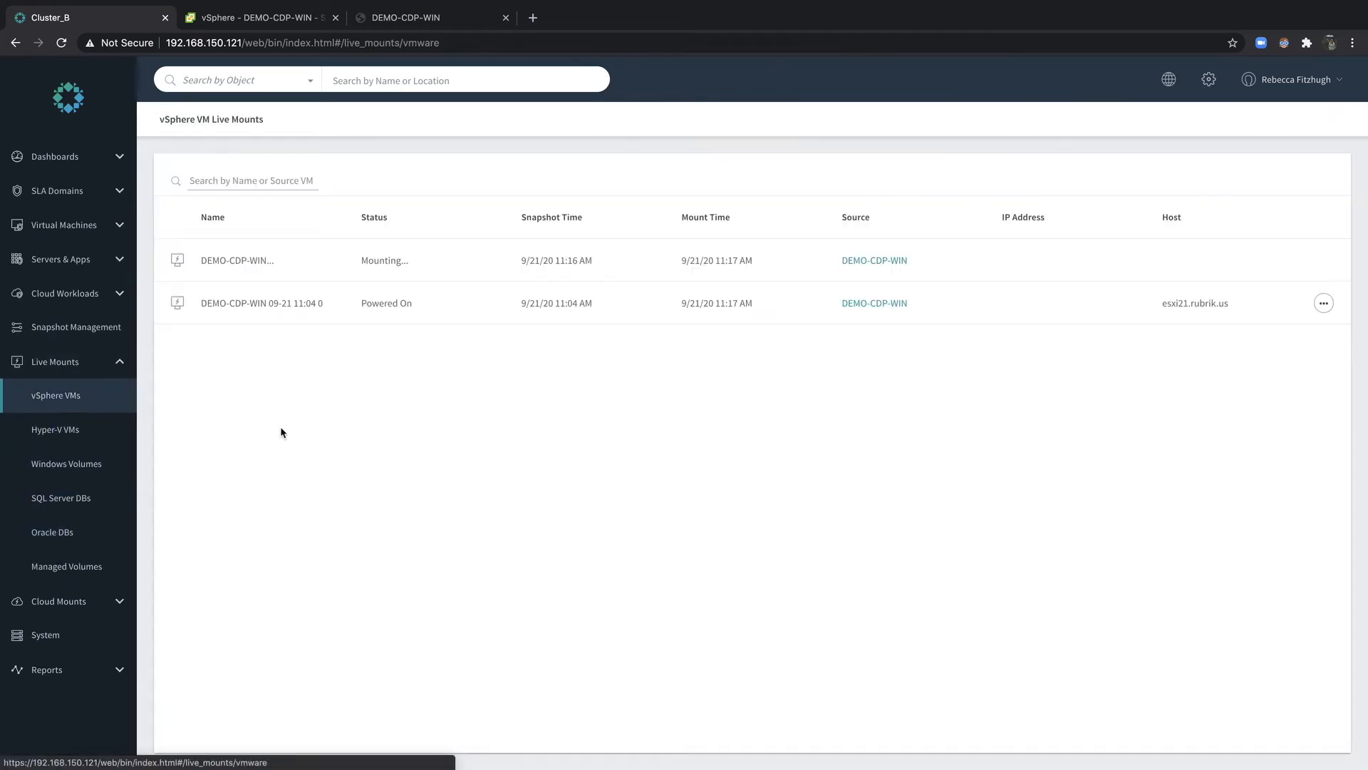
{"action": "mouse_move", "coordinate": [409, 325]}
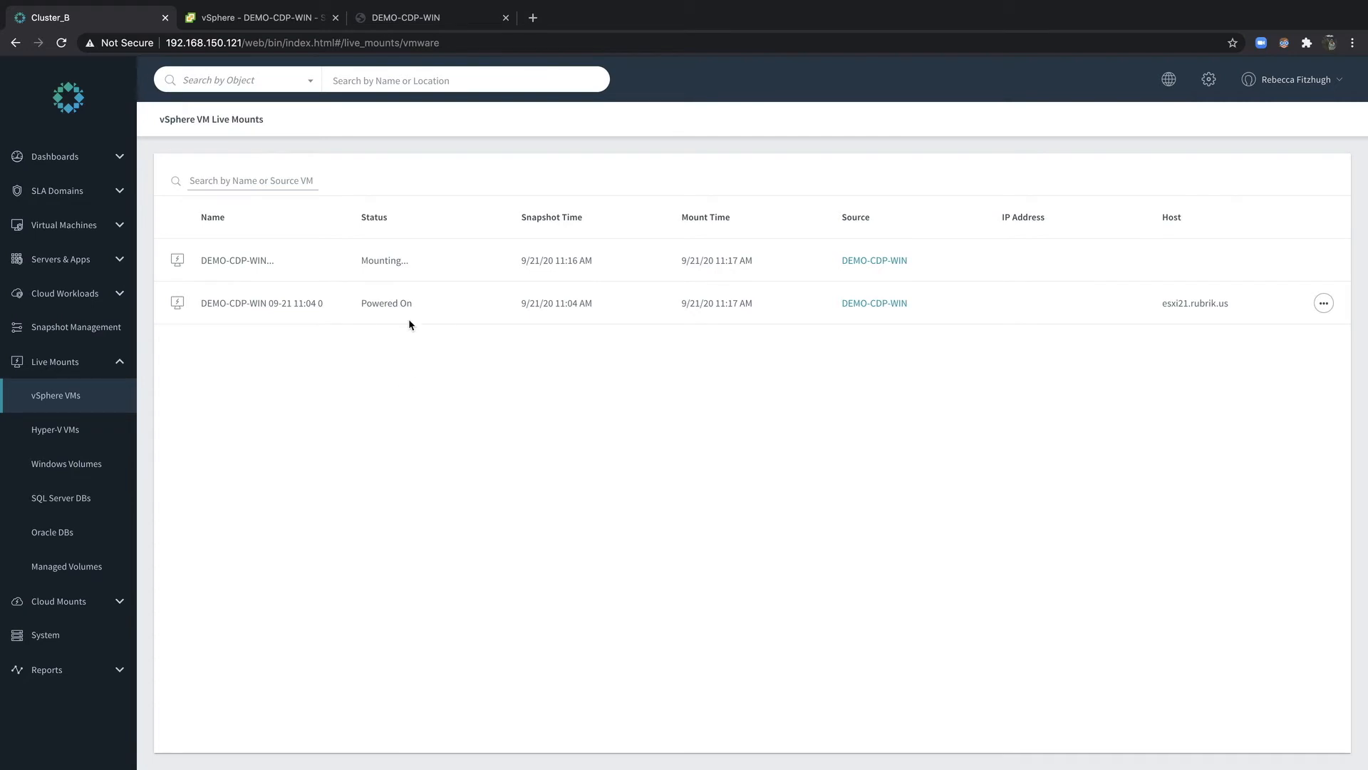
{"action": "mouse_move", "coordinate": [388, 284]}
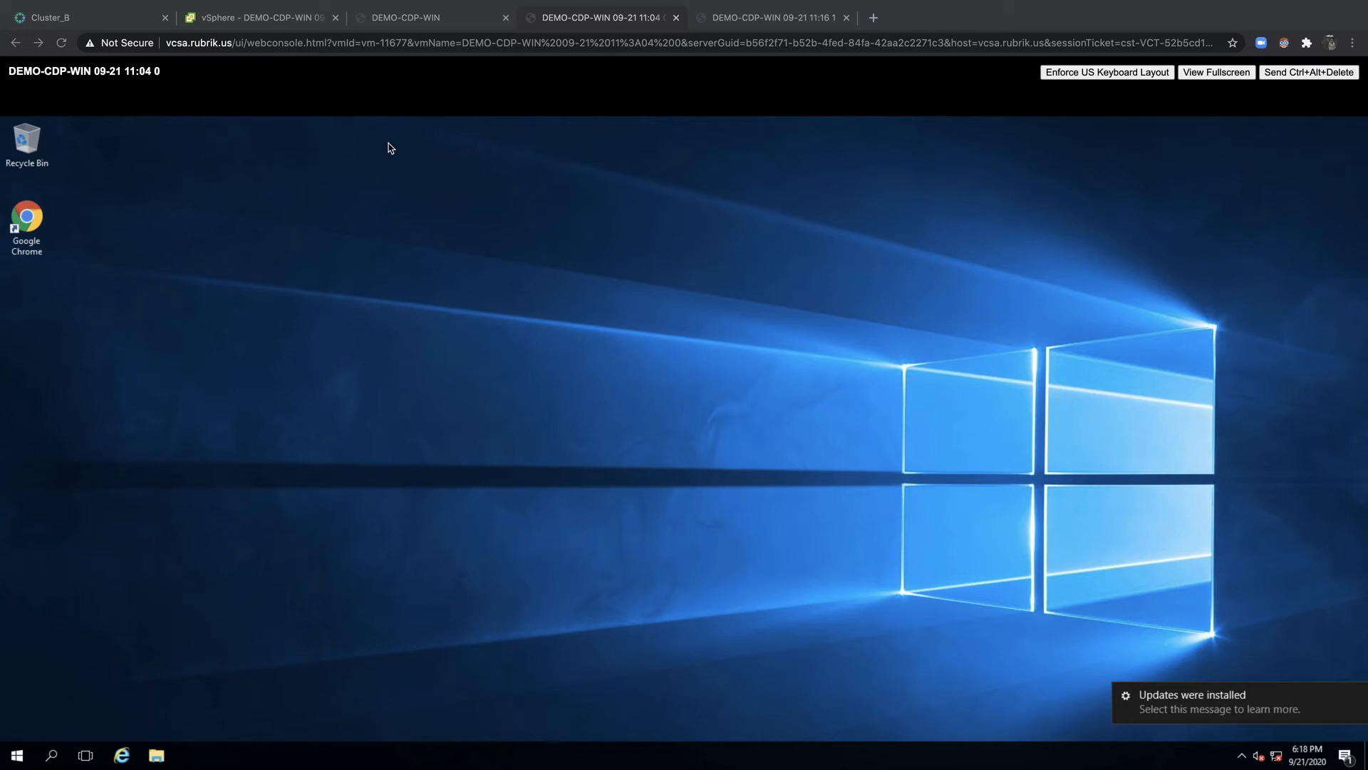
{"action": "mouse_move", "coordinate": [565, 100]}
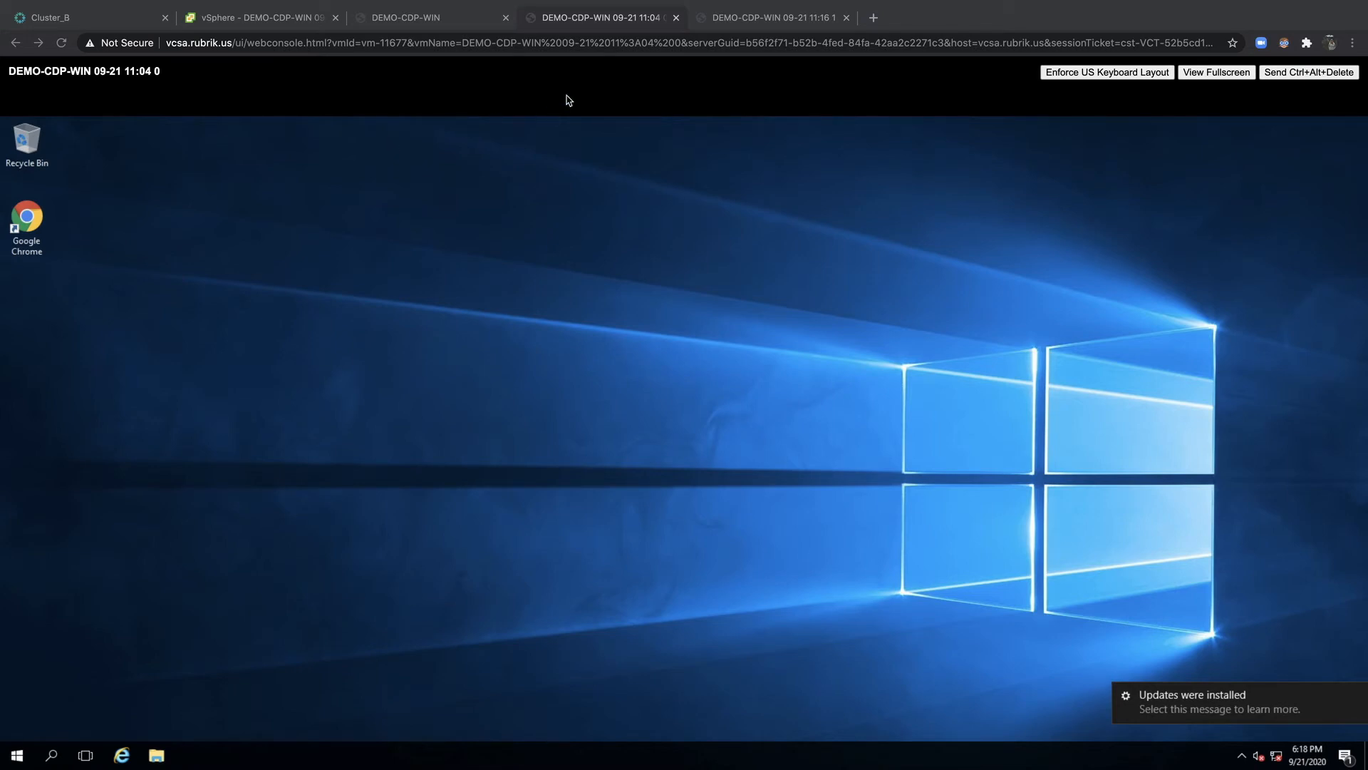
{"action": "mouse_move", "coordinate": [645, 27]}
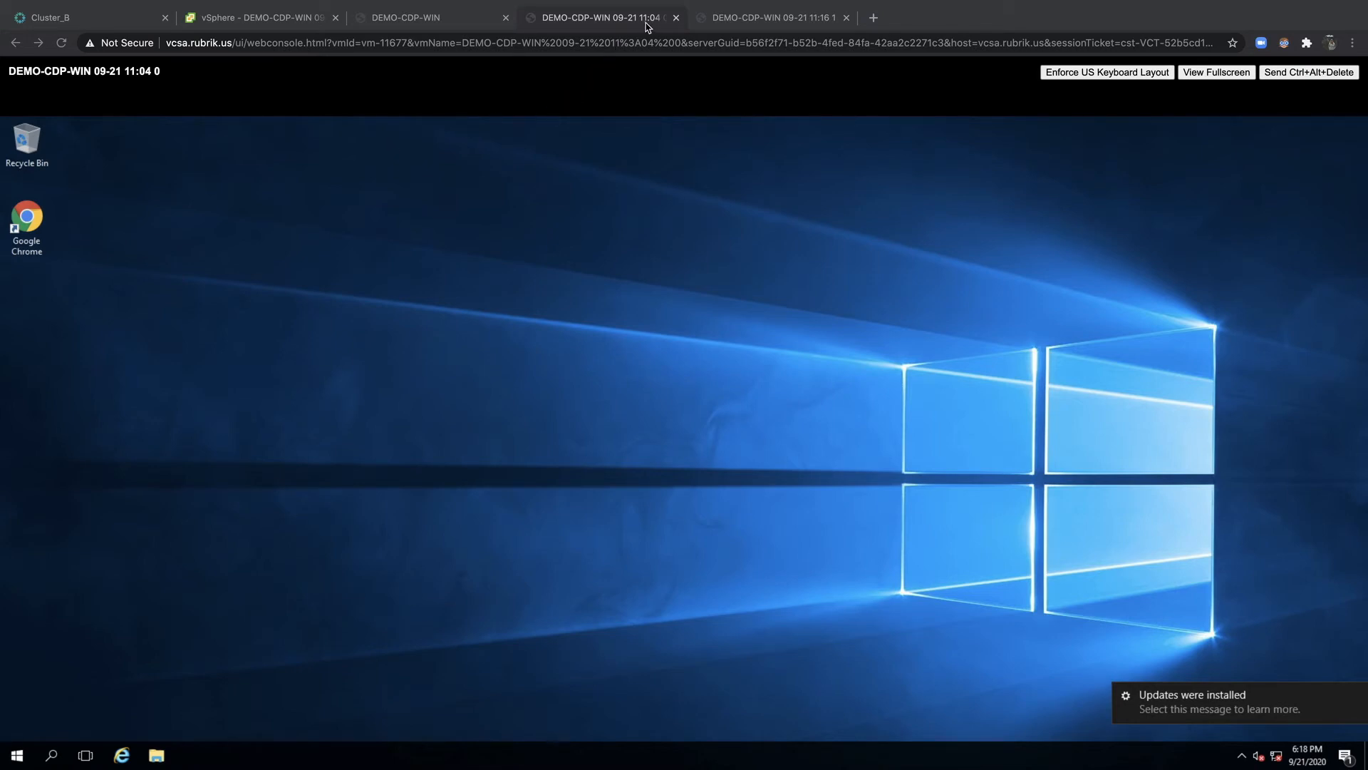
{"action": "mouse_move", "coordinate": [374, 250]}
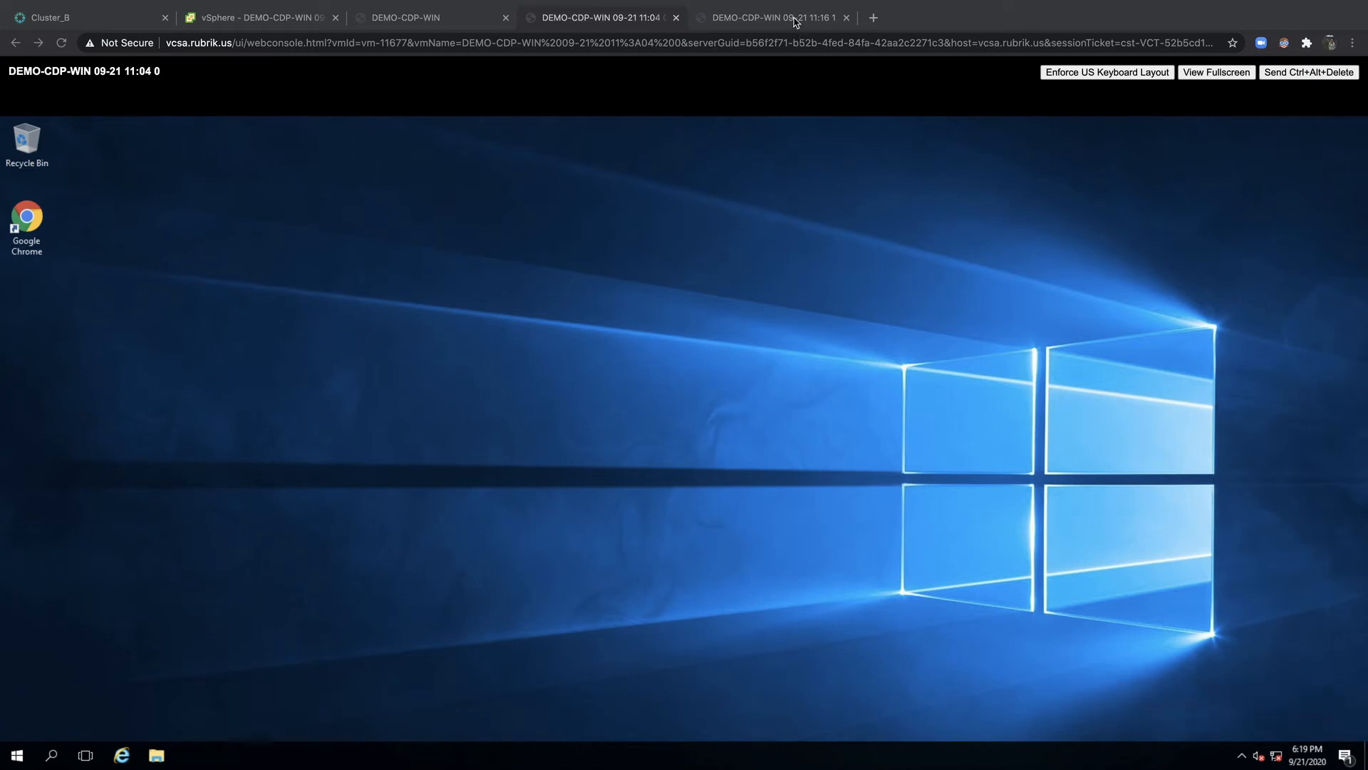
- Switch to the 11:16 mount's console, where the 1114am file sits on the desktop
{"action": "left_click", "coordinate": [771, 18]}
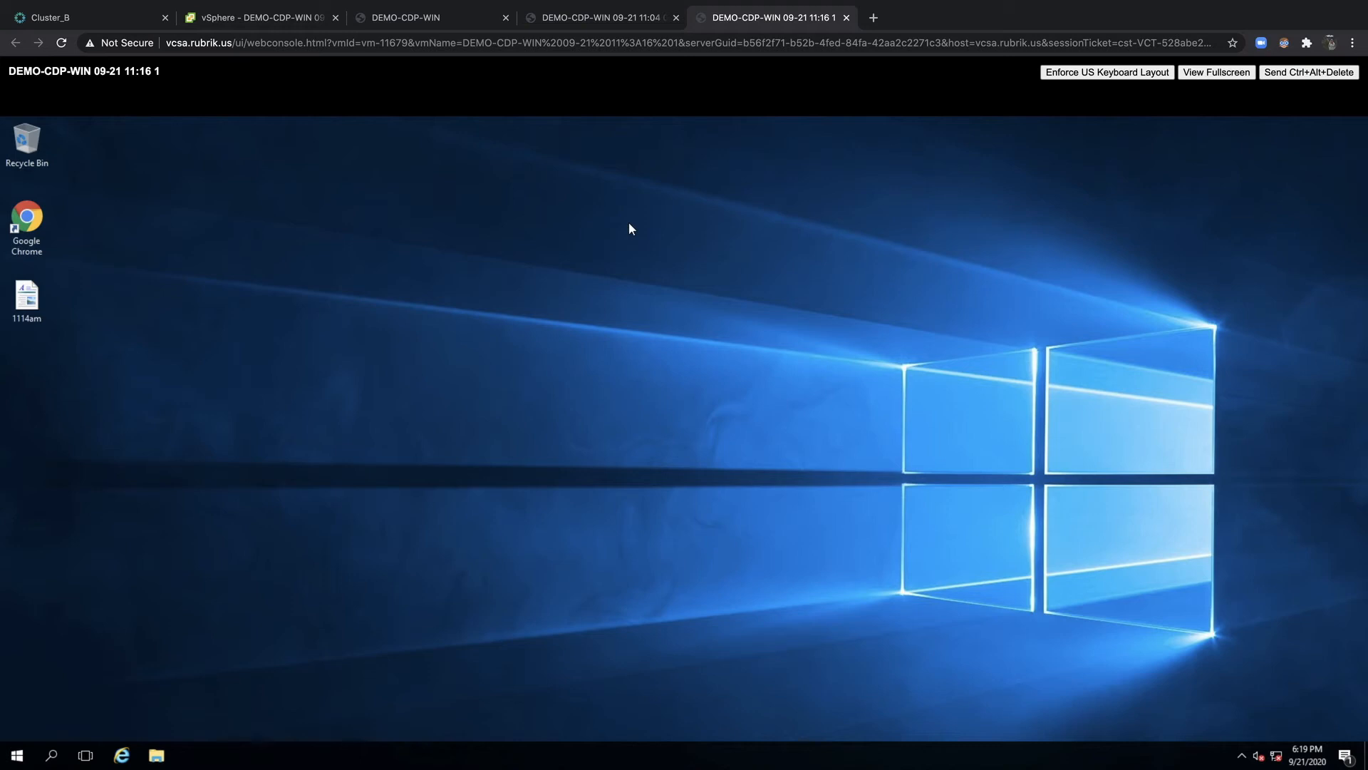
{"action": "mouse_move", "coordinate": [61, 289]}
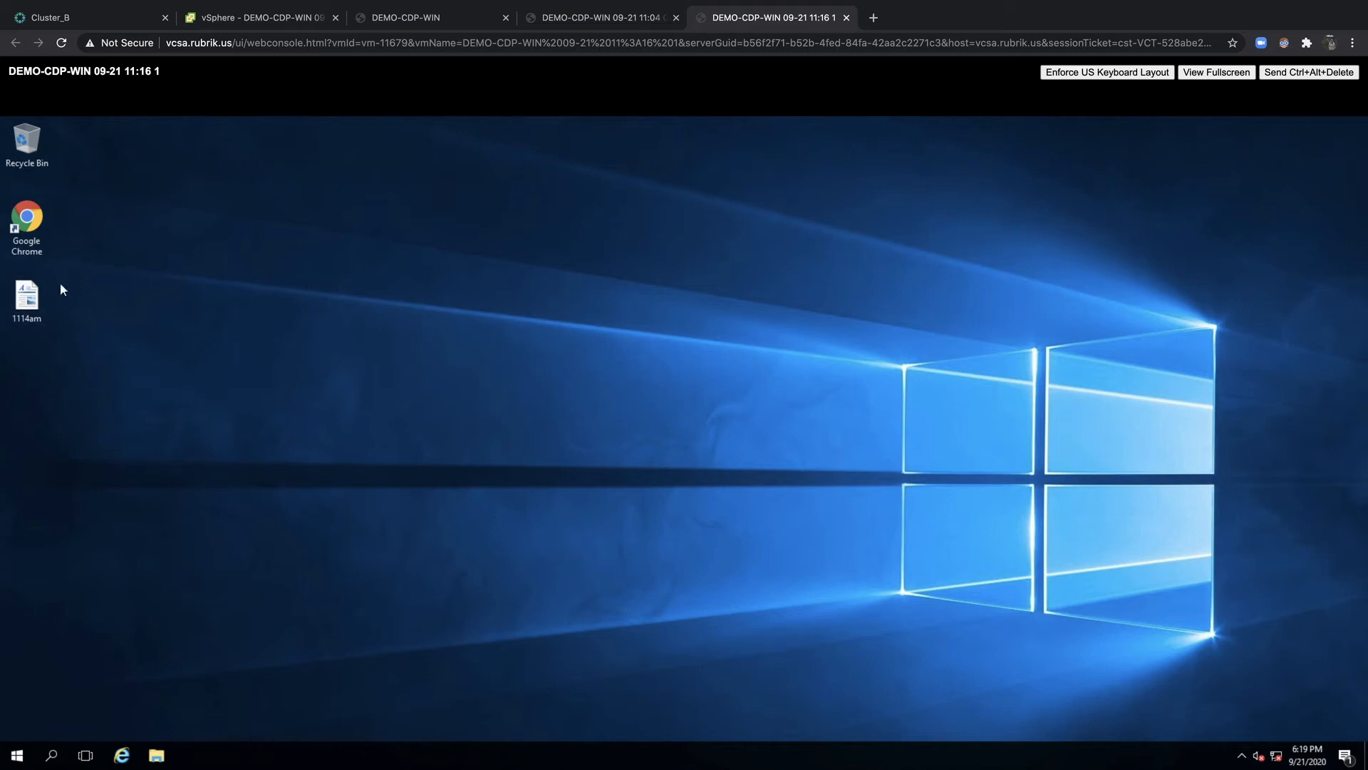
{"action": "mouse_move", "coordinate": [95, 364]}
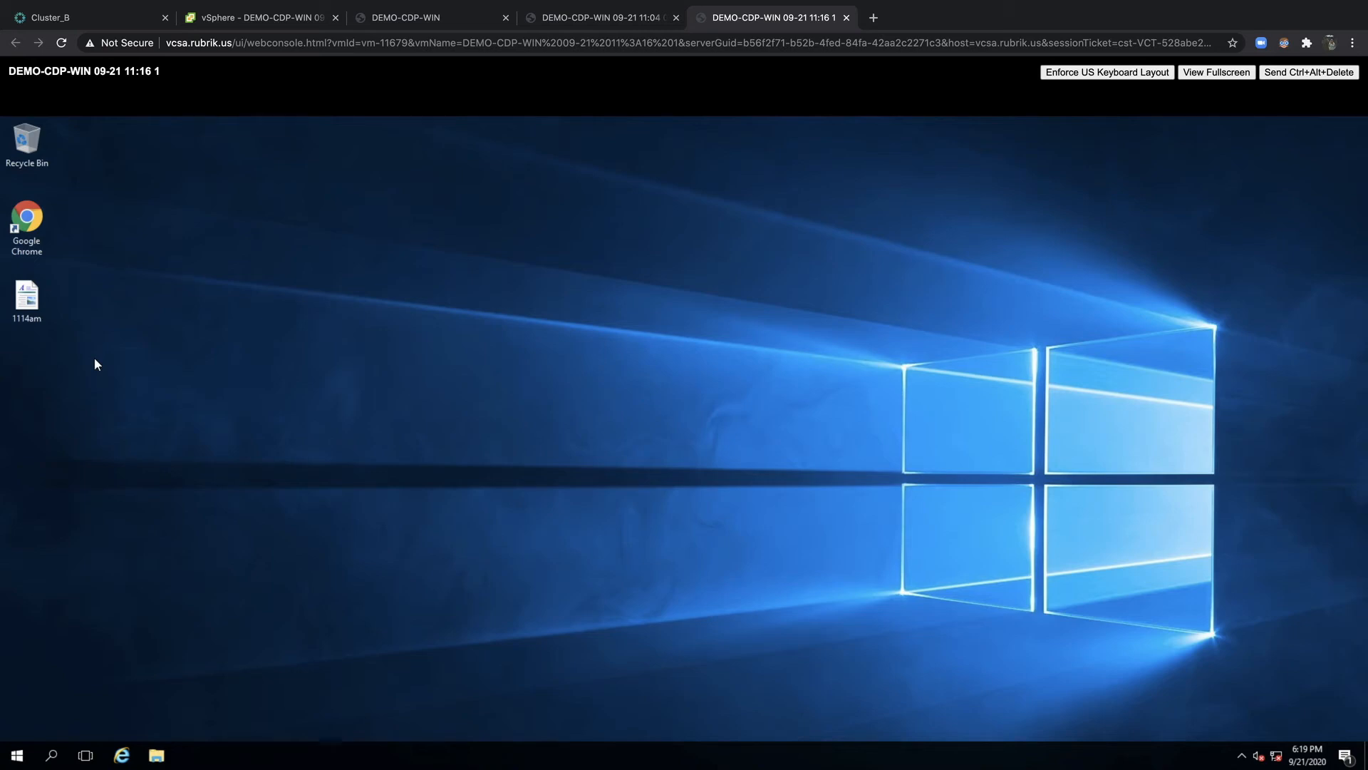
- Return to the Rubrik tab showing Cluster_C's summary dashboard
{"action": "left_click", "coordinate": [87, 18]}
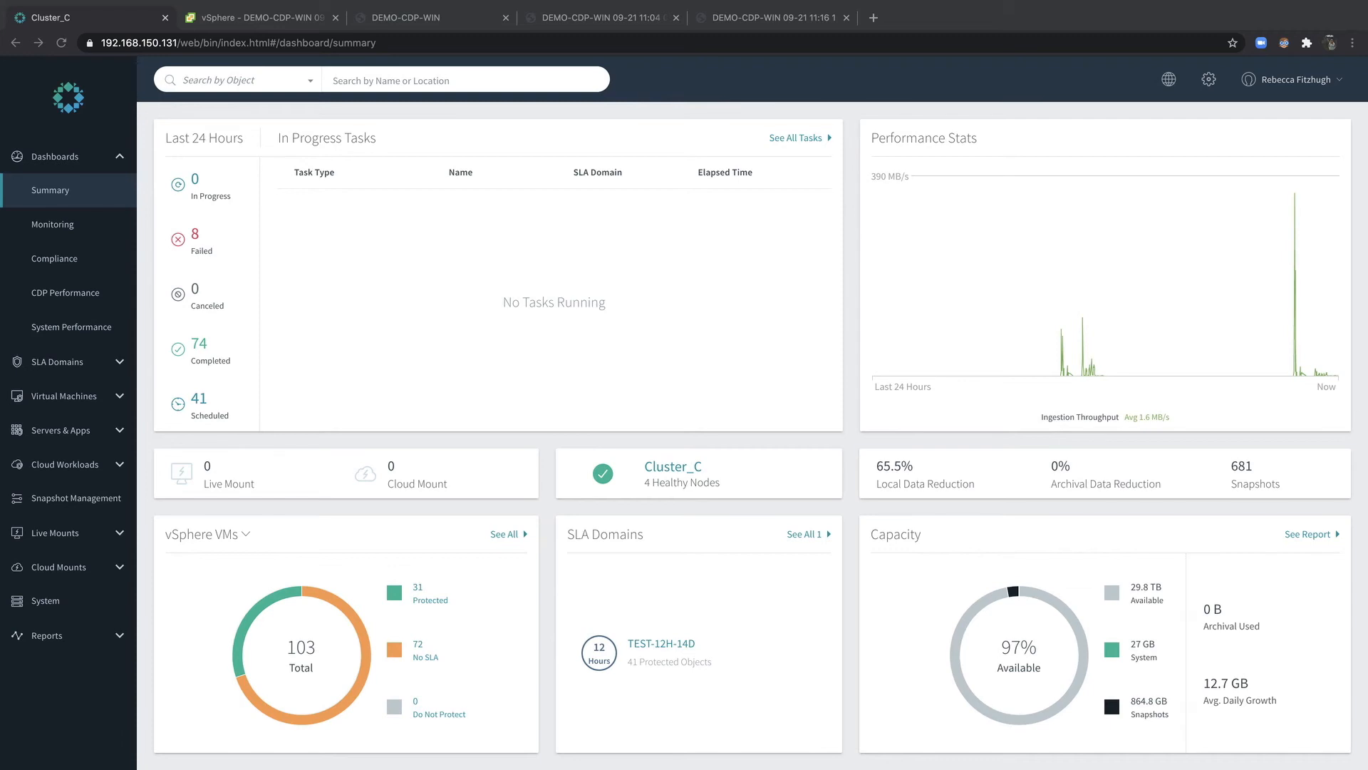
{"action": "mouse_move", "coordinate": [1223, 131]}
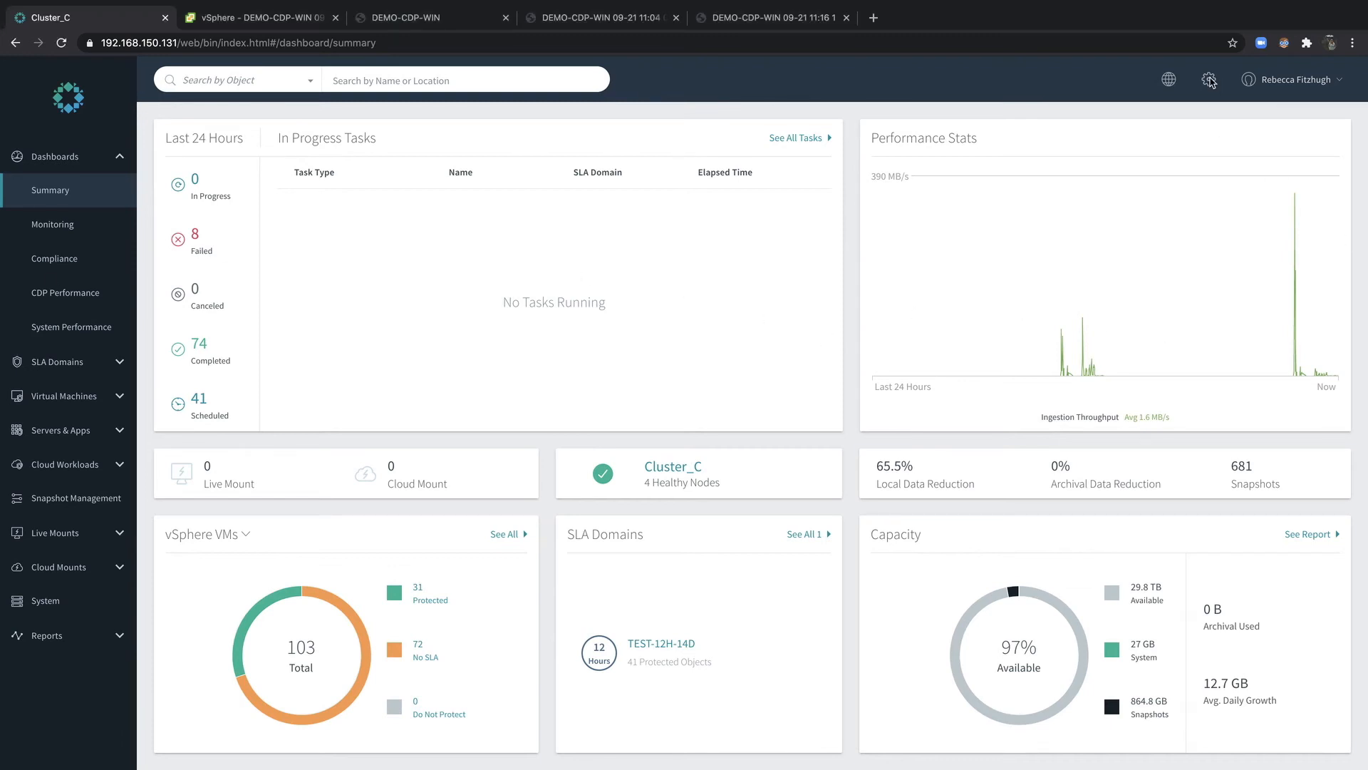
{"action": "left_click", "coordinate": [1211, 80]}
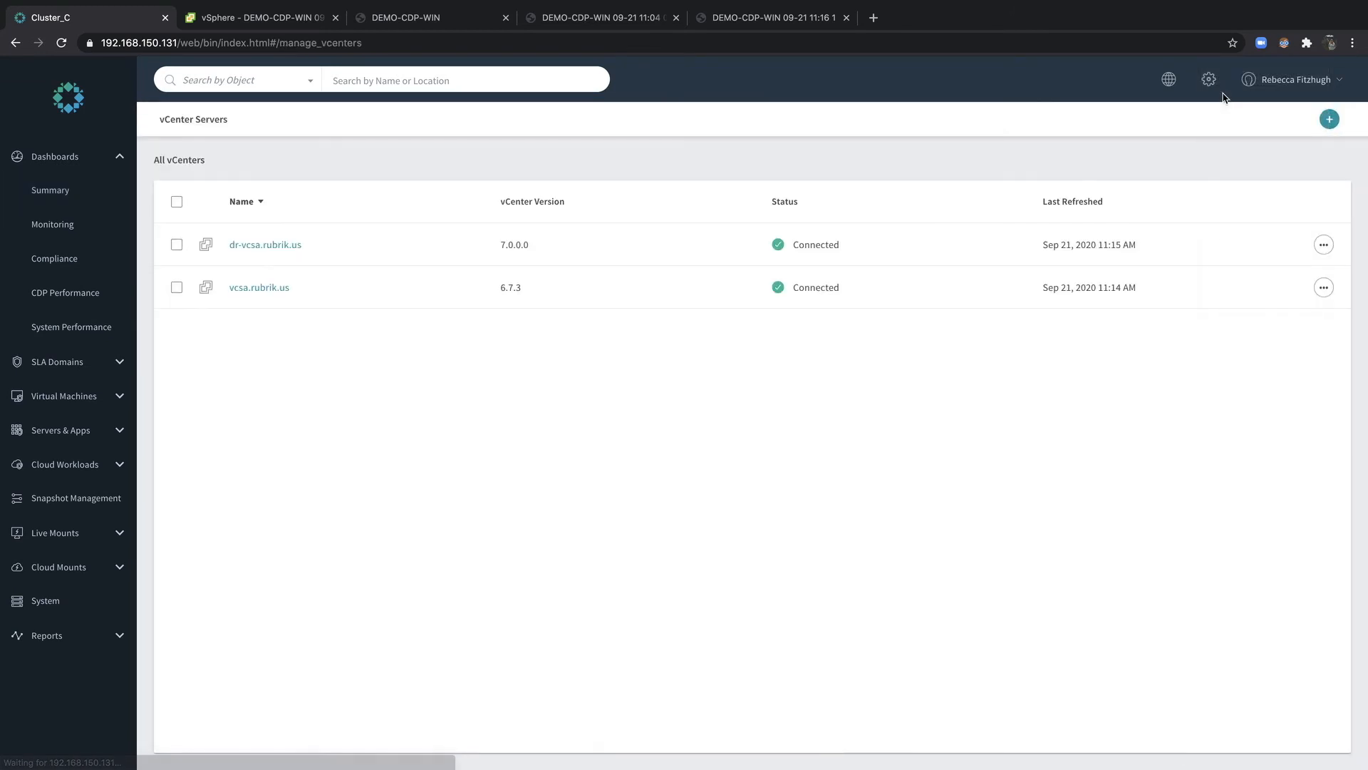
{"action": "mouse_move", "coordinate": [241, 372]}
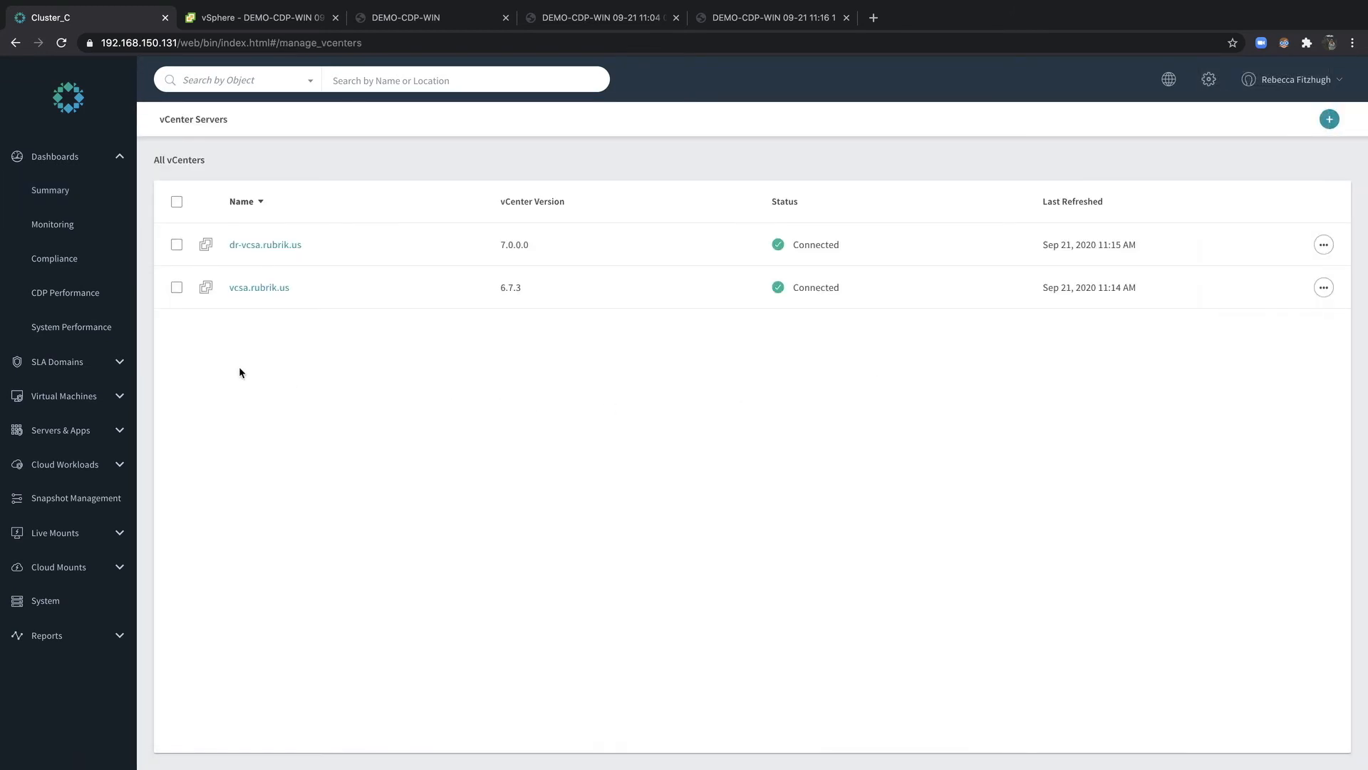
{"action": "mouse_move", "coordinate": [258, 287]}
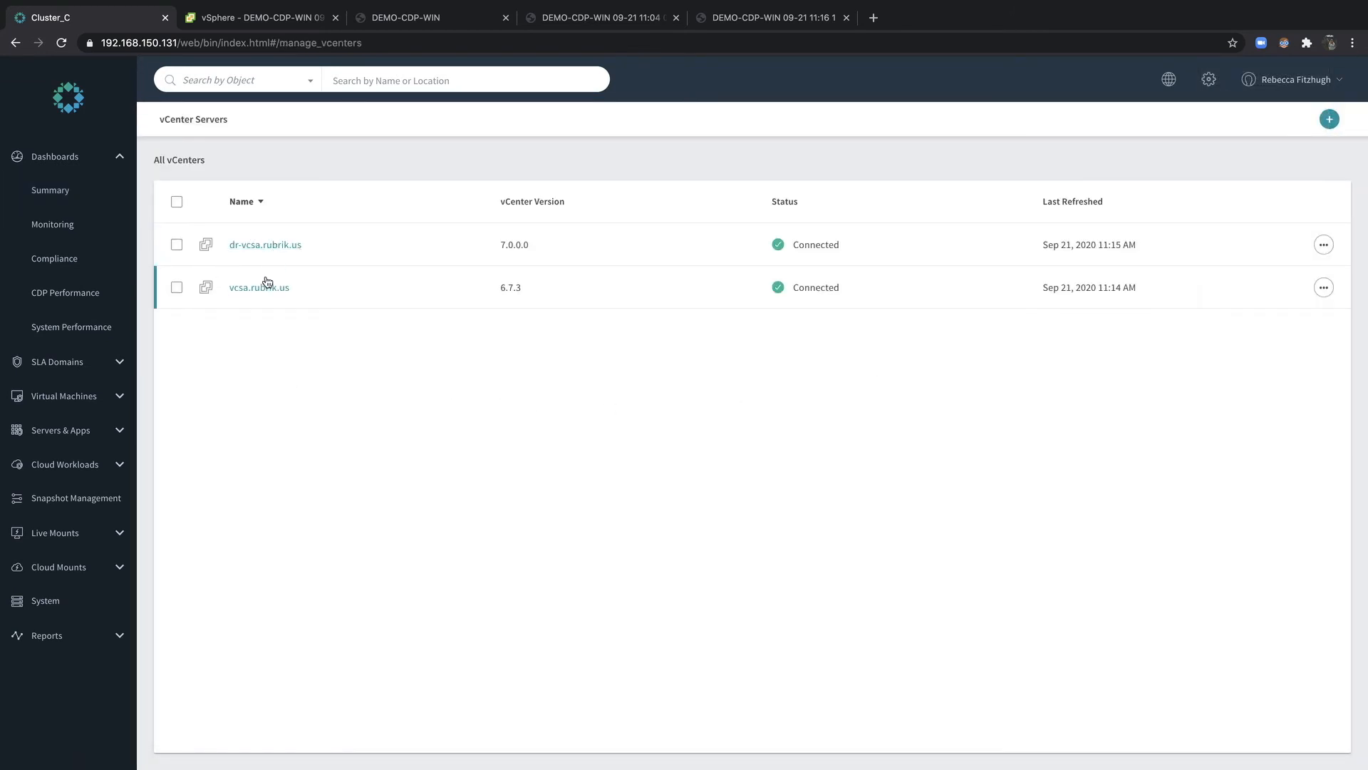
{"action": "left_click", "coordinate": [258, 286]}
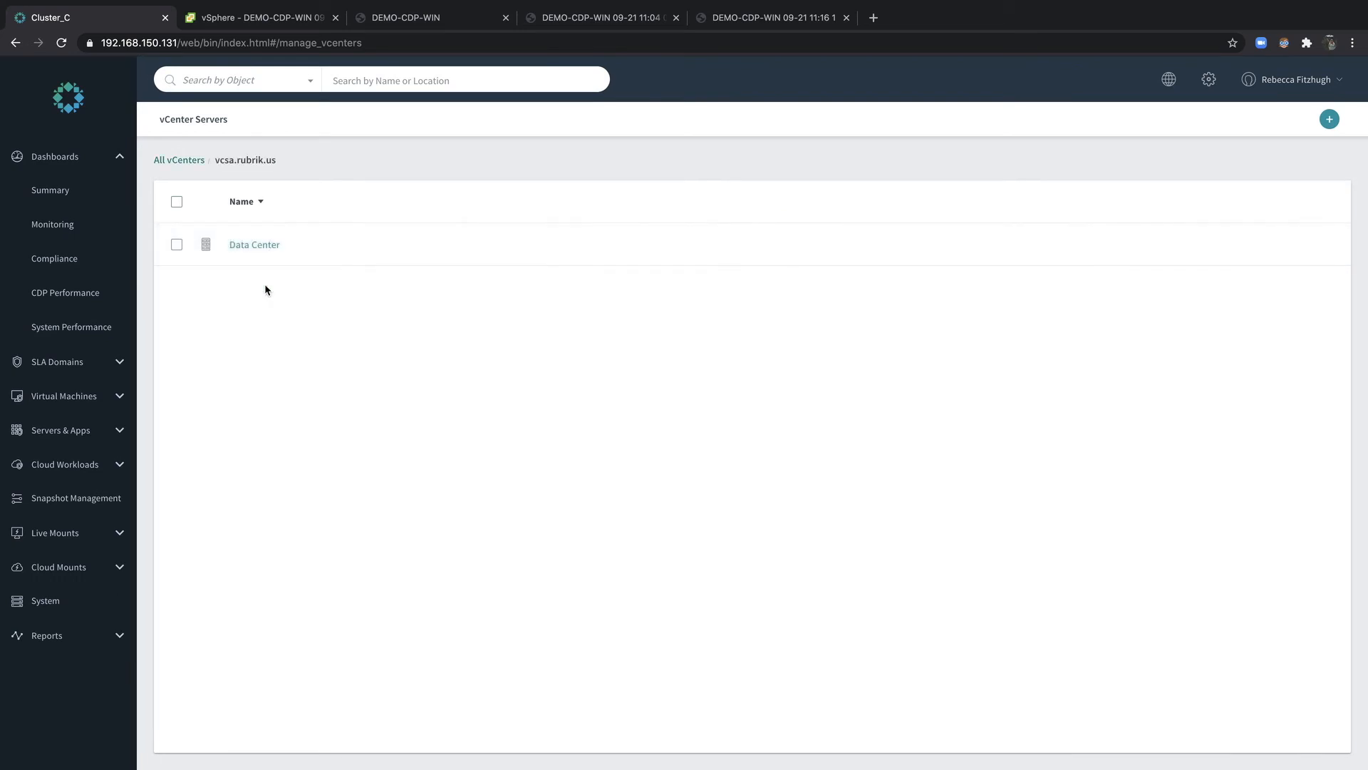
{"action": "left_click", "coordinate": [254, 243]}
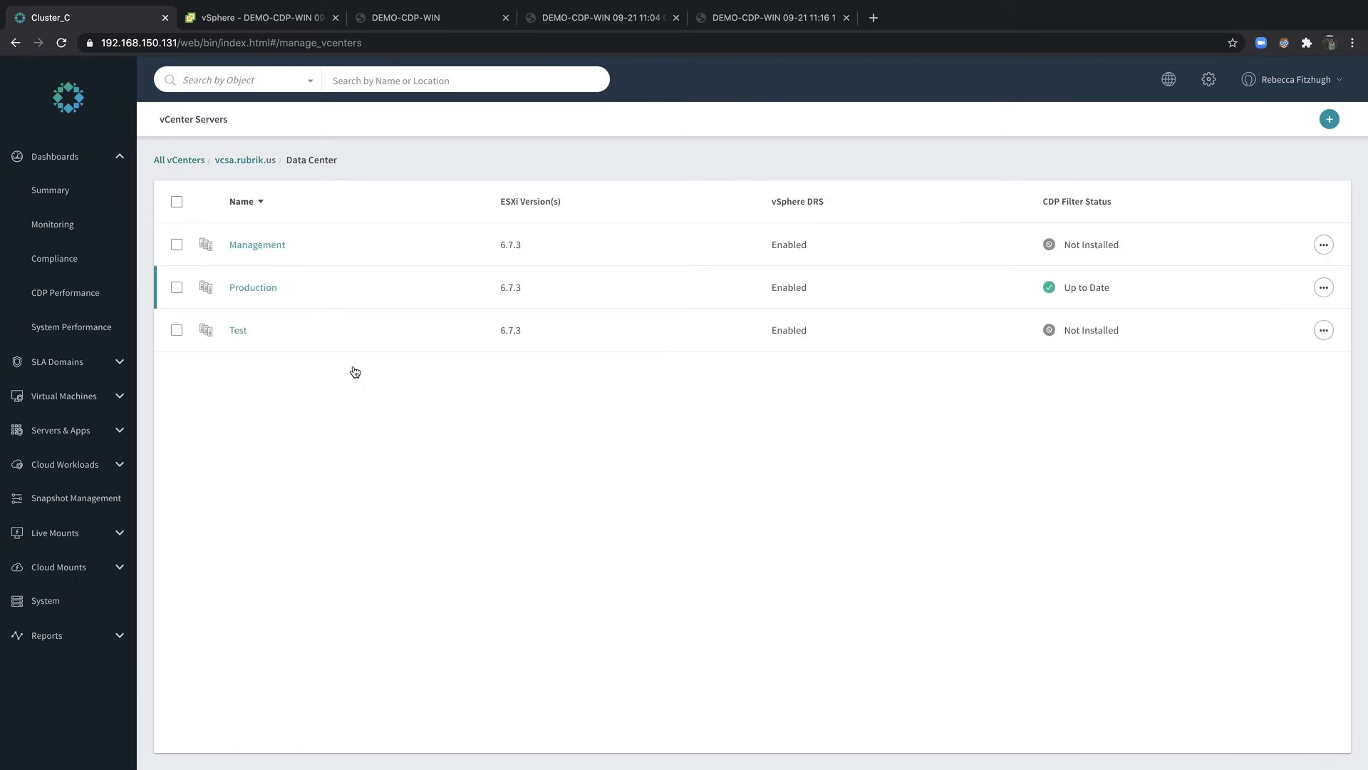
{"action": "mouse_move", "coordinate": [769, 290]}
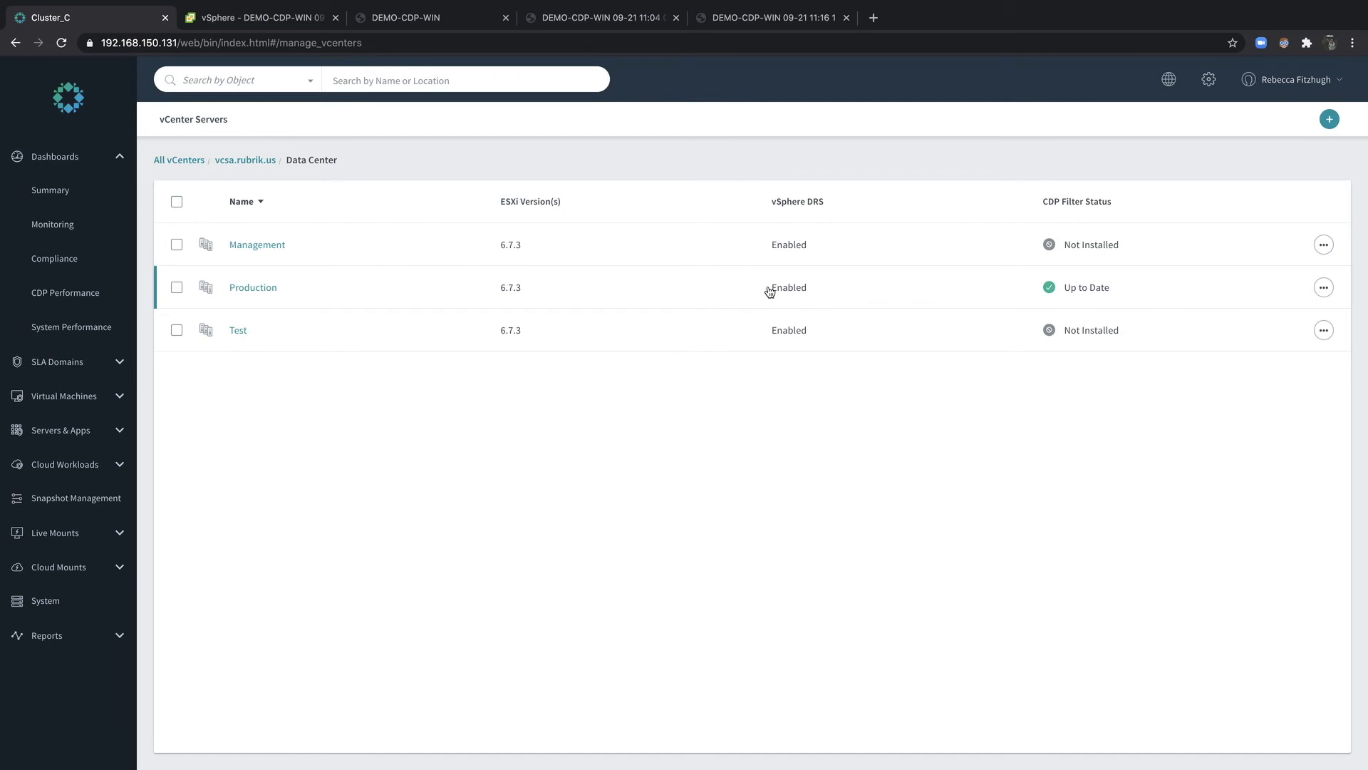
{"action": "mouse_move", "coordinate": [1131, 299]}
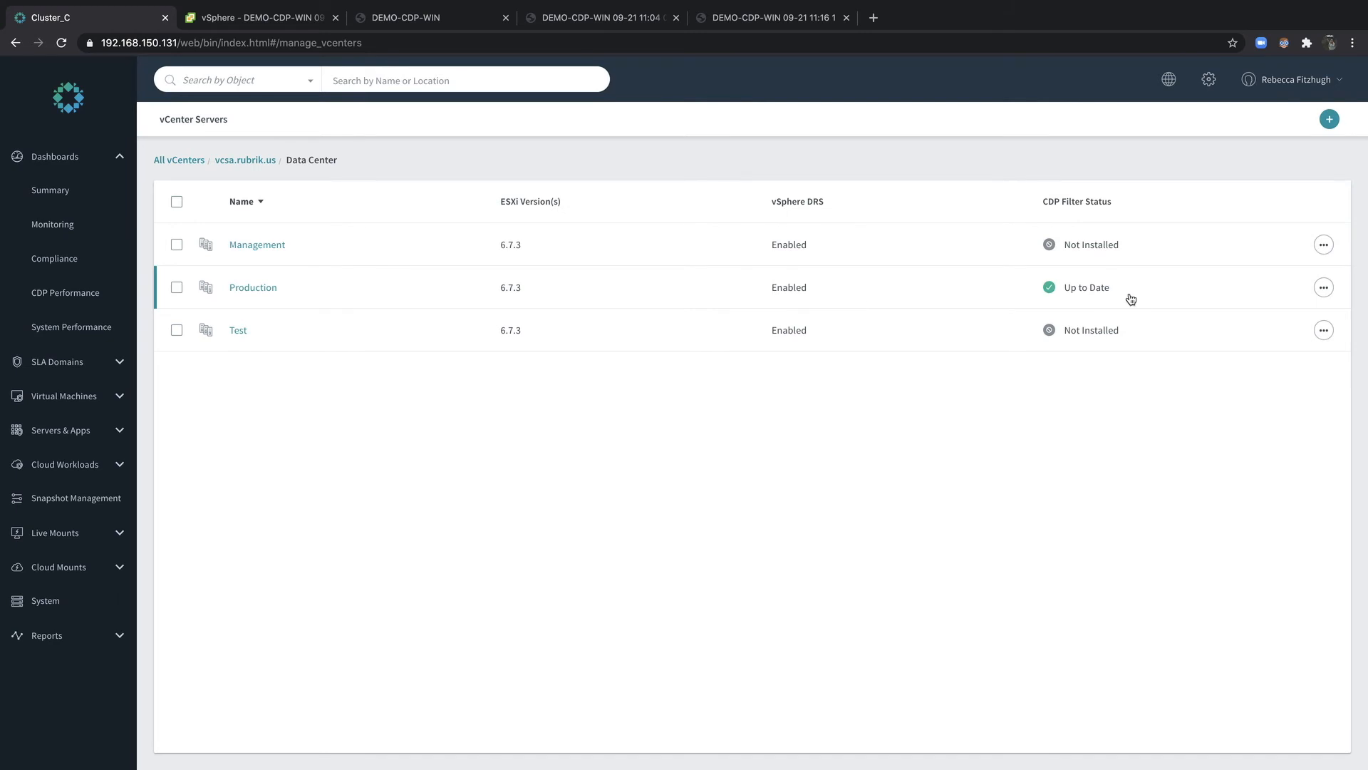
{"action": "mouse_move", "coordinate": [515, 281]}
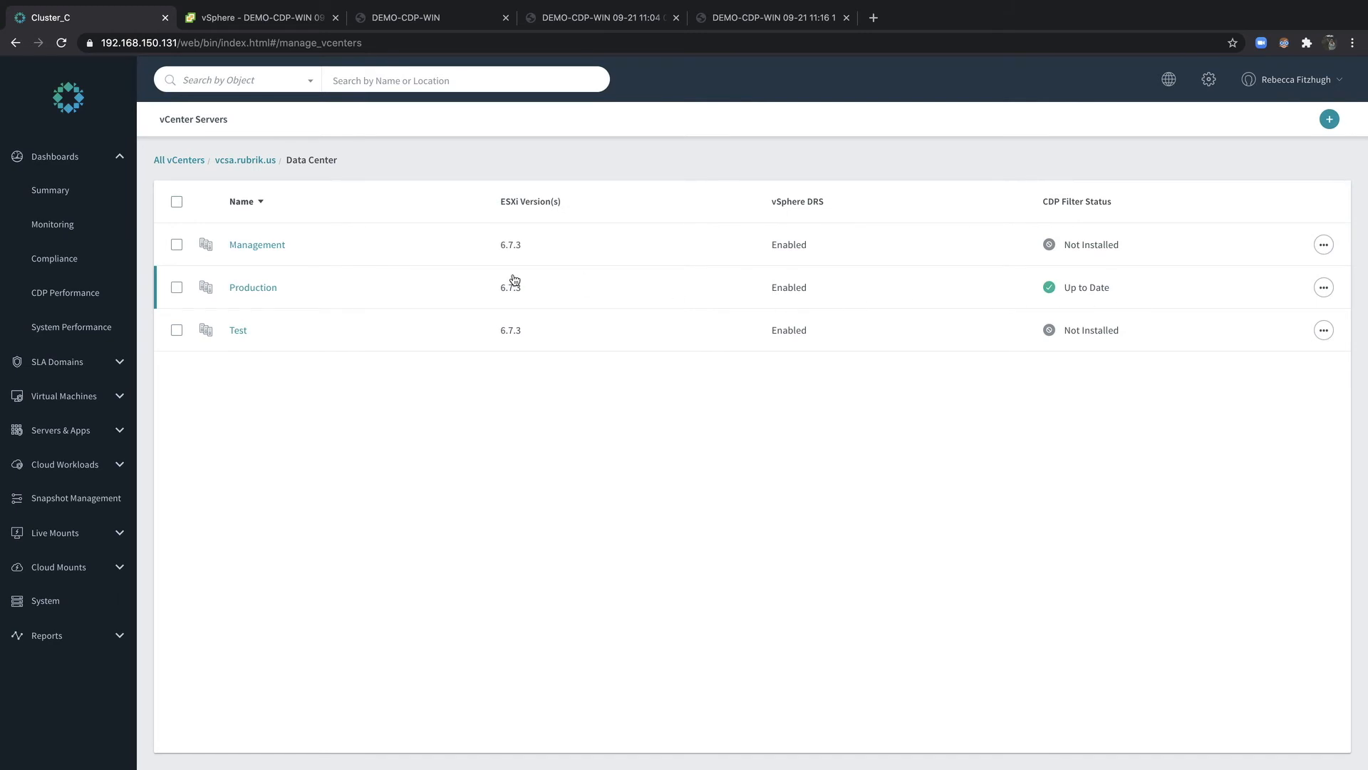
{"action": "mouse_move", "coordinate": [775, 468]}
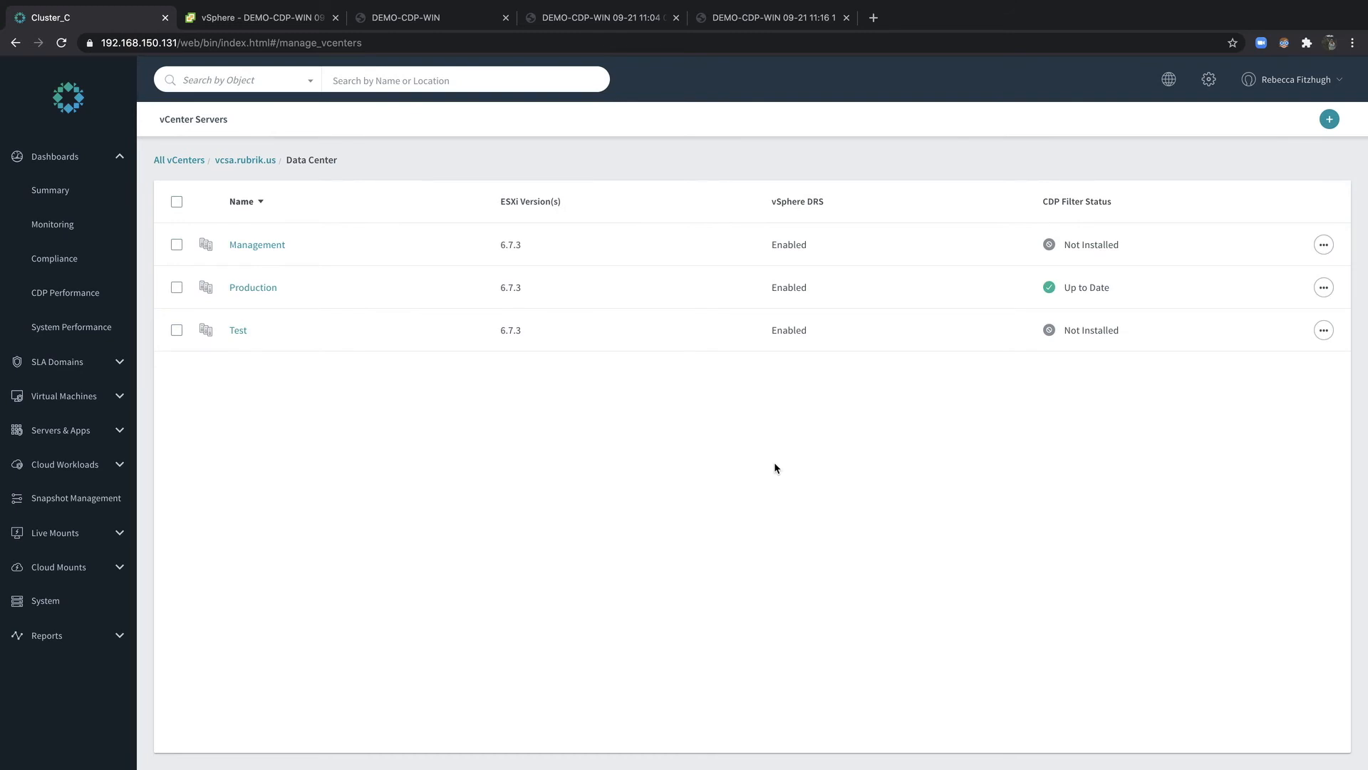
{"action": "mouse_move", "coordinate": [987, 453]}
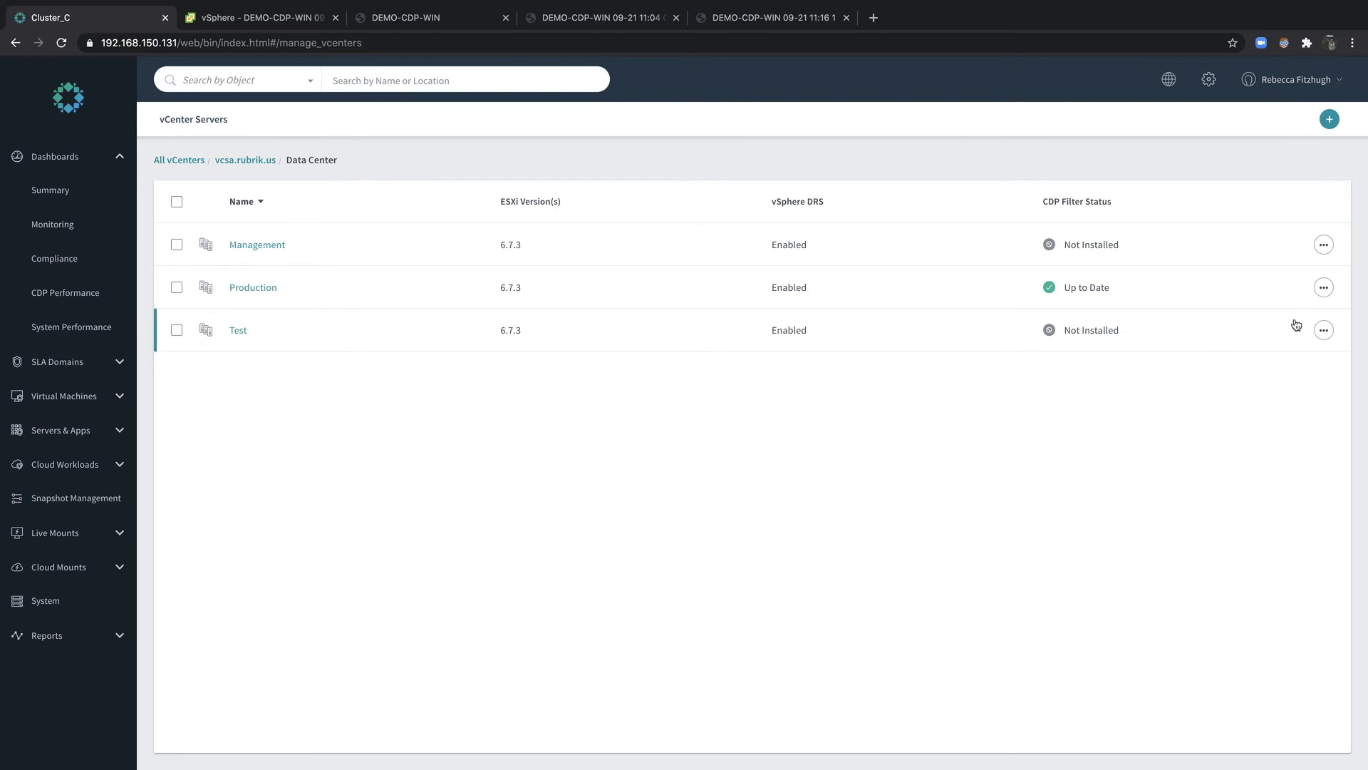
{"action": "mouse_move", "coordinate": [1322, 335]}
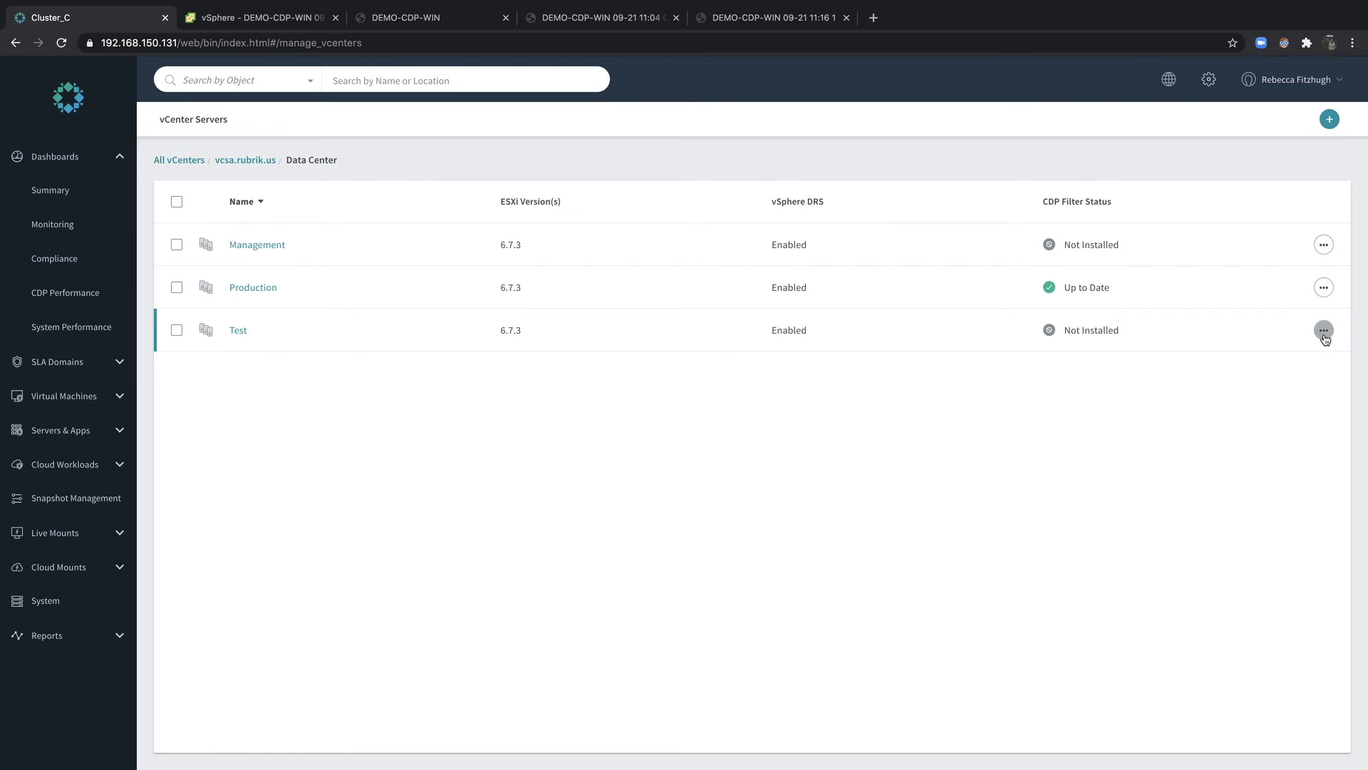
- Install the CDP filter on the Test cluster with FQDN cluster-c.rubrik.us
{"action": "left_click", "coordinate": [1323, 330]}
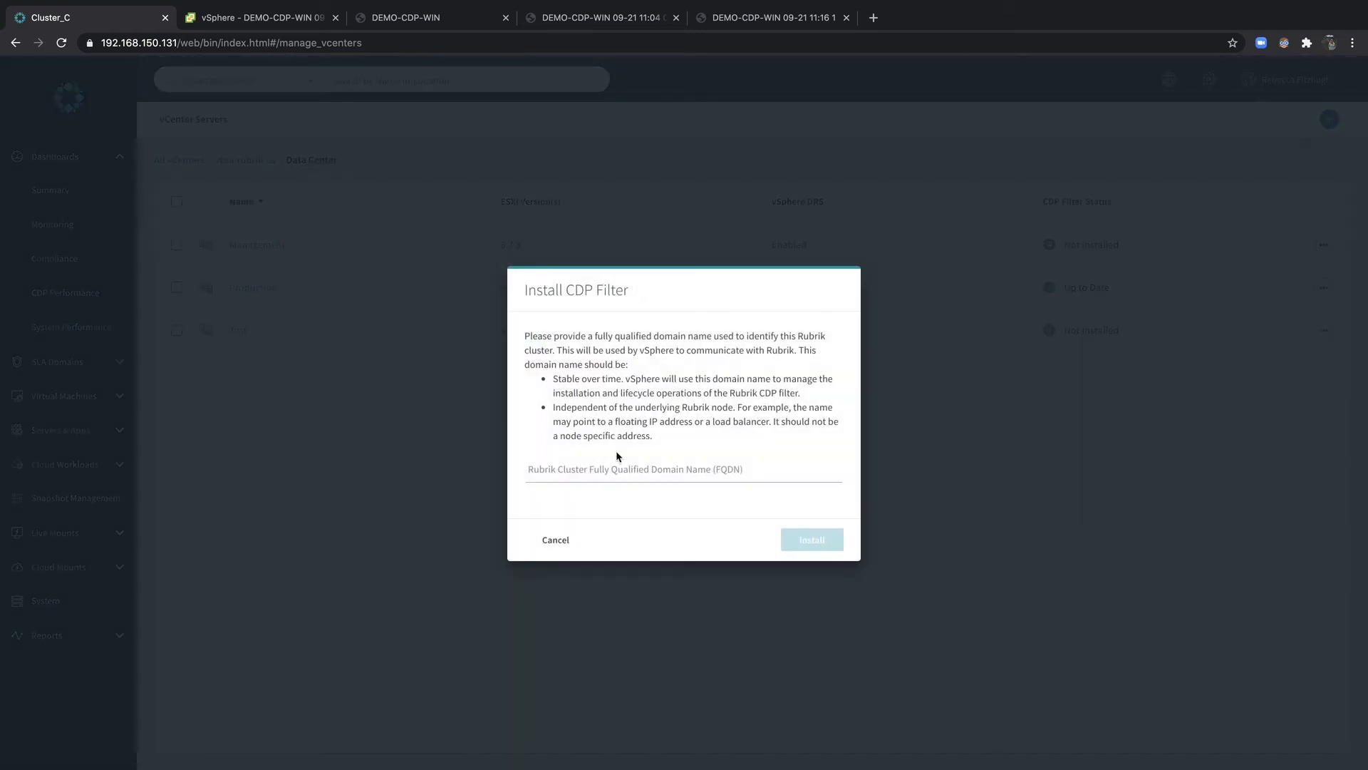
{"action": "type", "text": "cluster-c.rubrik.us"}
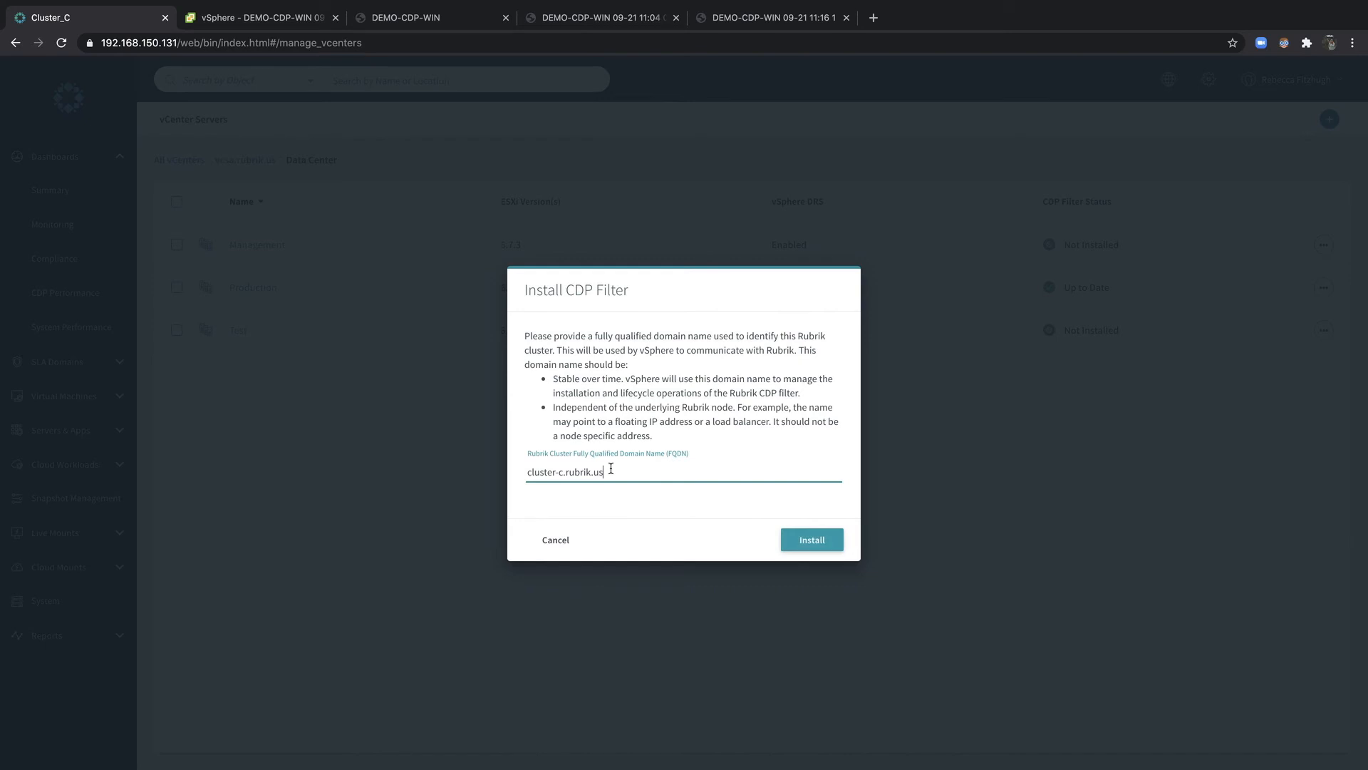
{"action": "left_click", "coordinate": [809, 539]}
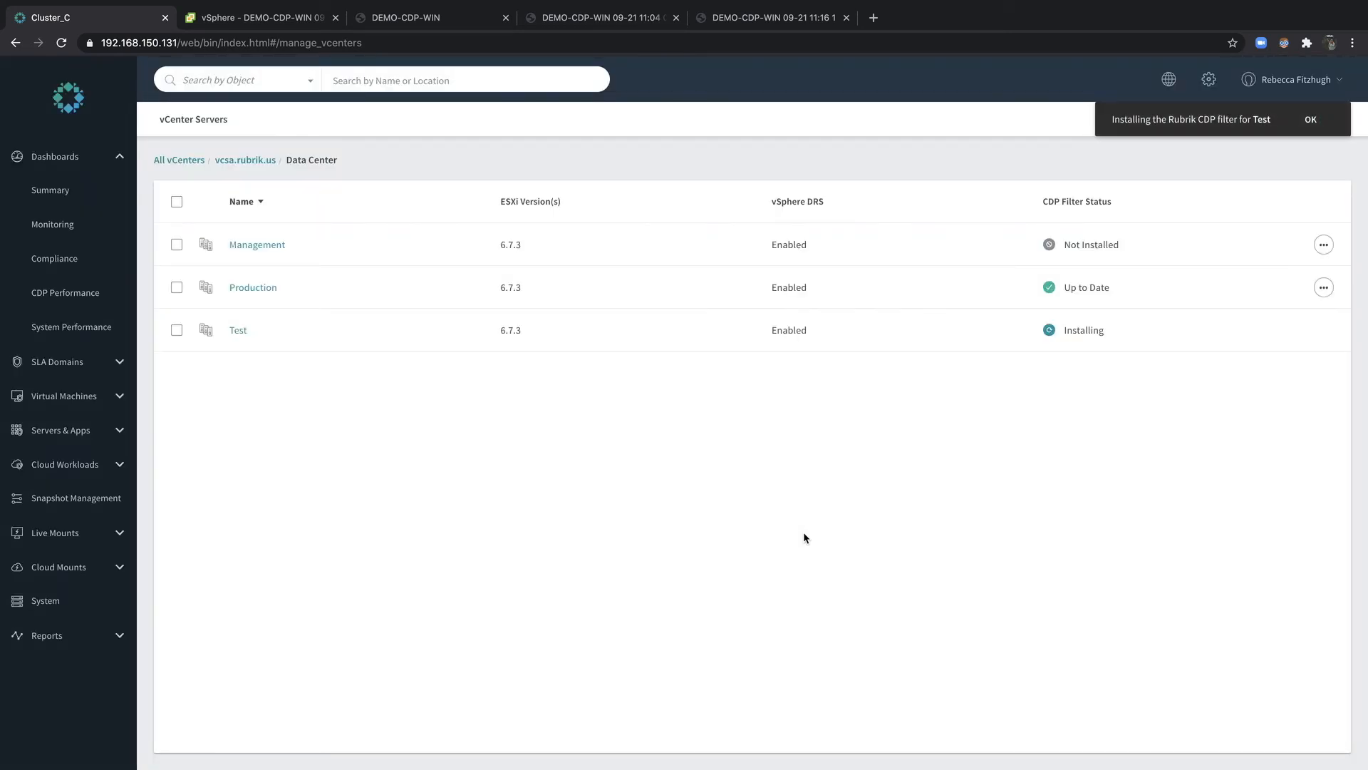
- Dismiss the install notice and show the CDP-2H-7D SLA domain's details and actions menu
{"action": "left_click", "coordinate": [1312, 120]}
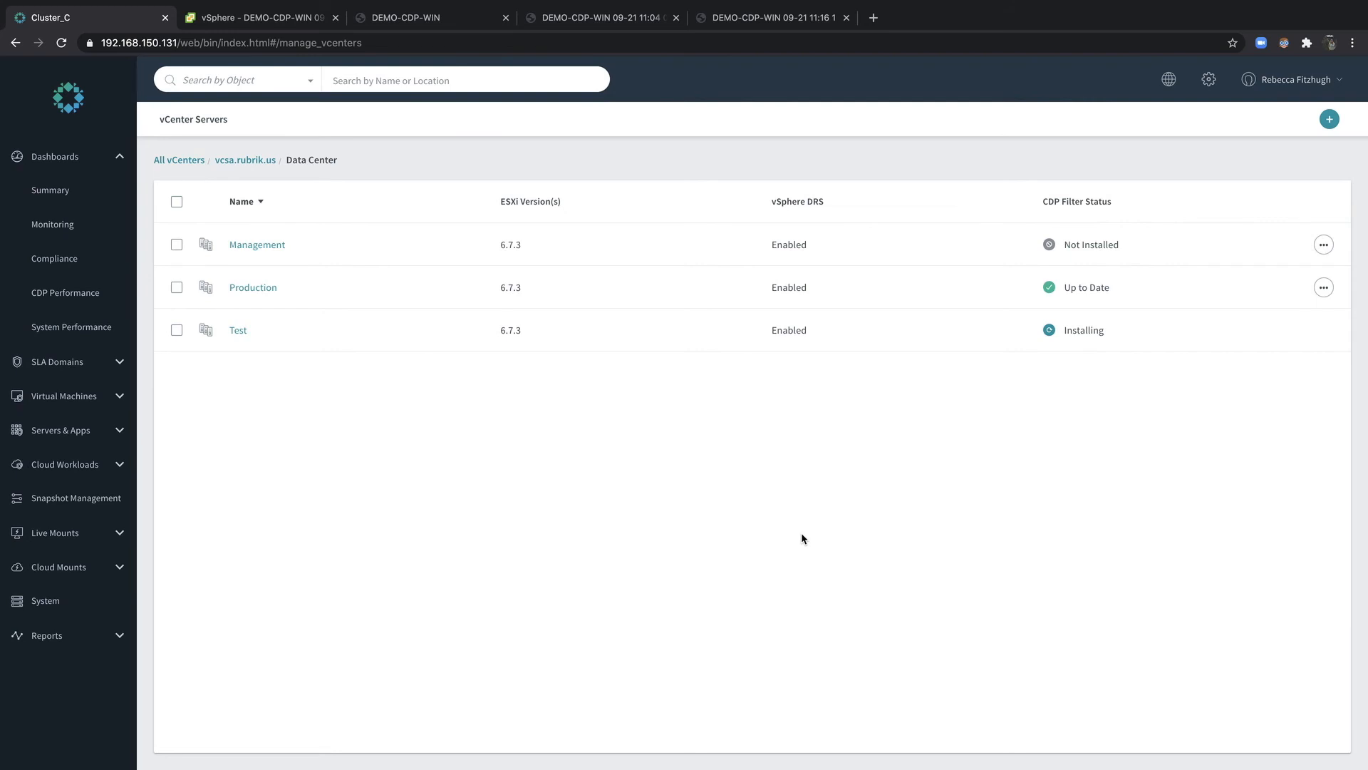
{"action": "mouse_move", "coordinate": [732, 552]}
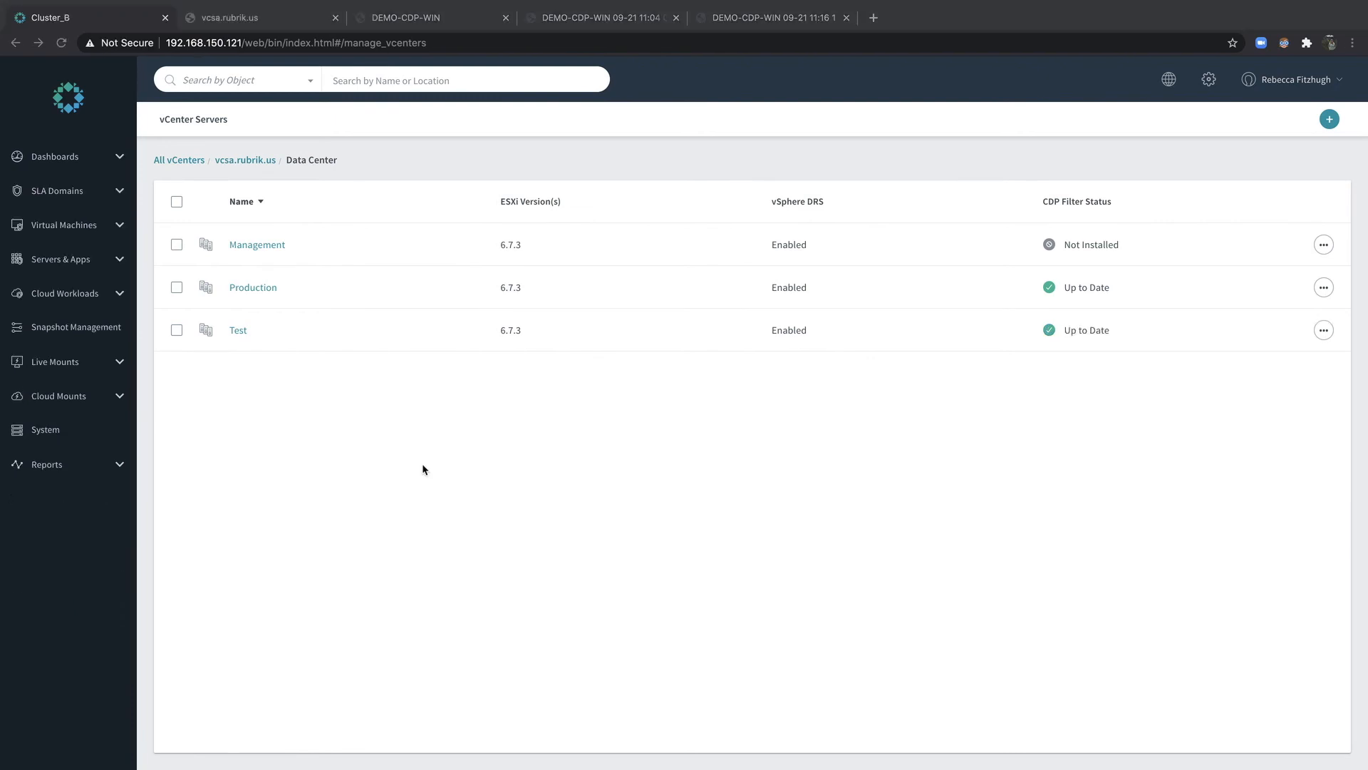
{"action": "mouse_move", "coordinate": [75, 200]}
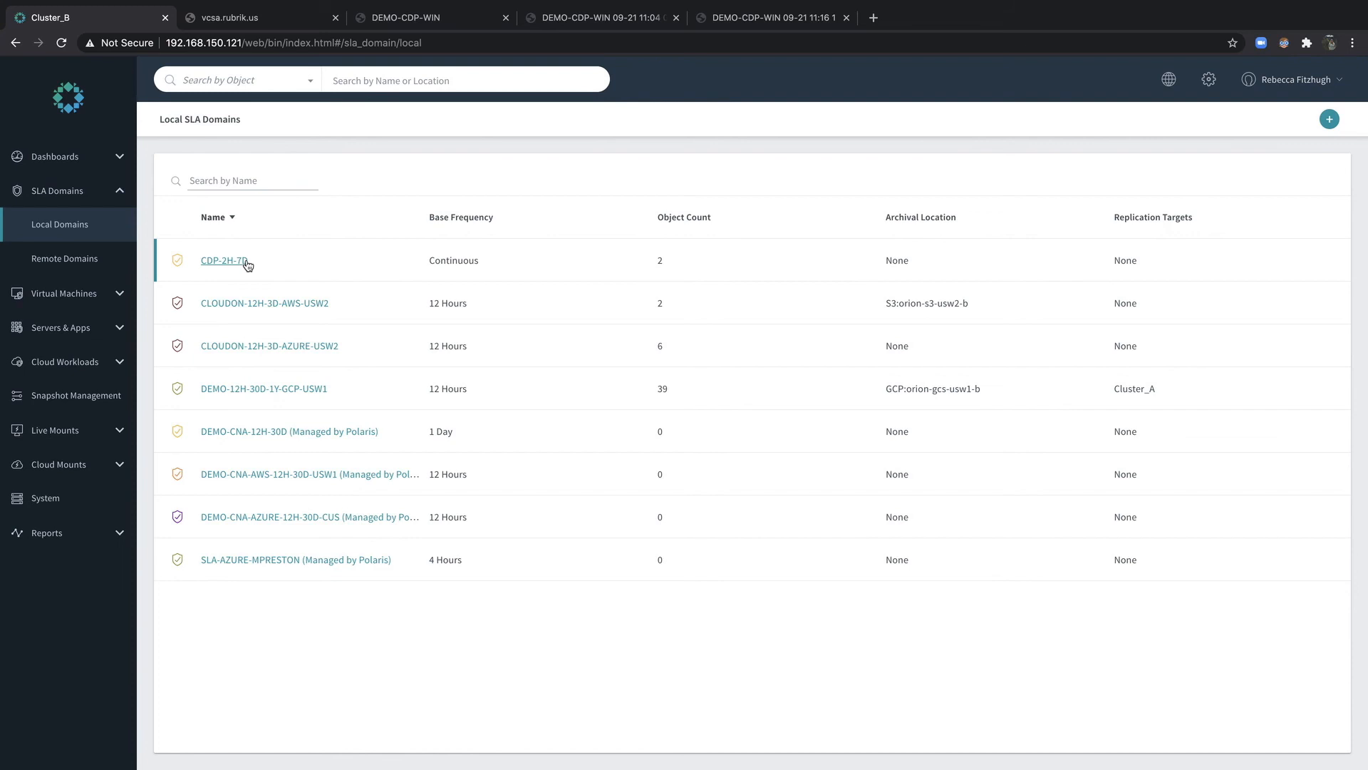
{"action": "left_click", "coordinate": [225, 260]}
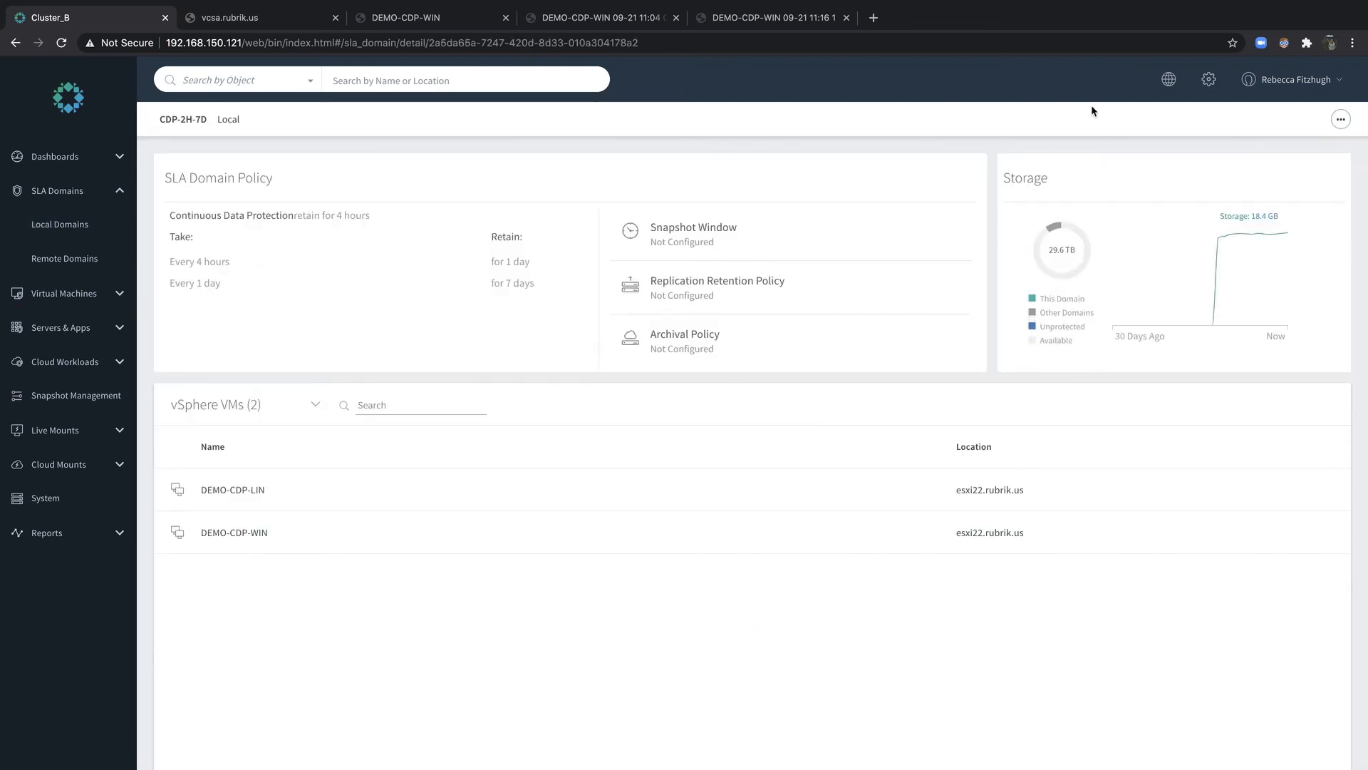
{"action": "left_click", "coordinate": [1342, 120]}
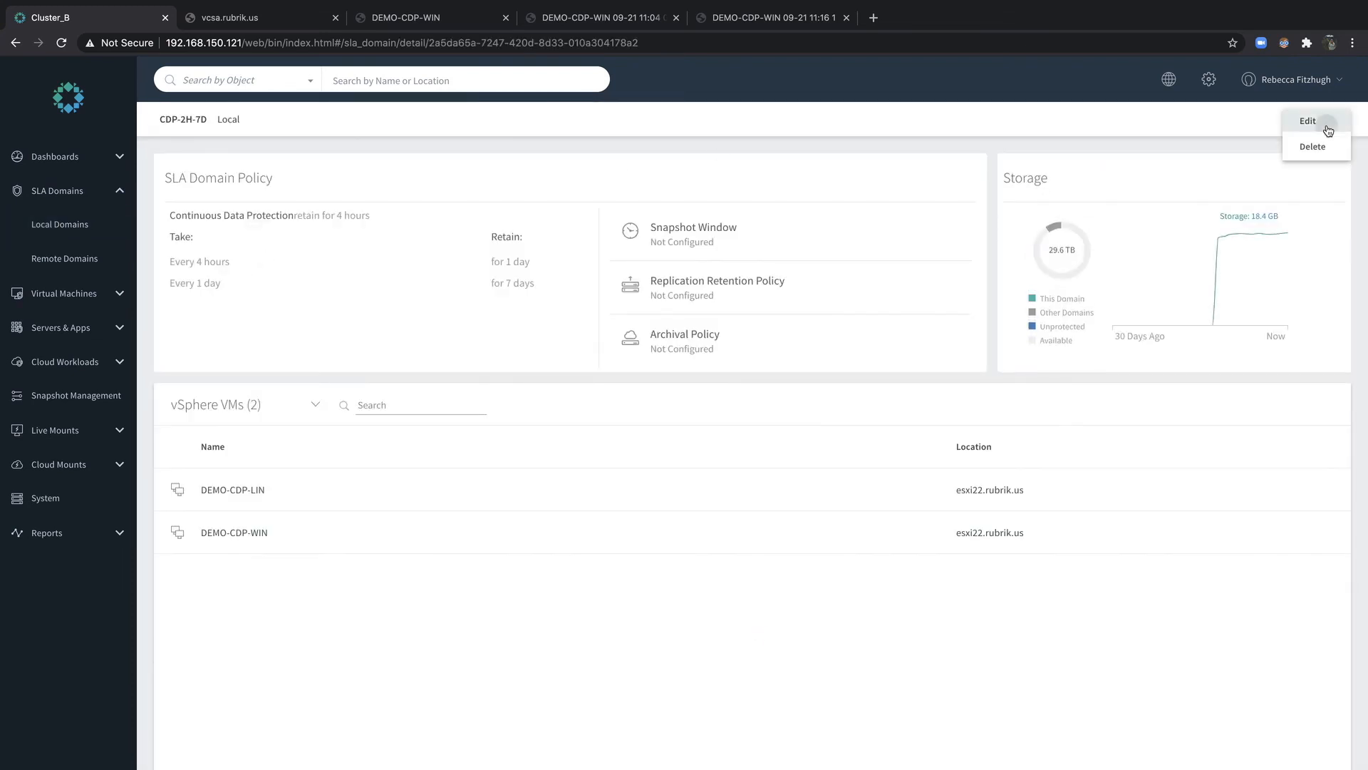
- Open the CDP-2H-7D SLA domain's Edit form showing CDP with 4-hour recovery points
{"action": "left_click", "coordinate": [1307, 122]}
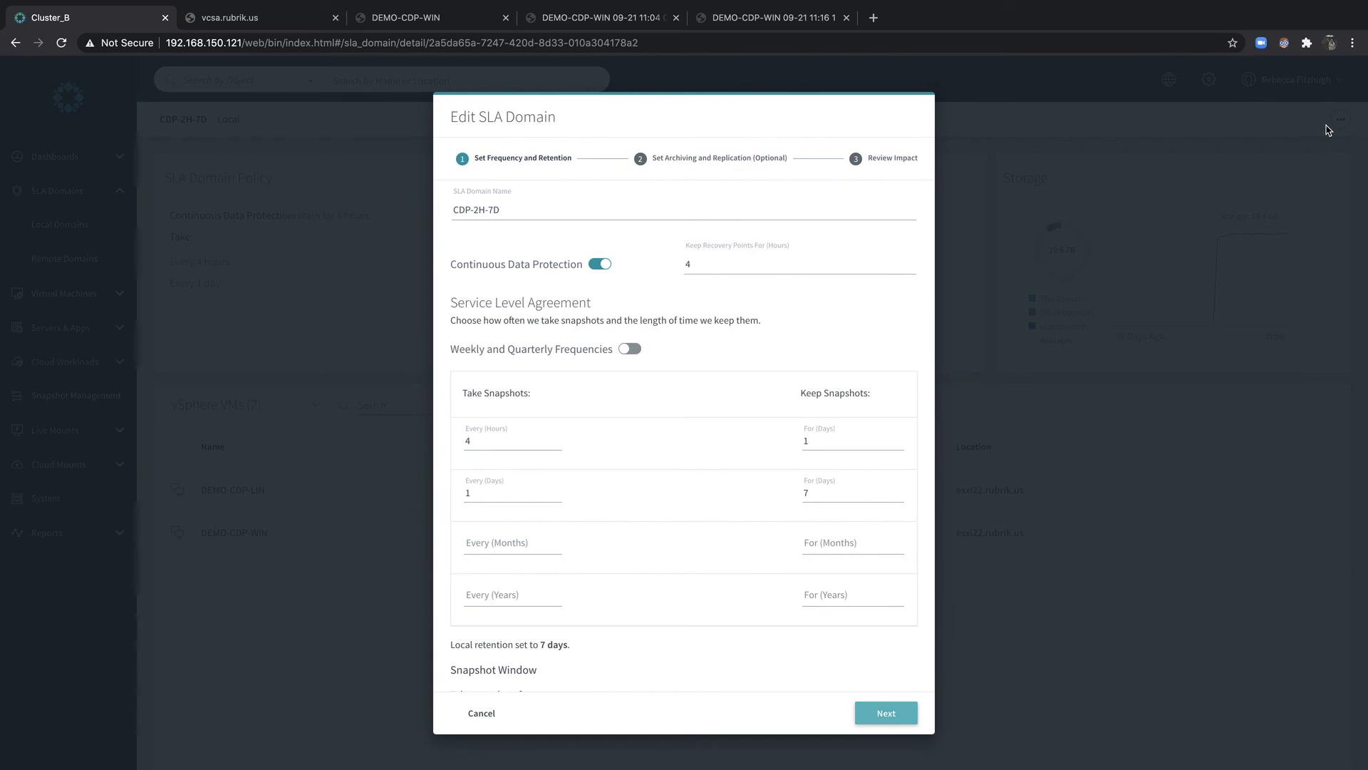
{"action": "mouse_move", "coordinate": [668, 234]}
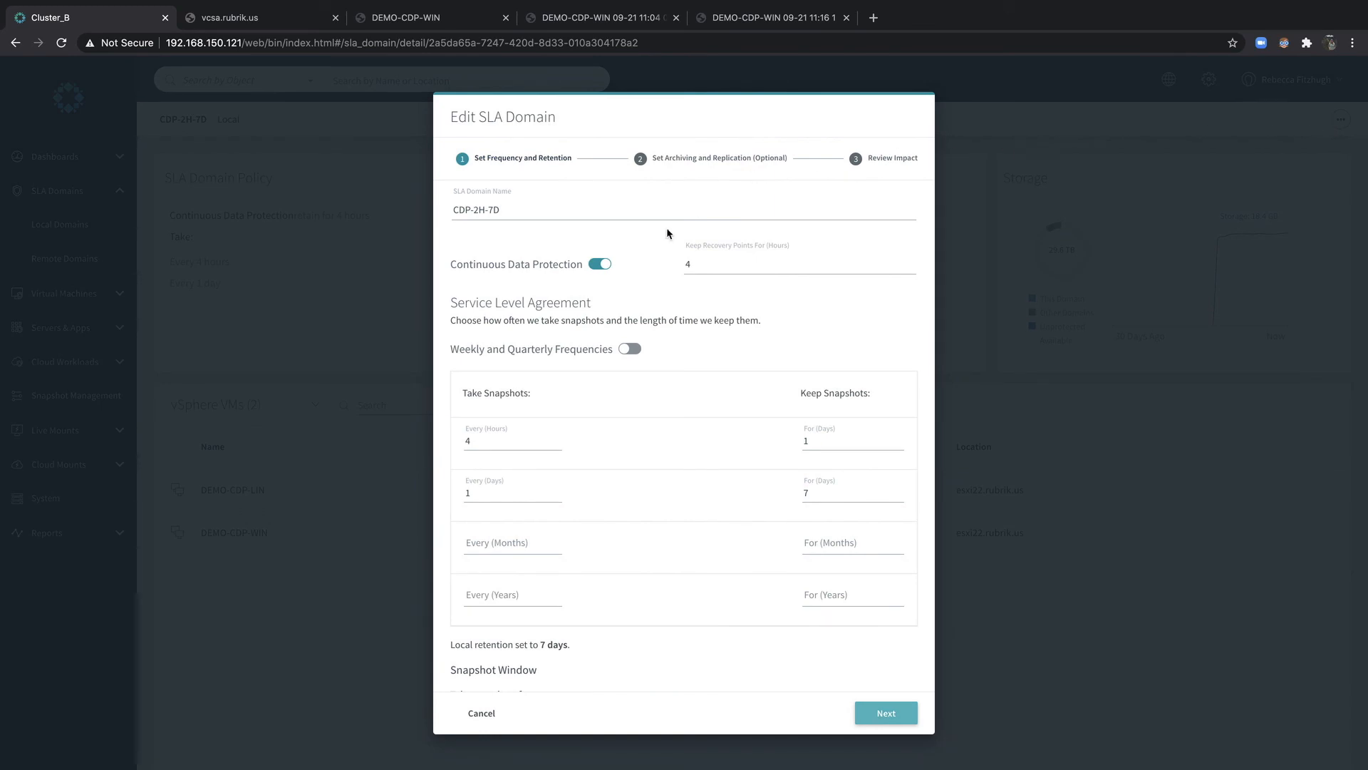
{"action": "mouse_move", "coordinate": [756, 472]}
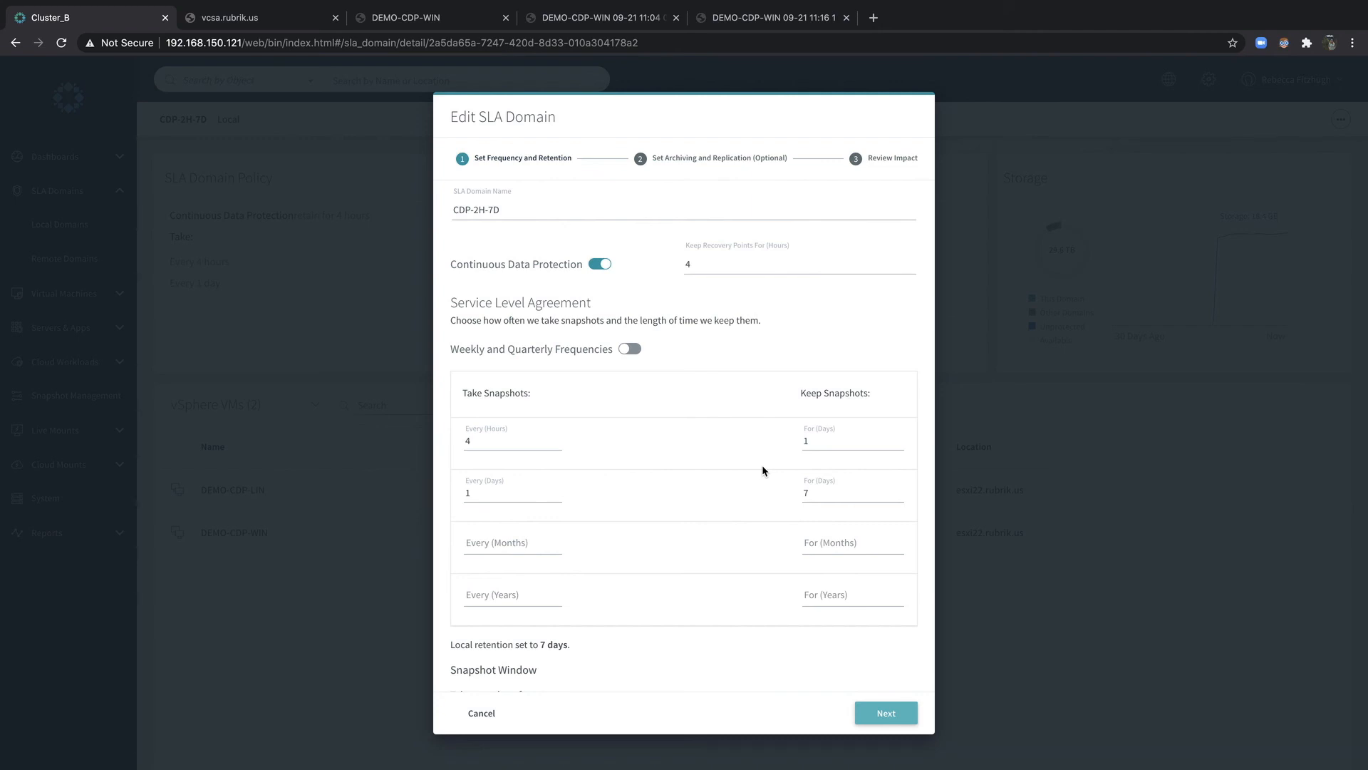
{"action": "mouse_move", "coordinate": [604, 302]}
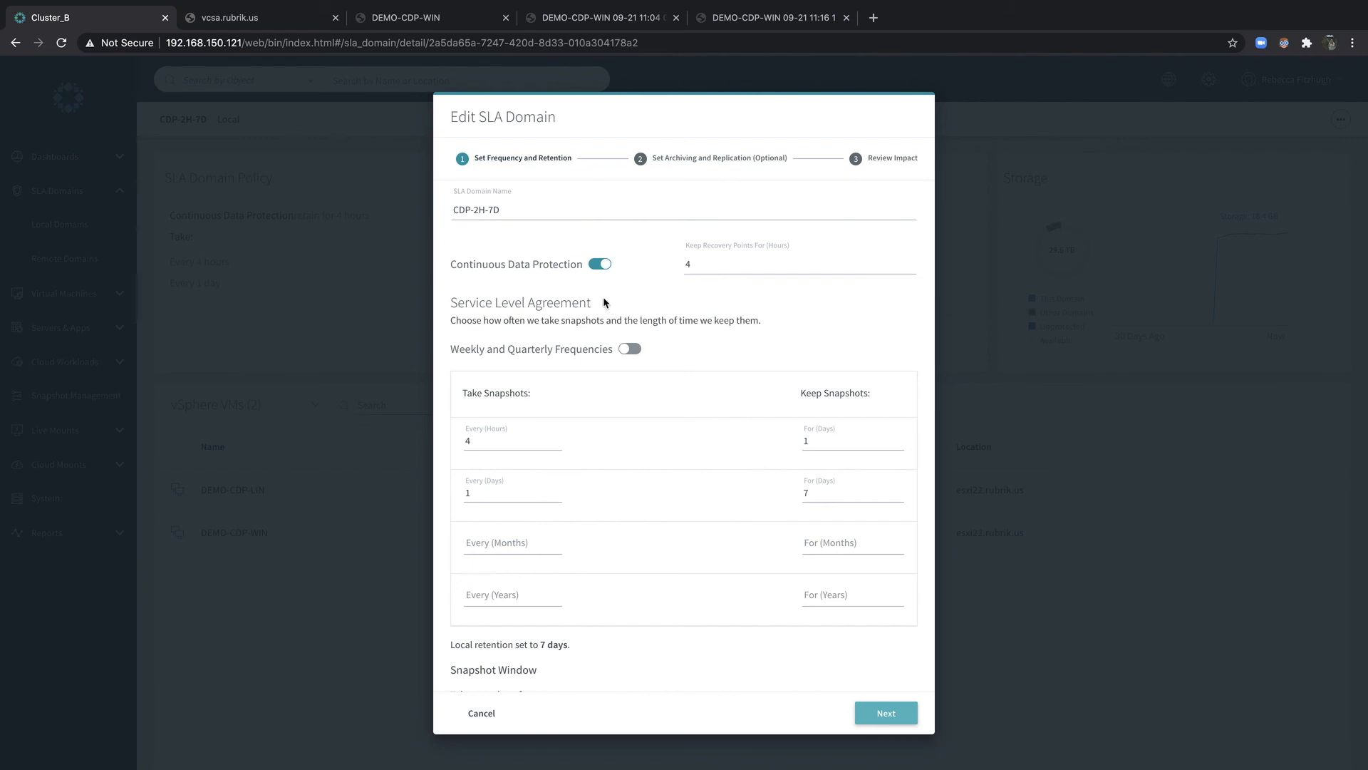
{"action": "mouse_move", "coordinate": [613, 292]}
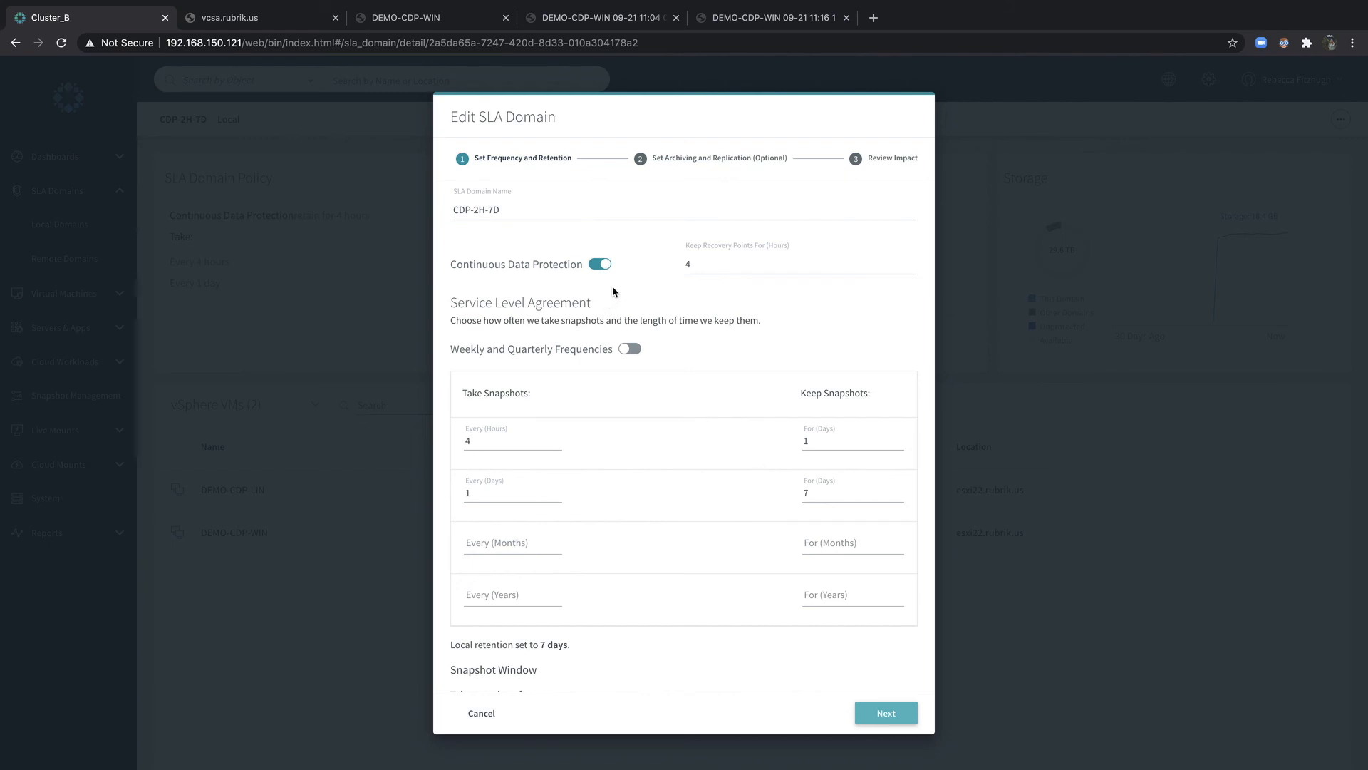
{"action": "mouse_move", "coordinate": [693, 293]}
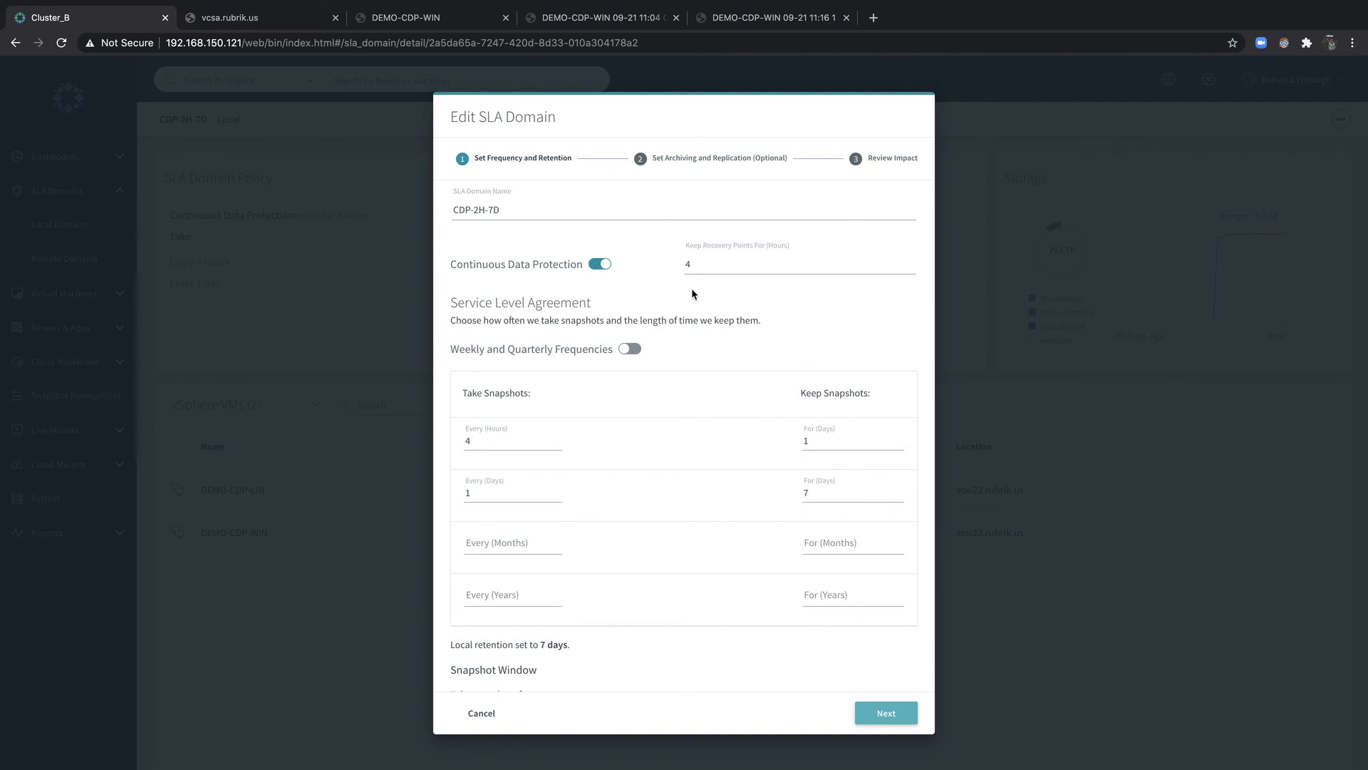
{"action": "mouse_move", "coordinate": [885, 712]}
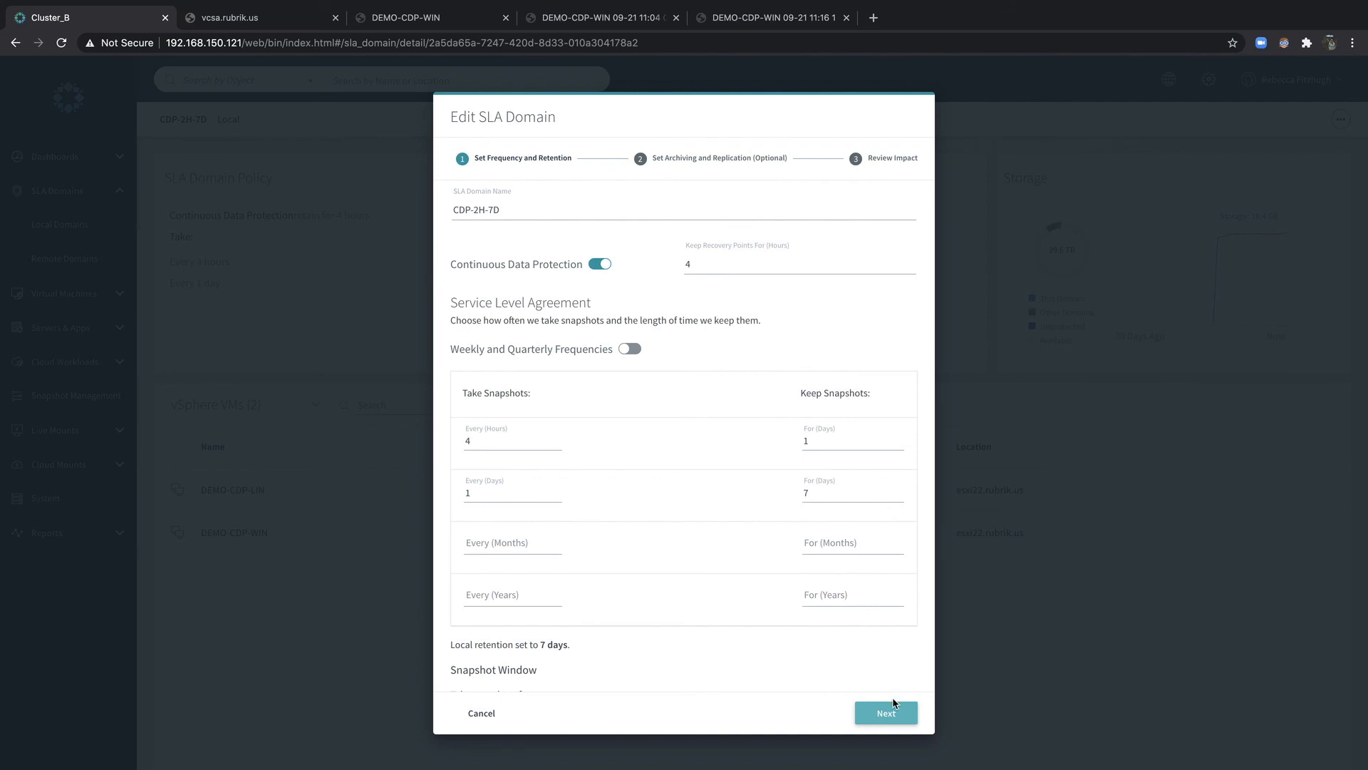
- Advance to Set Archiving and Replication, then cancel the edit without saving
{"action": "left_click", "coordinate": [885, 713]}
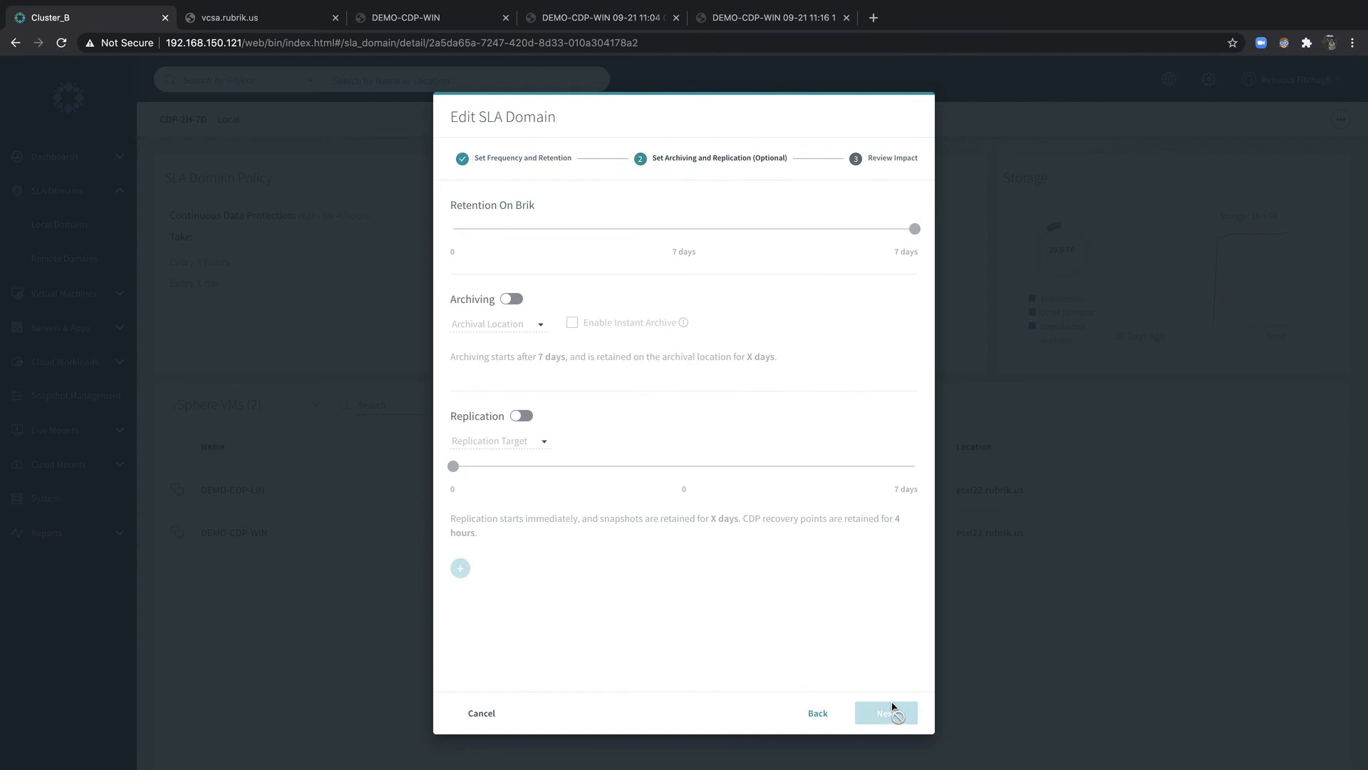
{"action": "mouse_move", "coordinate": [689, 584]}
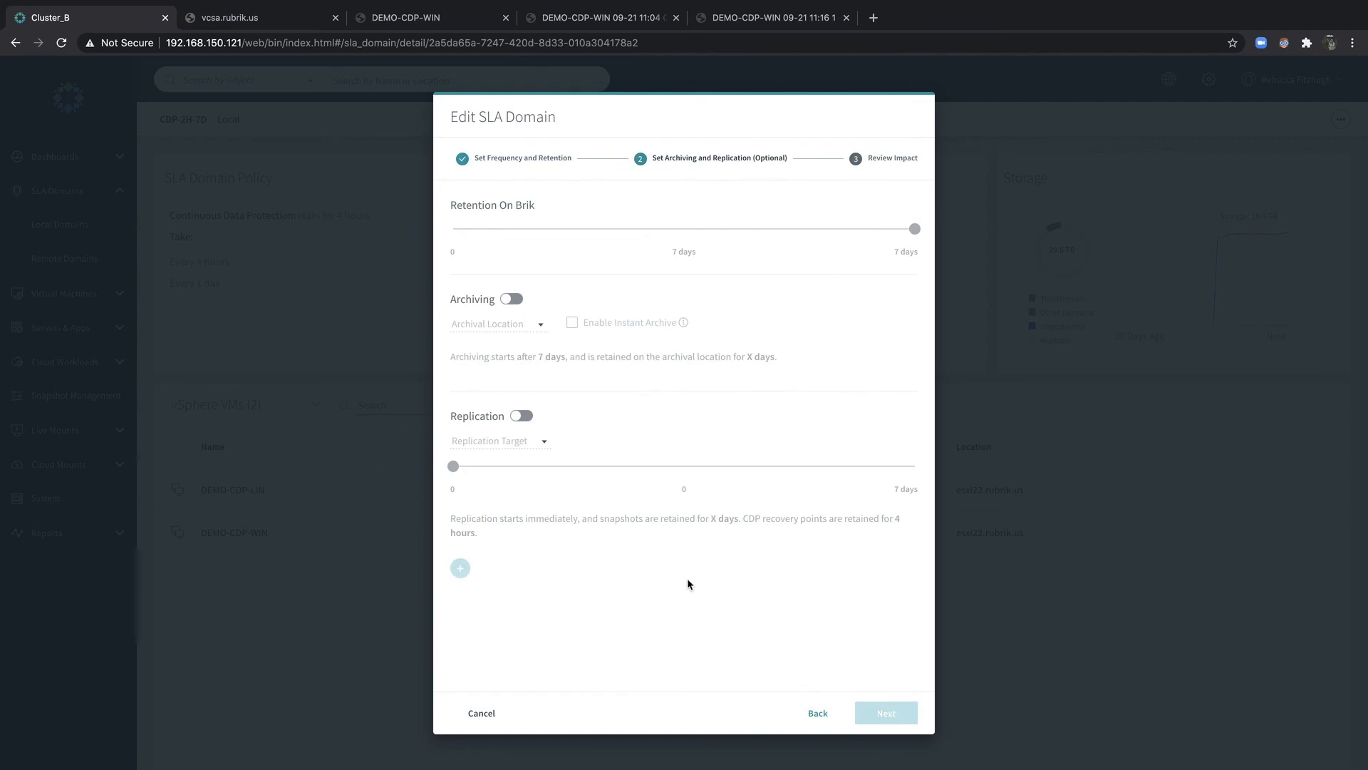
{"action": "mouse_move", "coordinate": [764, 563]}
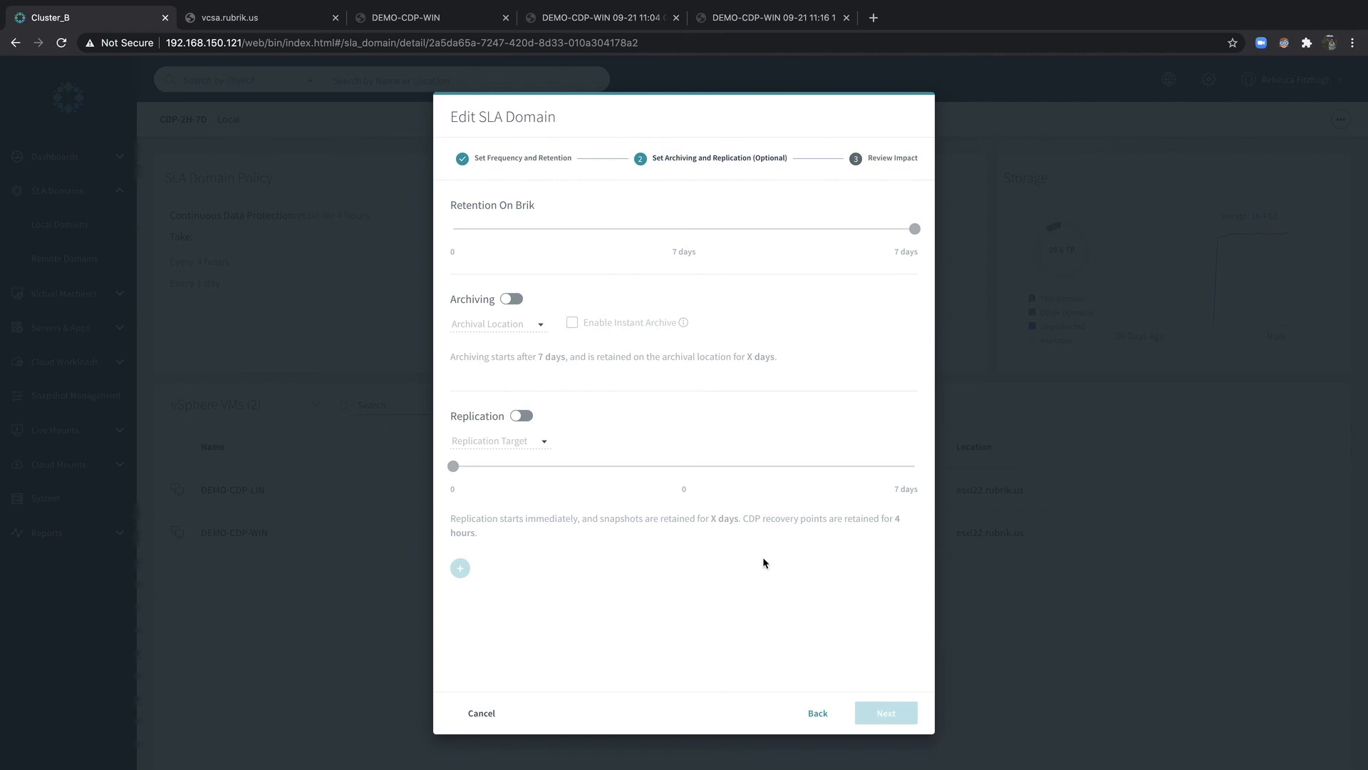
{"action": "mouse_move", "coordinate": [480, 713]}
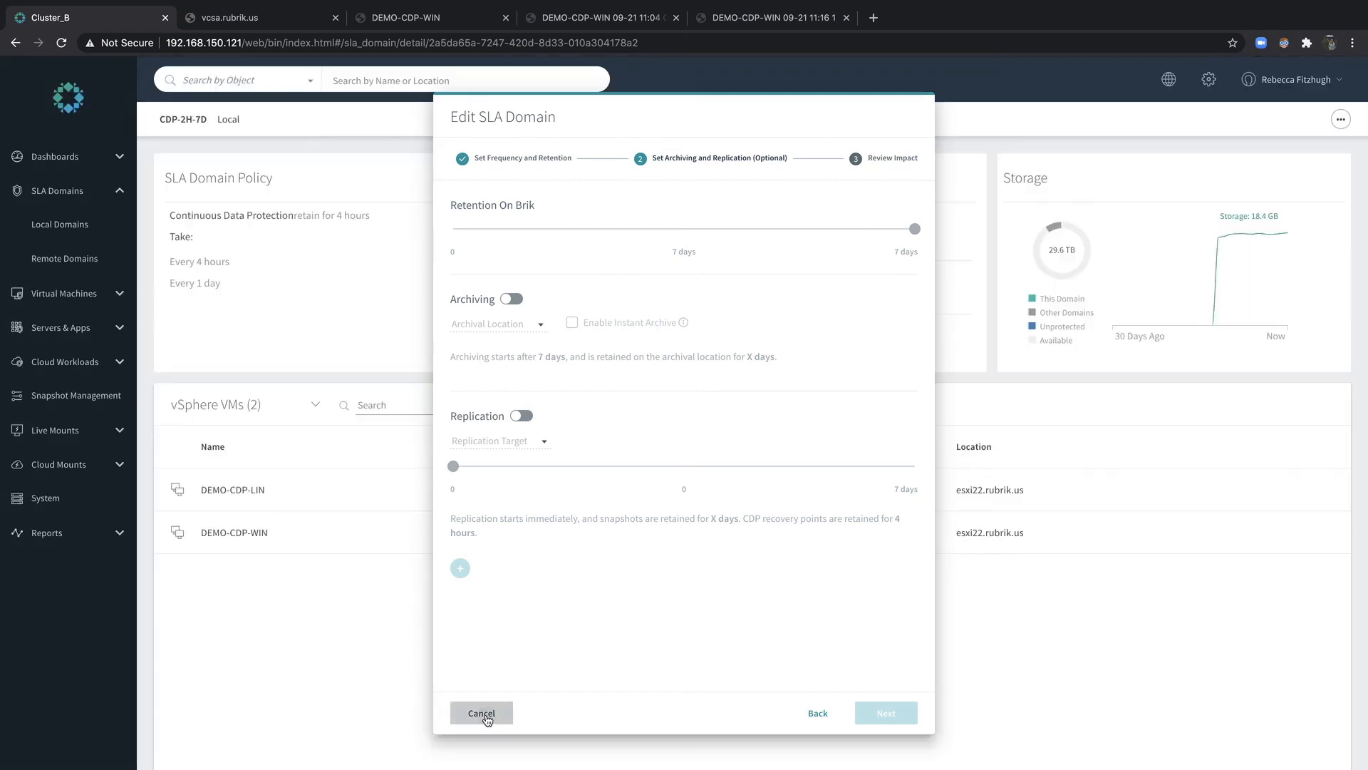
{"action": "left_click", "coordinate": [481, 713]}
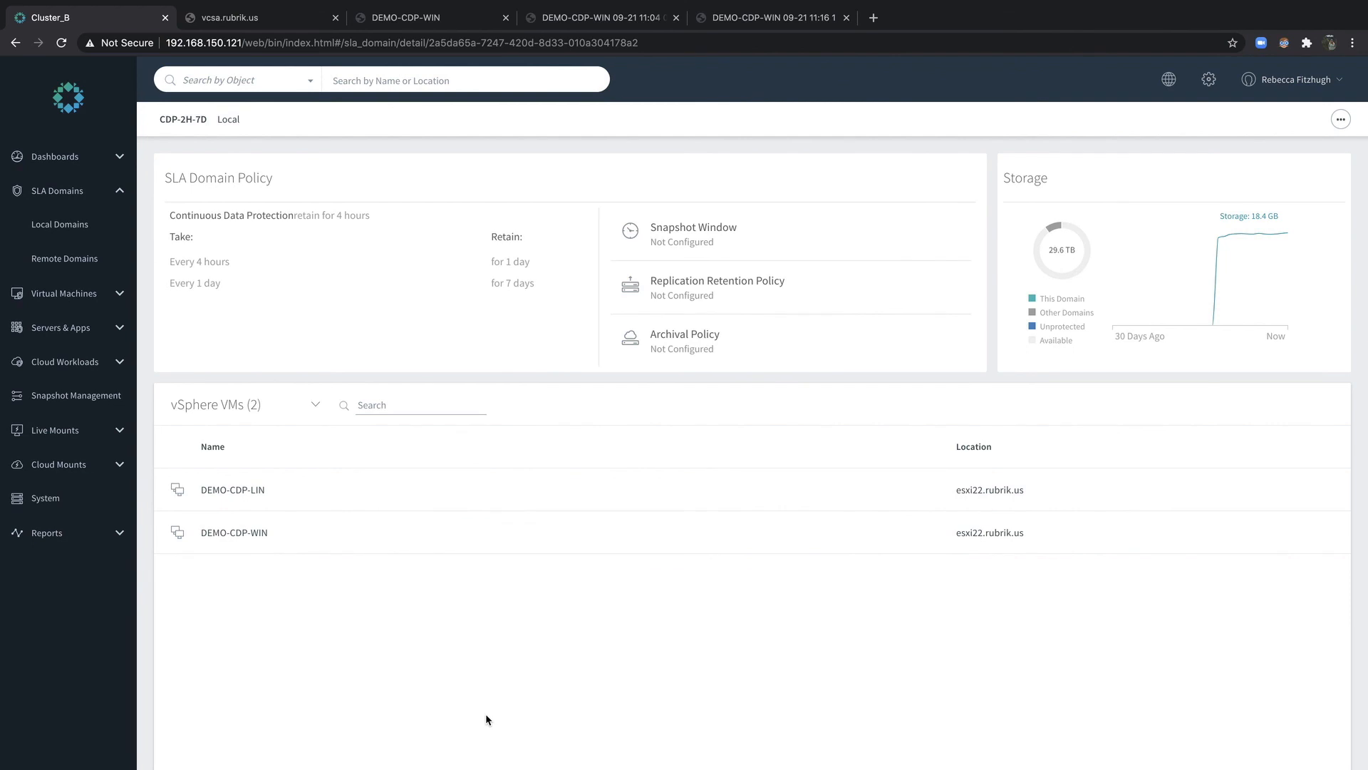